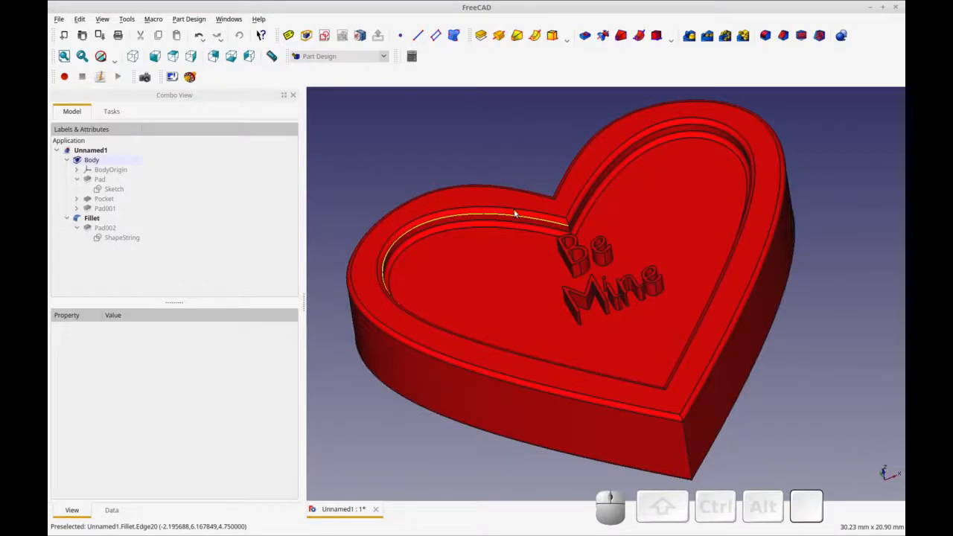
{"action": "mouse_move", "coordinate": [501, 143]}
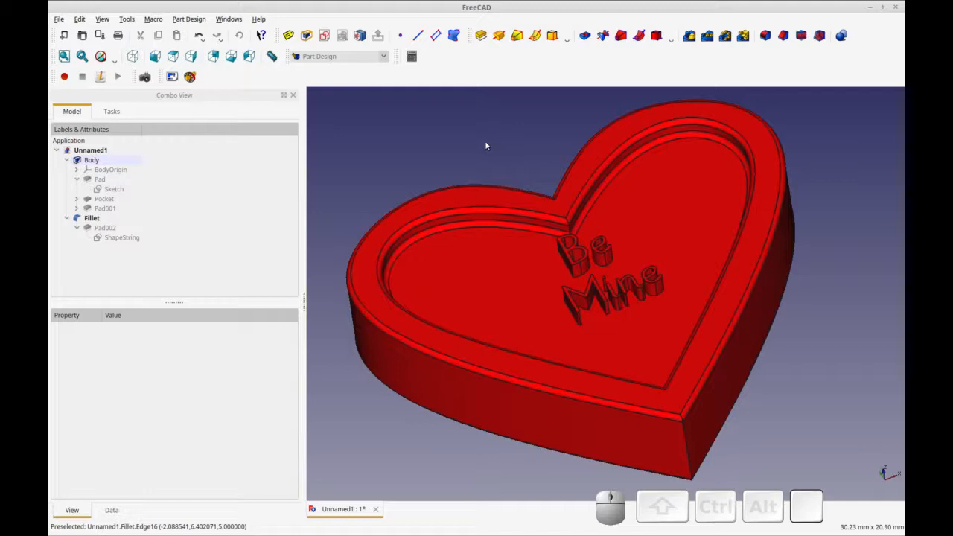
{"action": "mouse_move", "coordinate": [487, 148]}
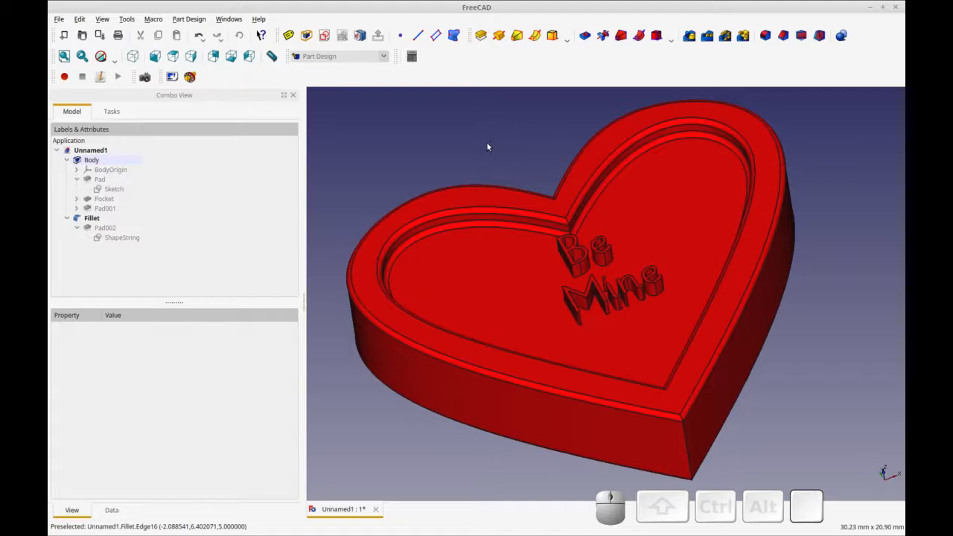
{"action": "mouse_move", "coordinate": [458, 146]}
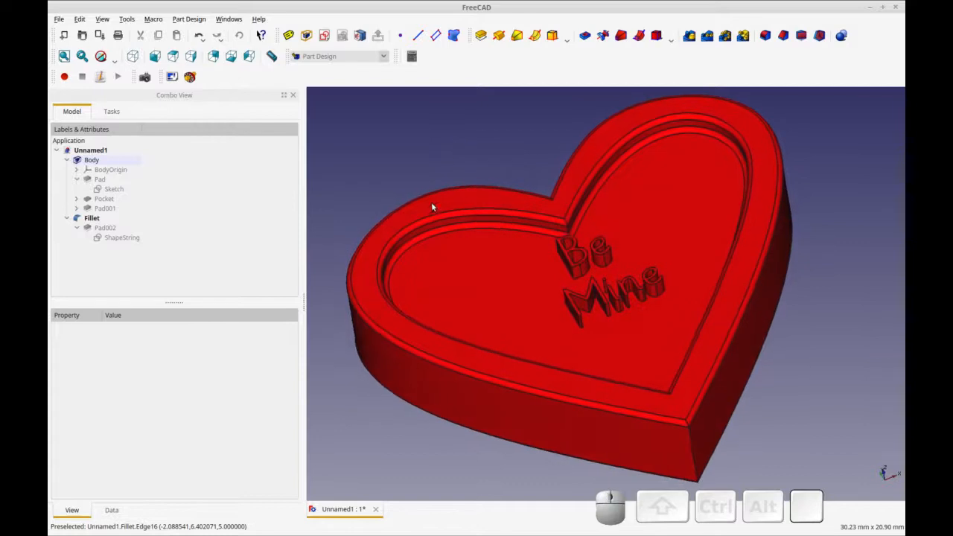
{"action": "mouse_move", "coordinate": [524, 216]}
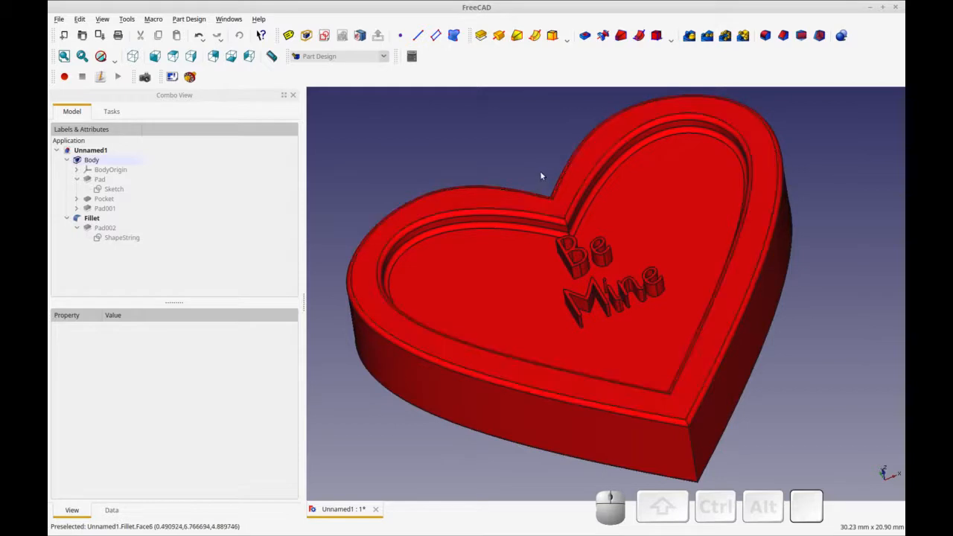
{"action": "mouse_move", "coordinate": [532, 173]}
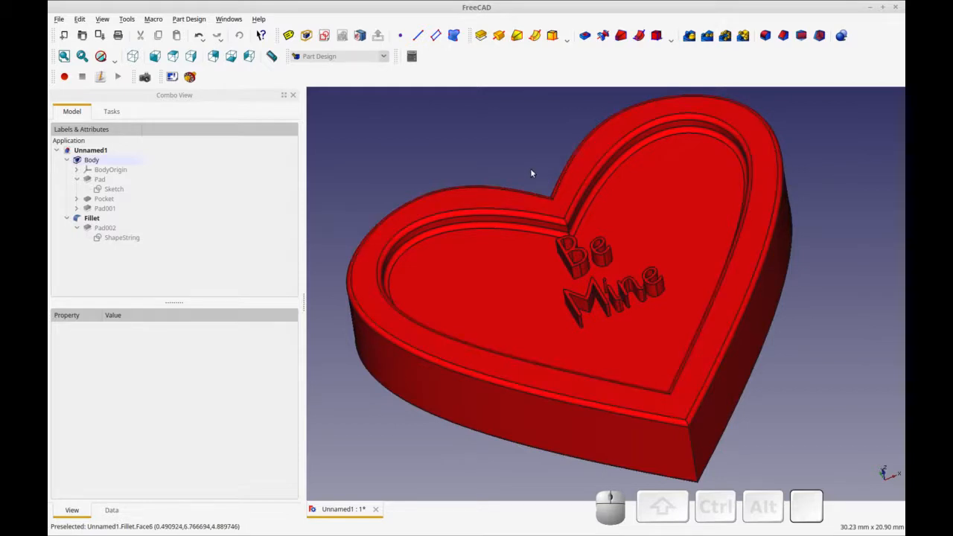
{"action": "mouse_move", "coordinate": [533, 184]}
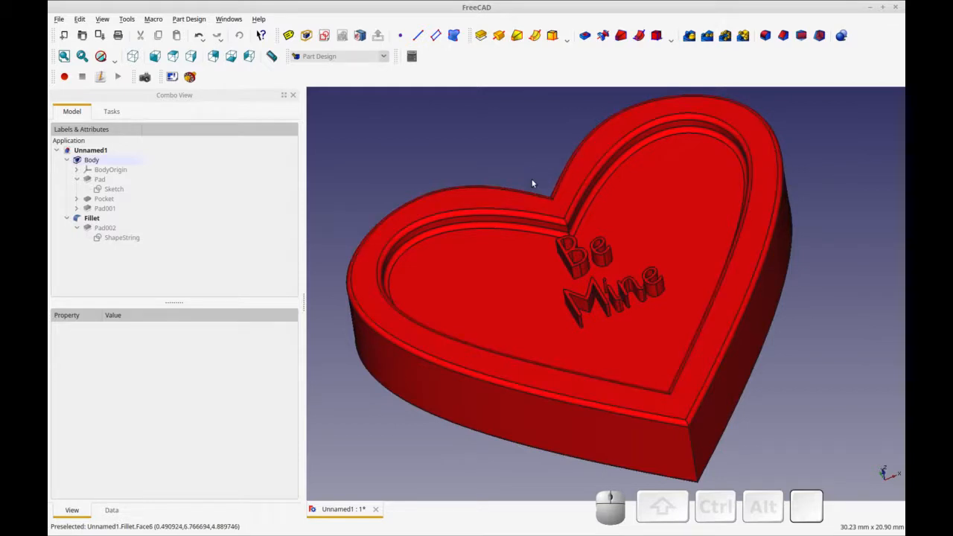
{"action": "mouse_move", "coordinate": [509, 215]}
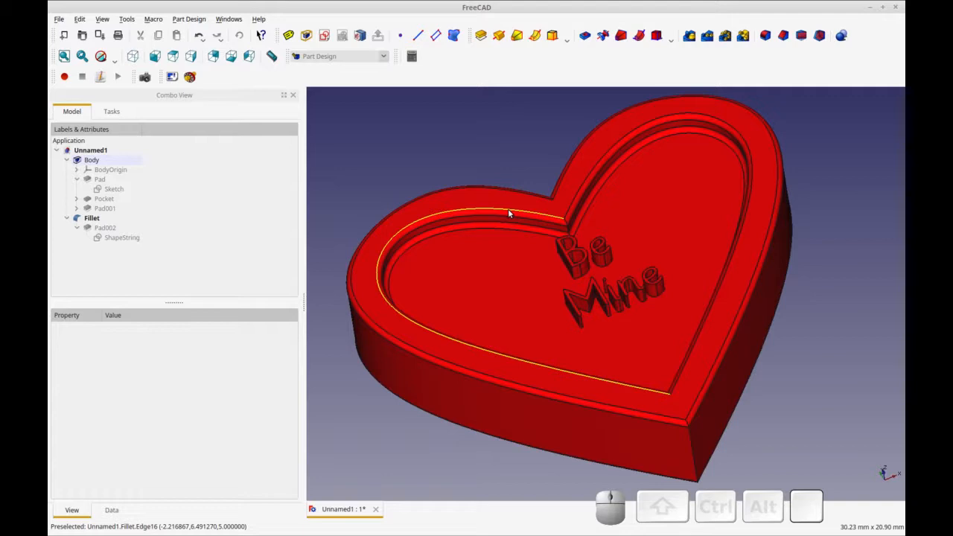
{"action": "mouse_move", "coordinate": [513, 214]}
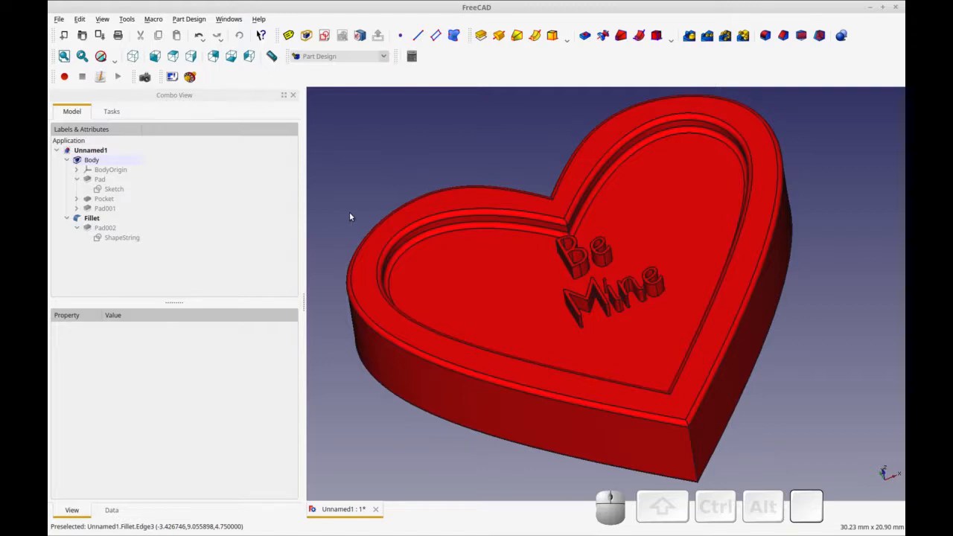
{"action": "mouse_move", "coordinate": [387, 168]}
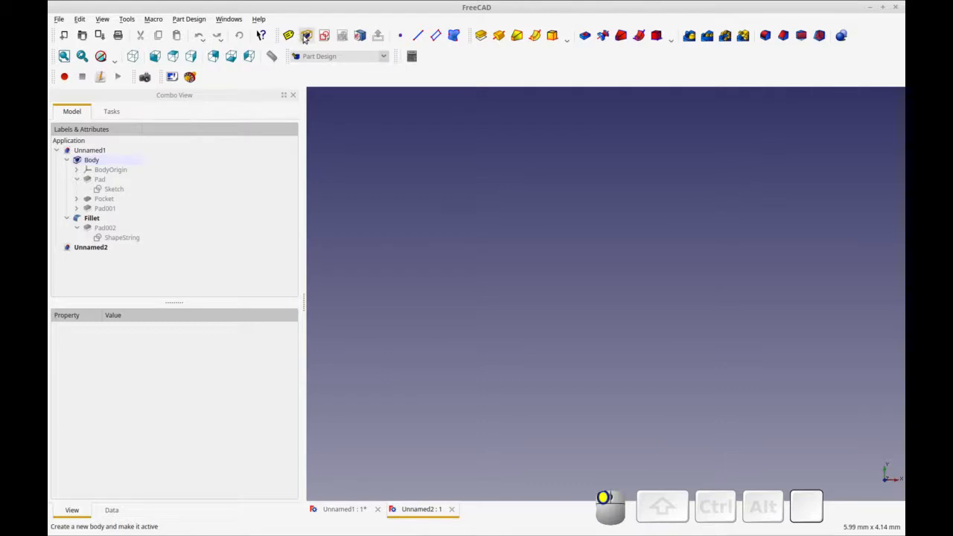
- Create a sketch on the XY plane and pick a B-spline drawing mode for the heart outline
{"action": "left_click", "coordinate": [307, 35]}
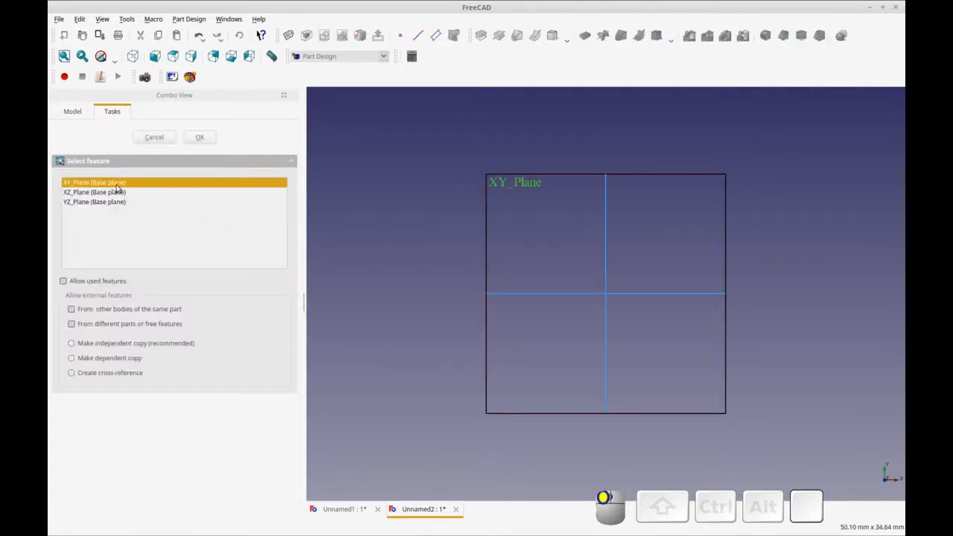
{"action": "left_click", "coordinate": [200, 137]}
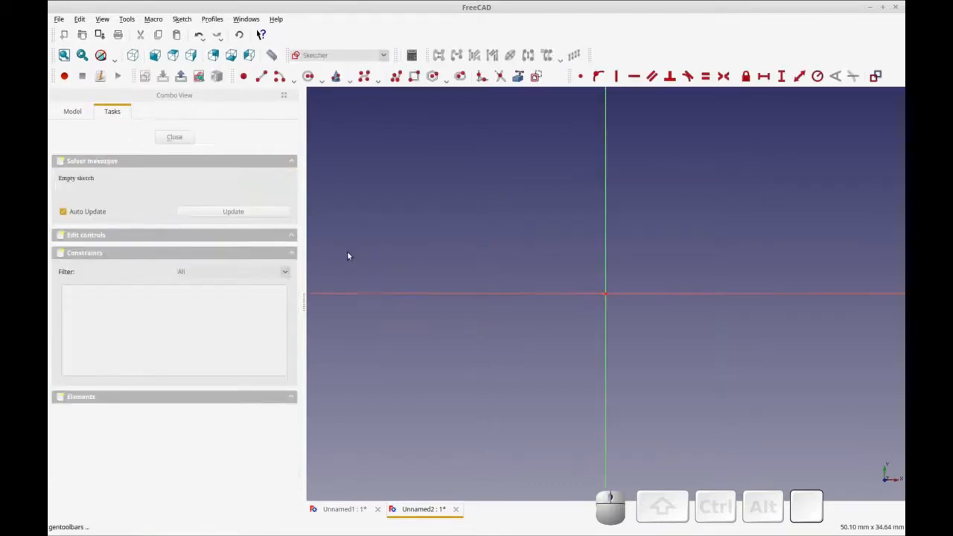
{"action": "left_click", "coordinate": [378, 75]}
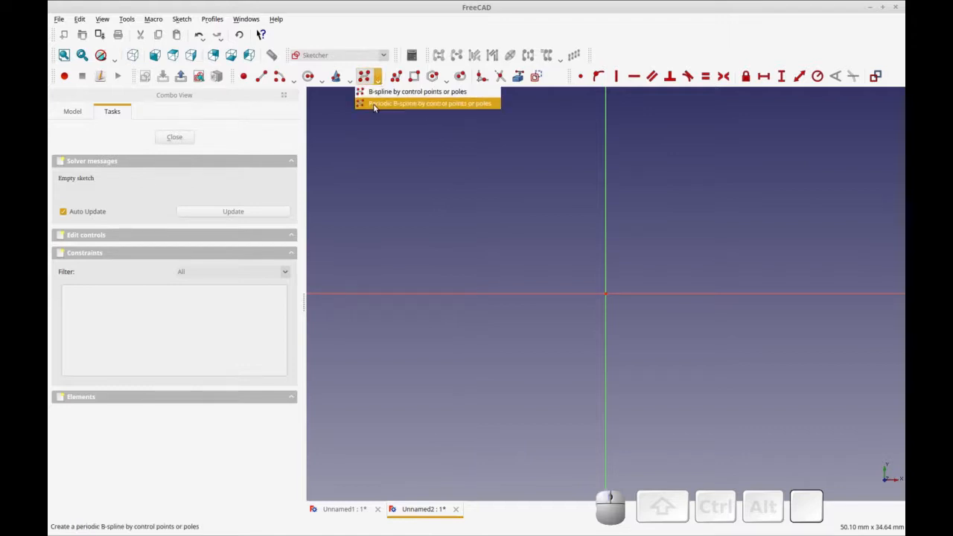
{"action": "mouse_move", "coordinate": [357, 107]}
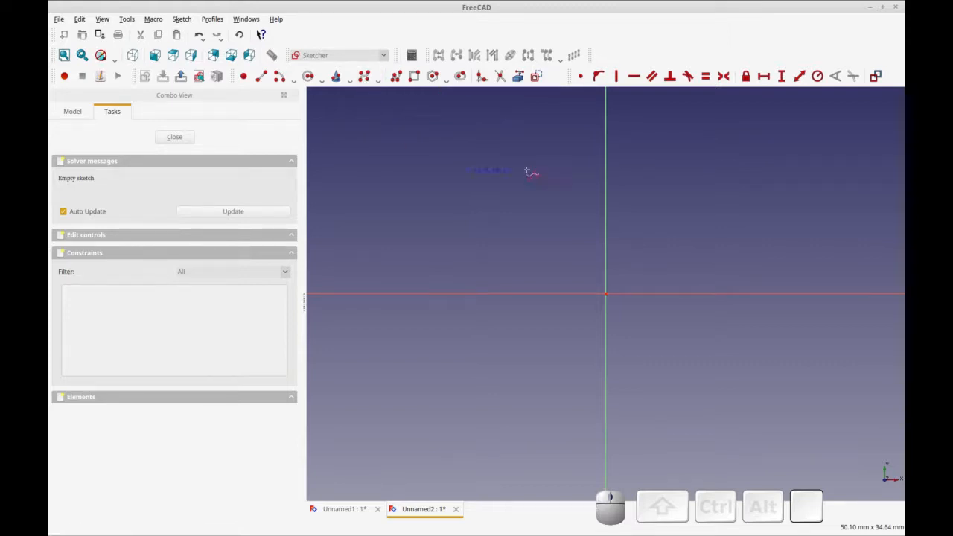
{"action": "mouse_move", "coordinate": [607, 236]}
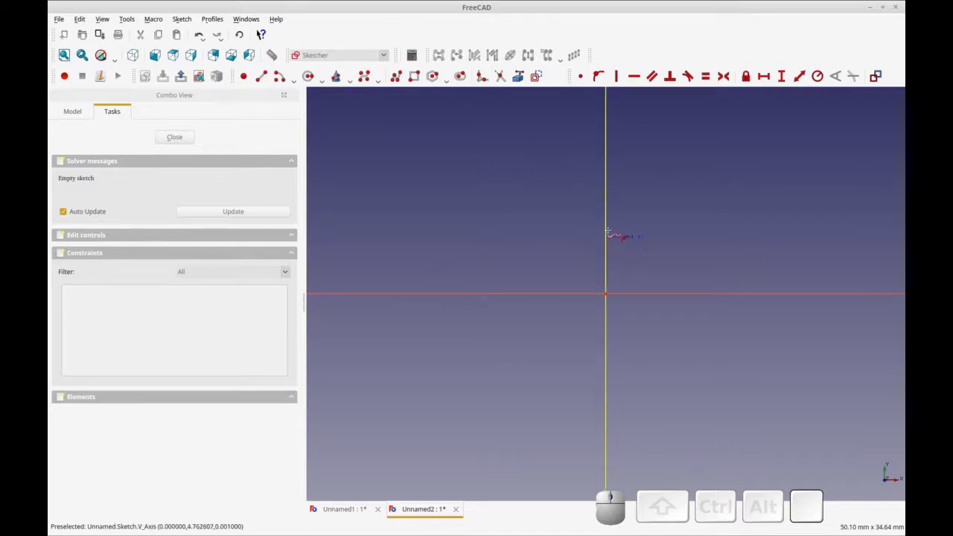
{"action": "mouse_move", "coordinate": [609, 231]}
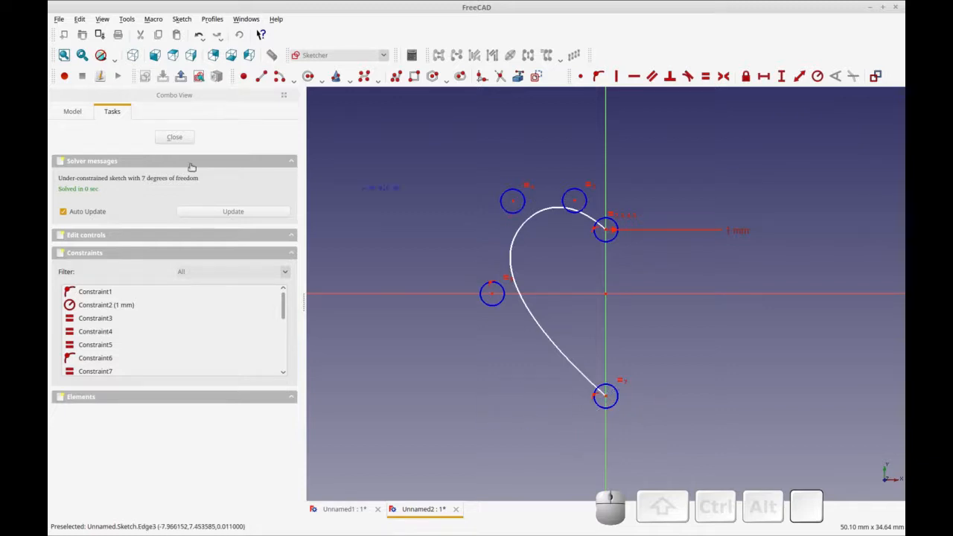
{"action": "mouse_move", "coordinate": [458, 221]}
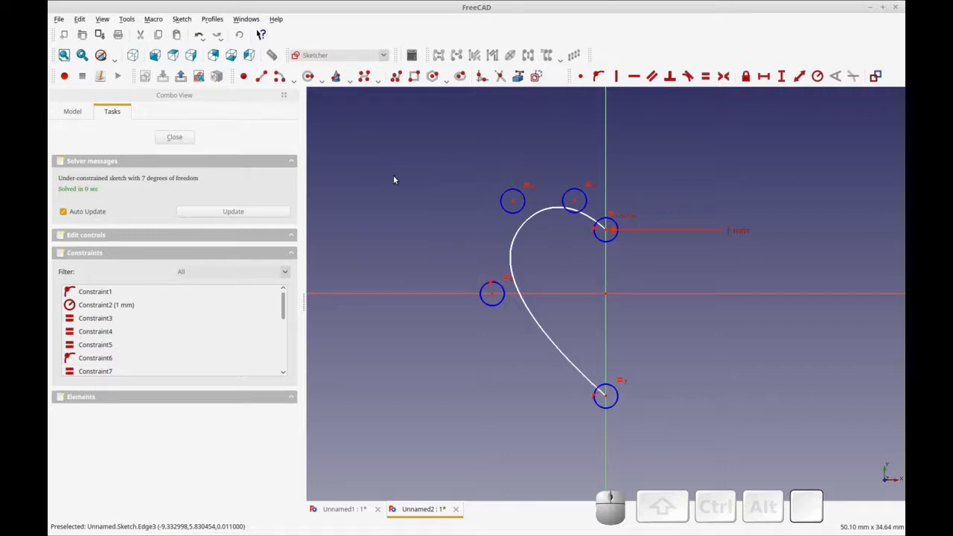
{"action": "mouse_move", "coordinate": [536, 214]}
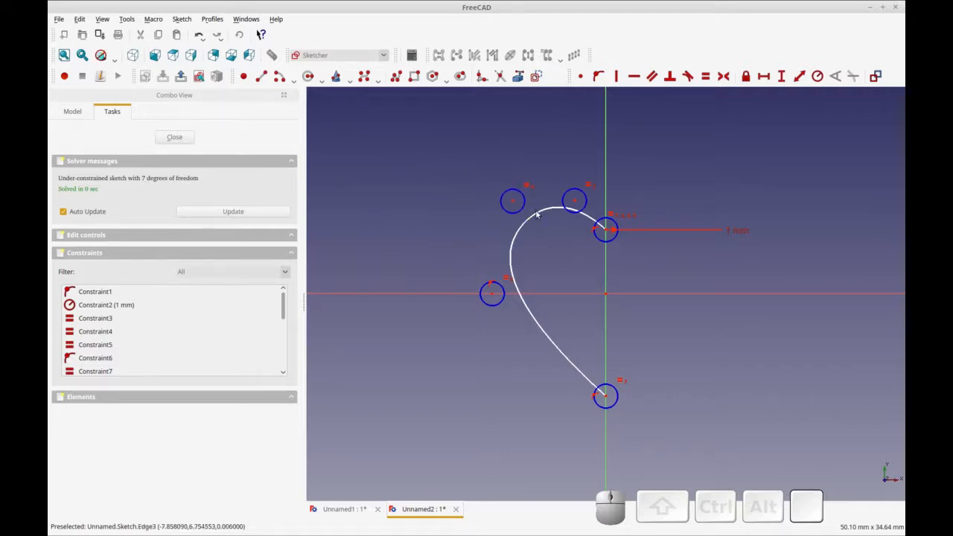
{"action": "mouse_move", "coordinate": [751, 238]}
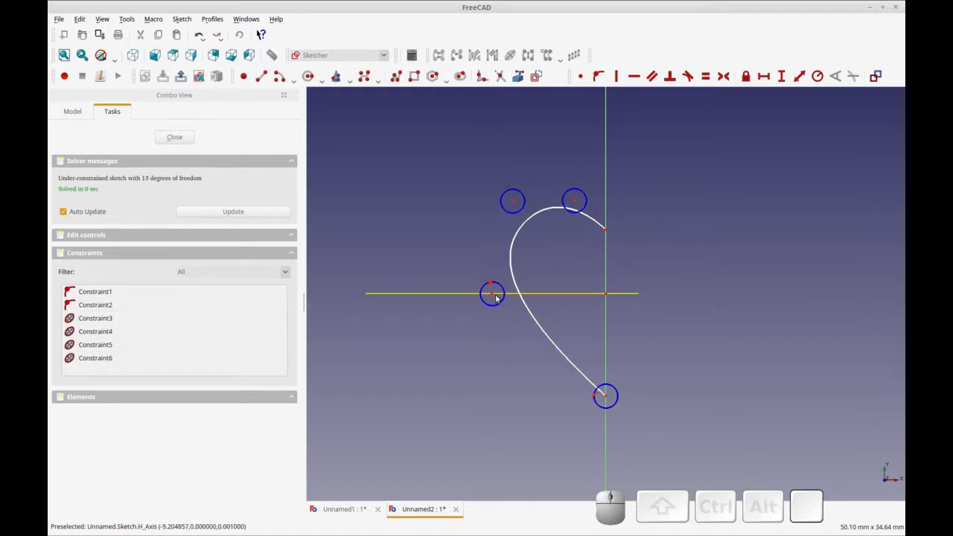
{"action": "mouse_move", "coordinate": [574, 199]}
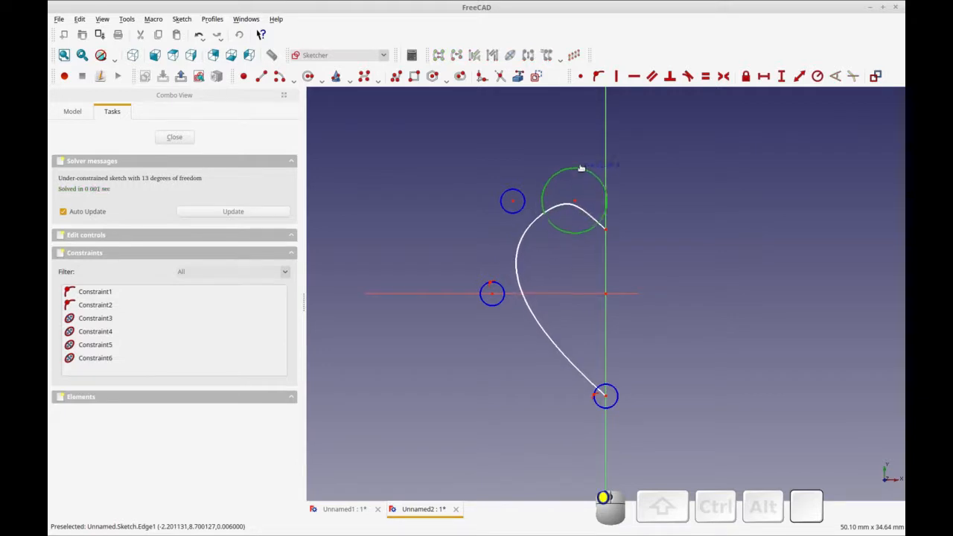
- Drag the spline's control poles so the upper lobe rounds smoothly down to the vertical axis
{"action": "left_click_drag", "start_coordinate": [580, 167], "coordinate": [584, 152]}
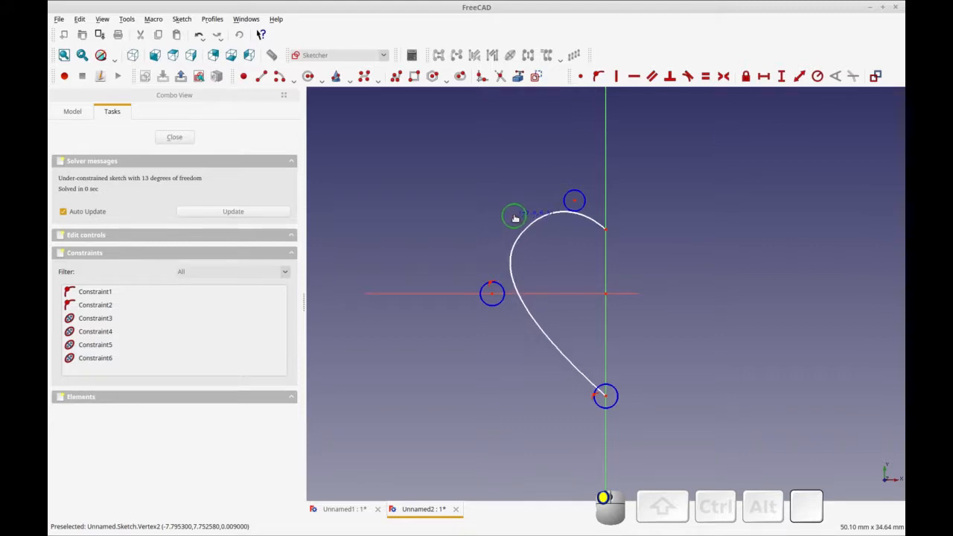
{"action": "left_click_drag", "start_coordinate": [515, 218], "coordinate": [454, 179]}
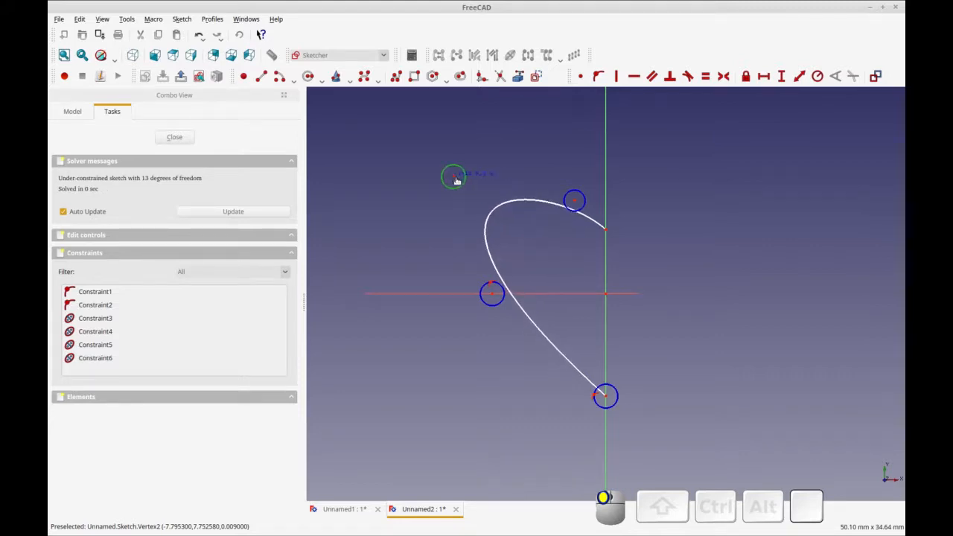
{"action": "left_click_drag", "start_coordinate": [454, 176], "coordinate": [506, 207]}
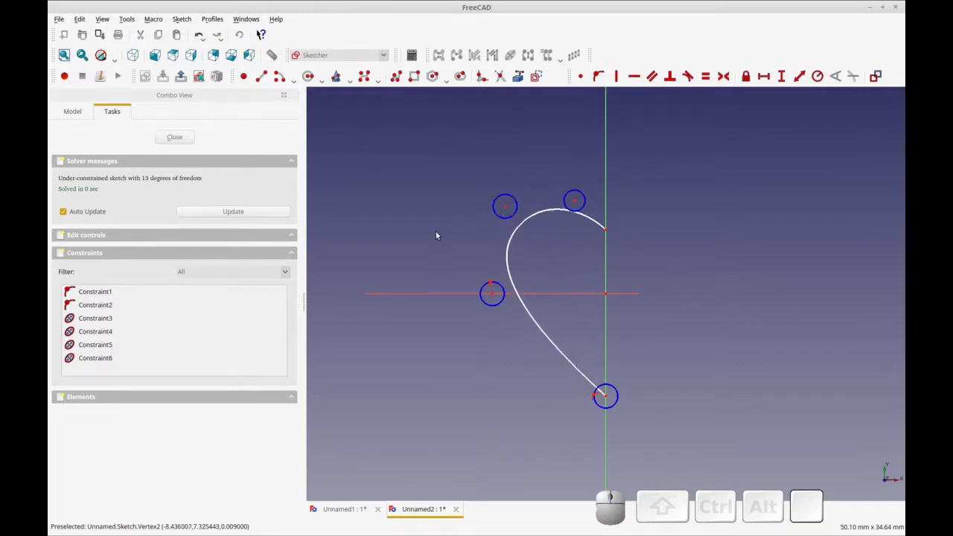
{"action": "mouse_move", "coordinate": [509, 244]}
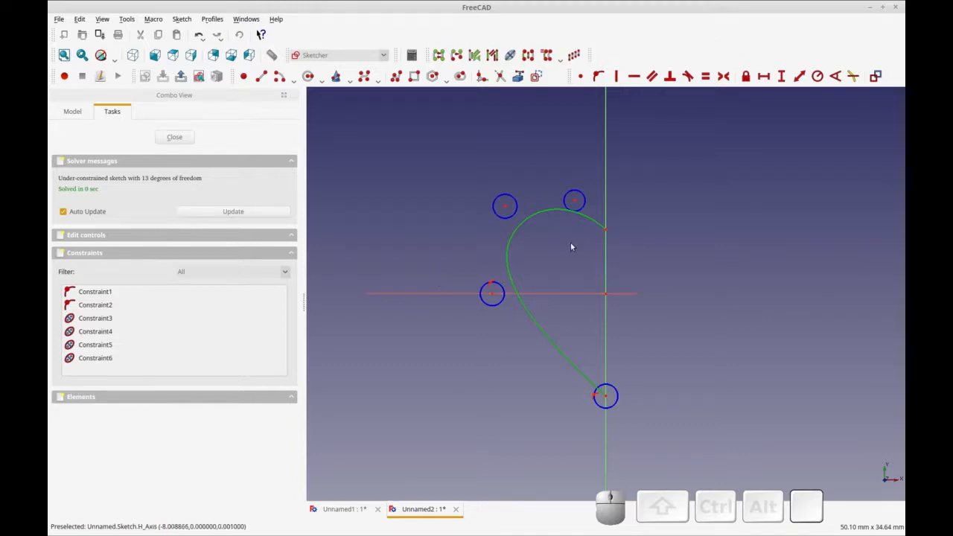
{"action": "mouse_move", "coordinate": [532, 226]}
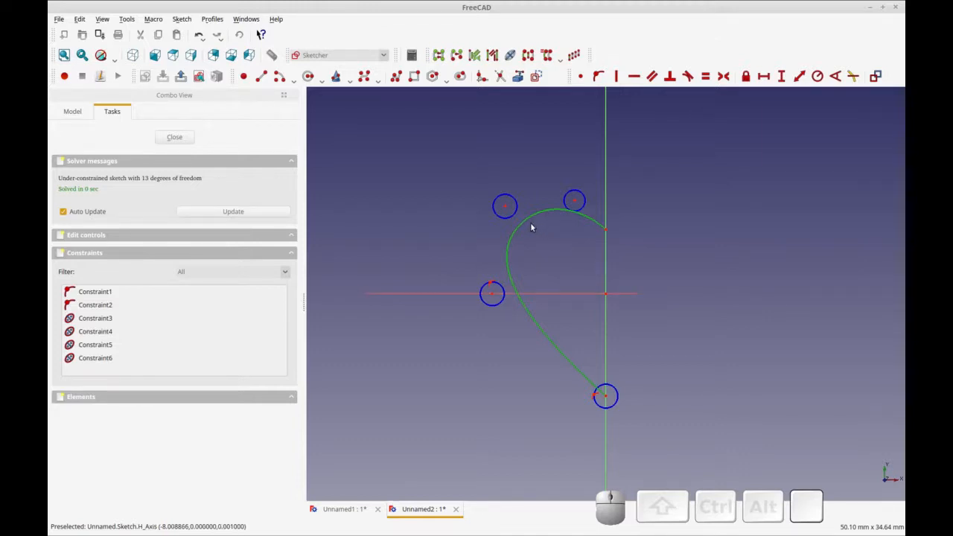
{"action": "mouse_move", "coordinate": [545, 244]}
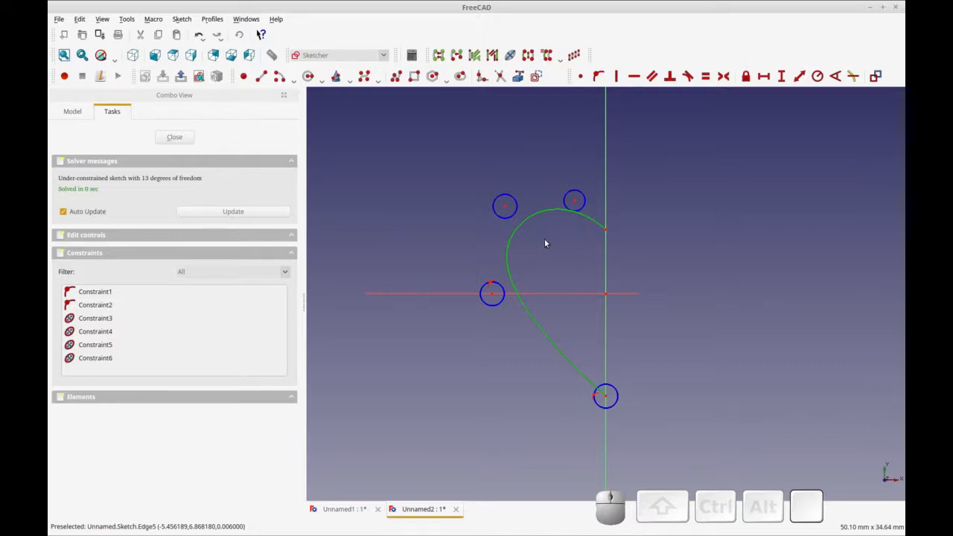
{"action": "mouse_move", "coordinate": [604, 268]}
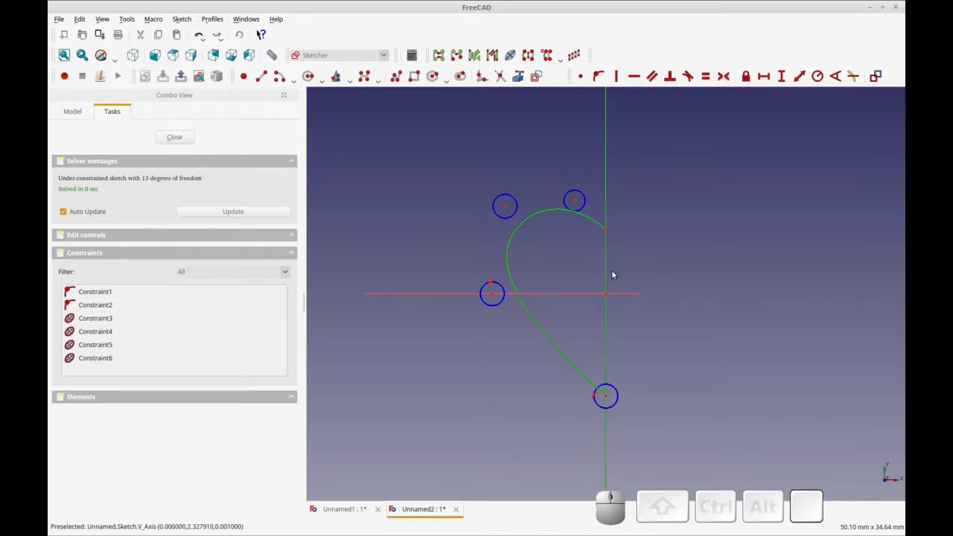
{"action": "mouse_move", "coordinate": [533, 134]}
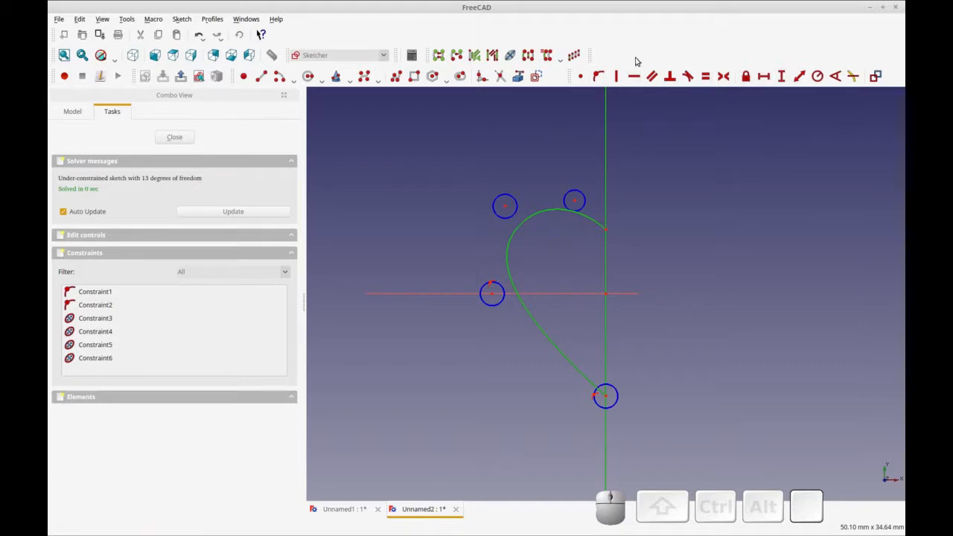
{"action": "mouse_move", "coordinate": [432, 65]}
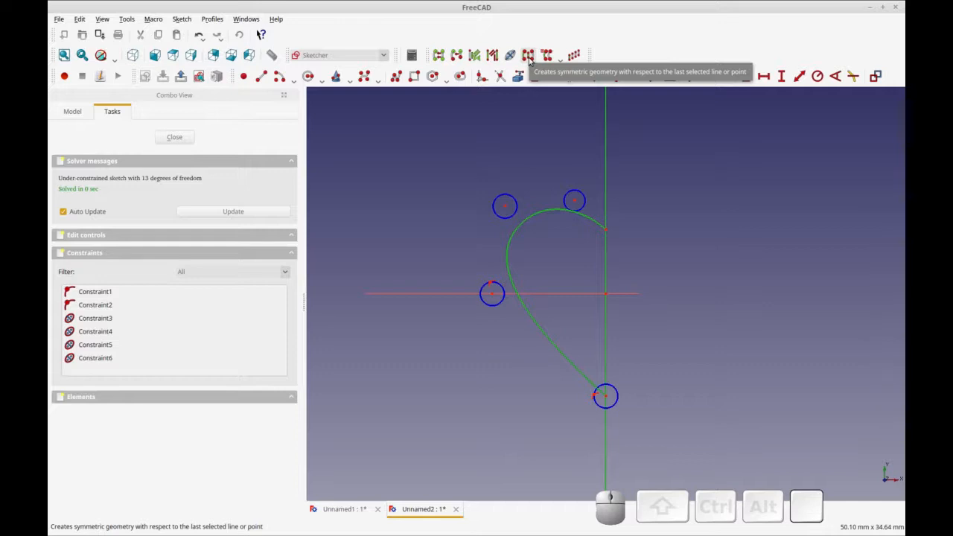
{"action": "mouse_move", "coordinate": [509, 253]}
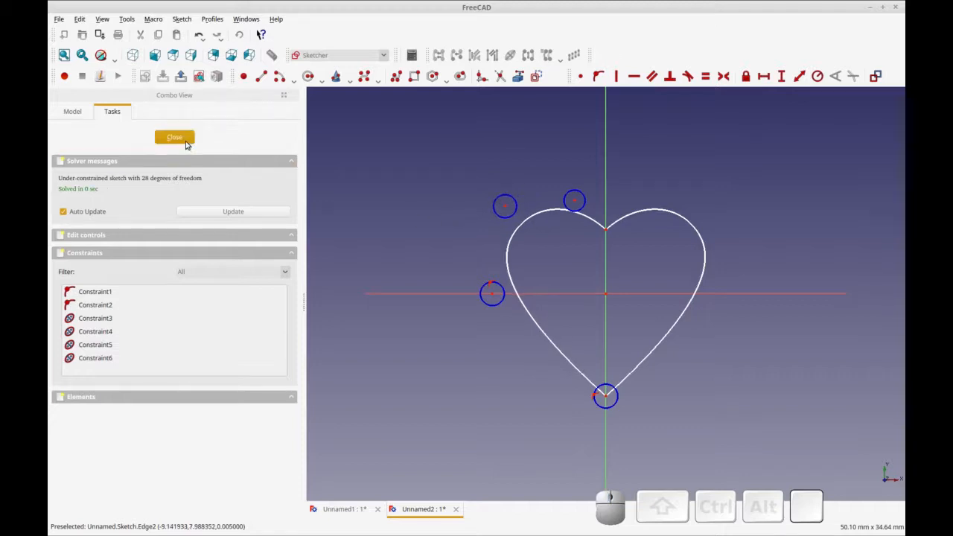
{"action": "mouse_move", "coordinate": [455, 223]}
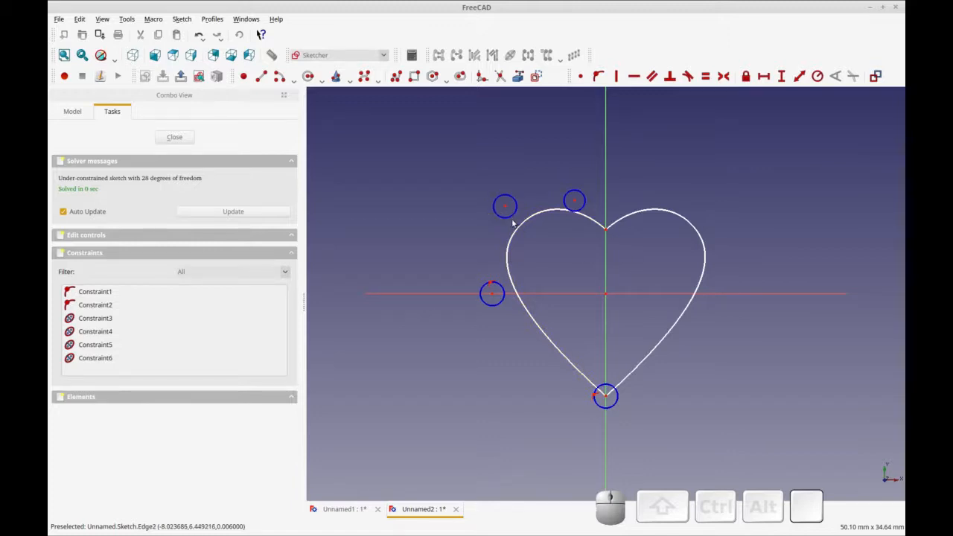
{"action": "mouse_move", "coordinate": [414, 218]}
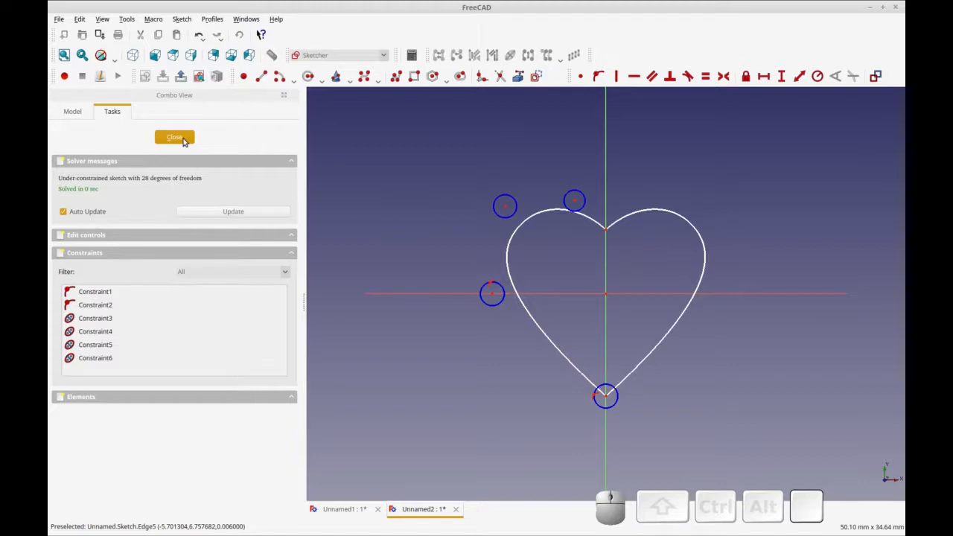
- Close the heart sketch and pad it into a 4 mm thick solid
{"action": "left_click", "coordinate": [174, 137]}
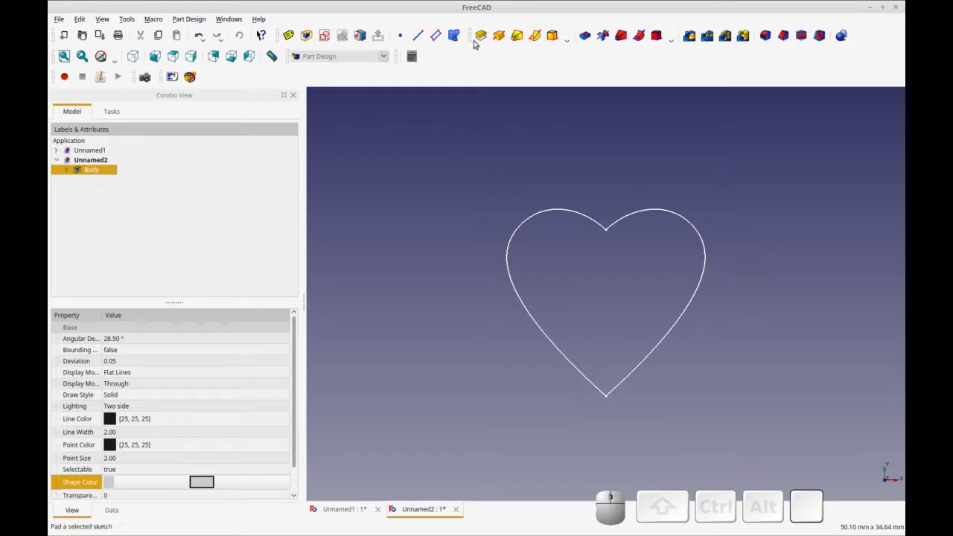
{"action": "left_click", "coordinate": [479, 36]}
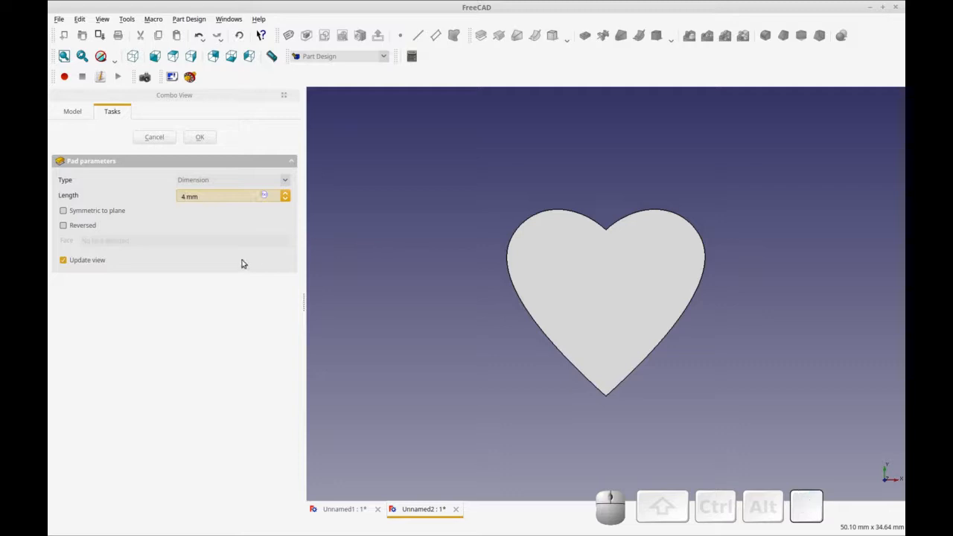
{"action": "left_click", "coordinate": [199, 137]}
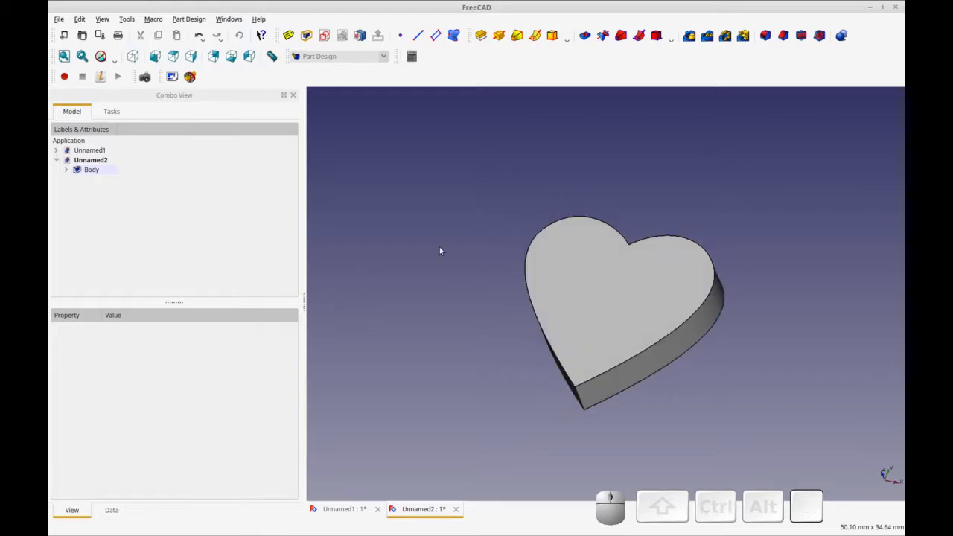
{"action": "mouse_move", "coordinate": [610, 304]}
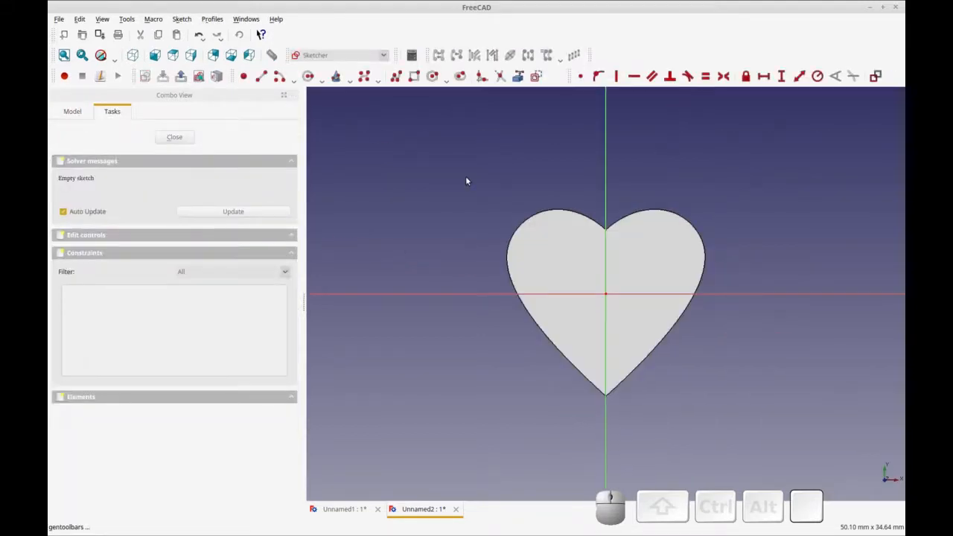
{"action": "mouse_move", "coordinate": [328, 110]}
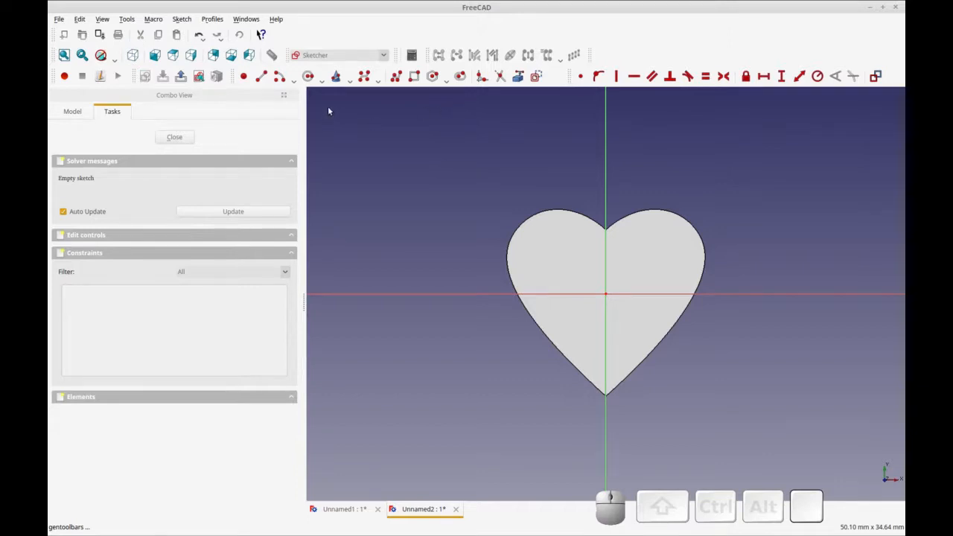
{"action": "mouse_move", "coordinate": [607, 250]}
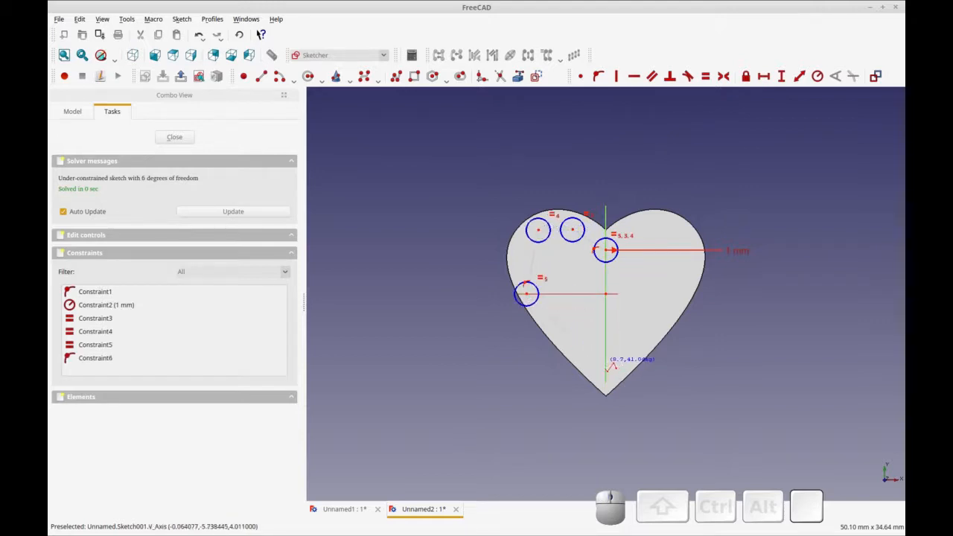
- End the inner offset curve at the heart's bottom tip on the vertical axis
{"action": "left_click", "coordinate": [604, 364]}
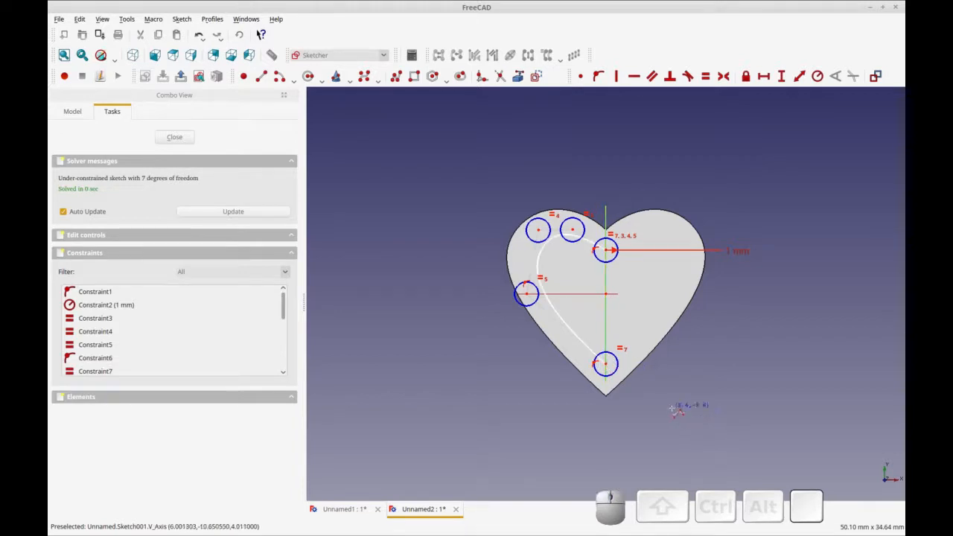
{"action": "mouse_move", "coordinate": [524, 271]}
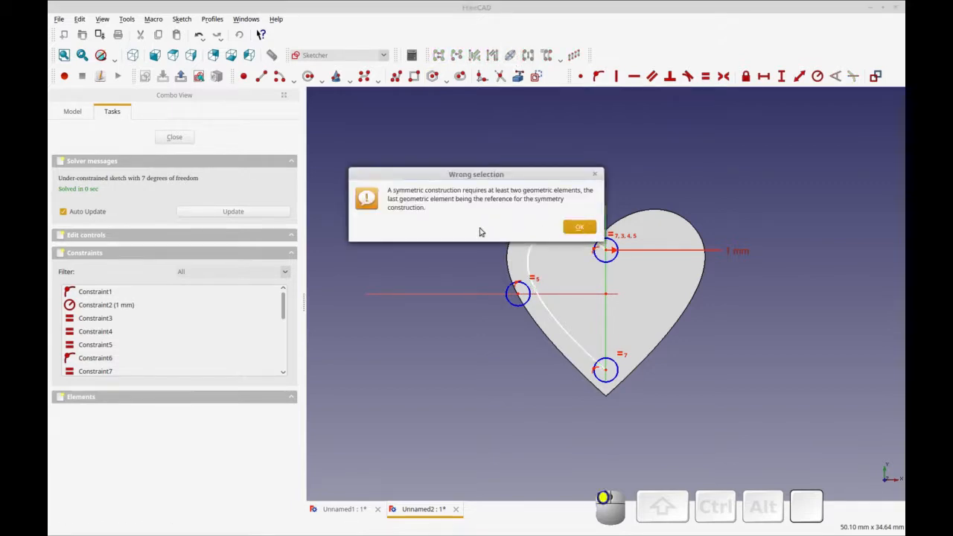
- Dismiss the Wrong selection warning before applying symmetry to the inner curve
{"action": "left_click", "coordinate": [579, 226]}
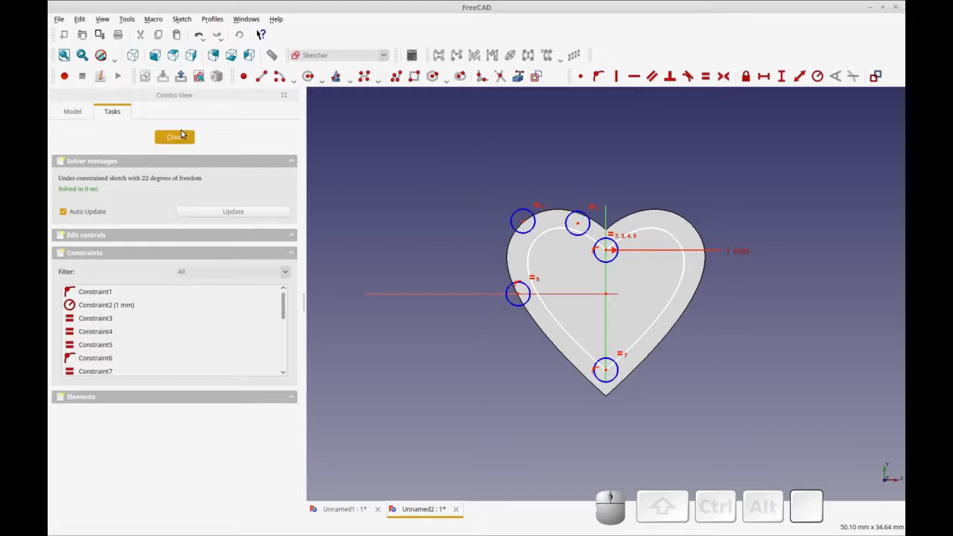
{"action": "mouse_move", "coordinate": [553, 238]}
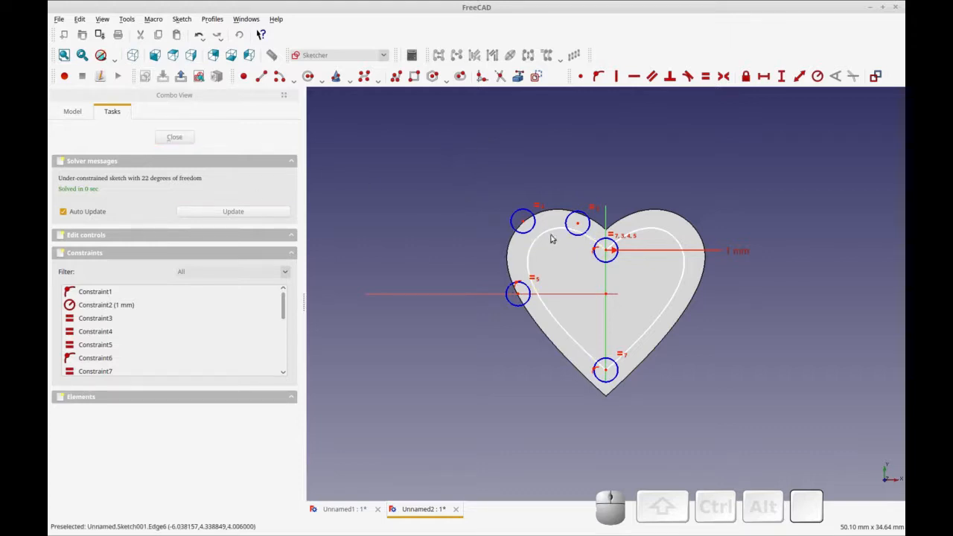
{"action": "mouse_move", "coordinate": [595, 277]}
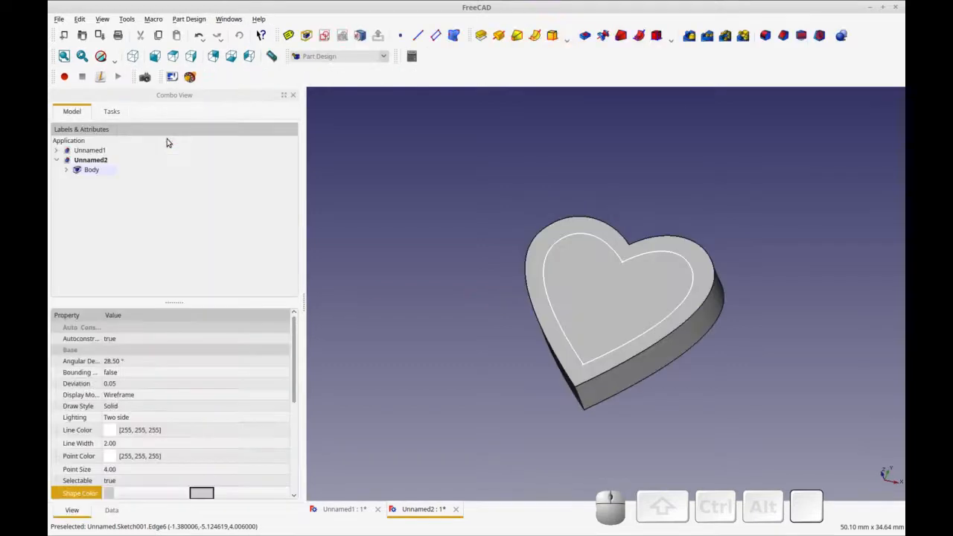
- Pocket the inner heart sketch 2 mm into the solid, leaving a tray with a raised rim
{"action": "left_click", "coordinate": [66, 170]}
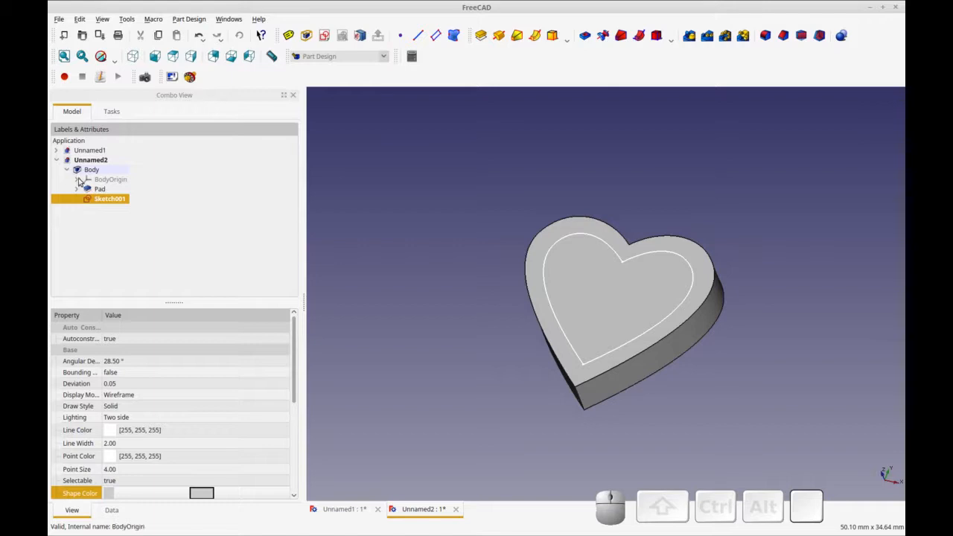
{"action": "left_click", "coordinate": [76, 178]}
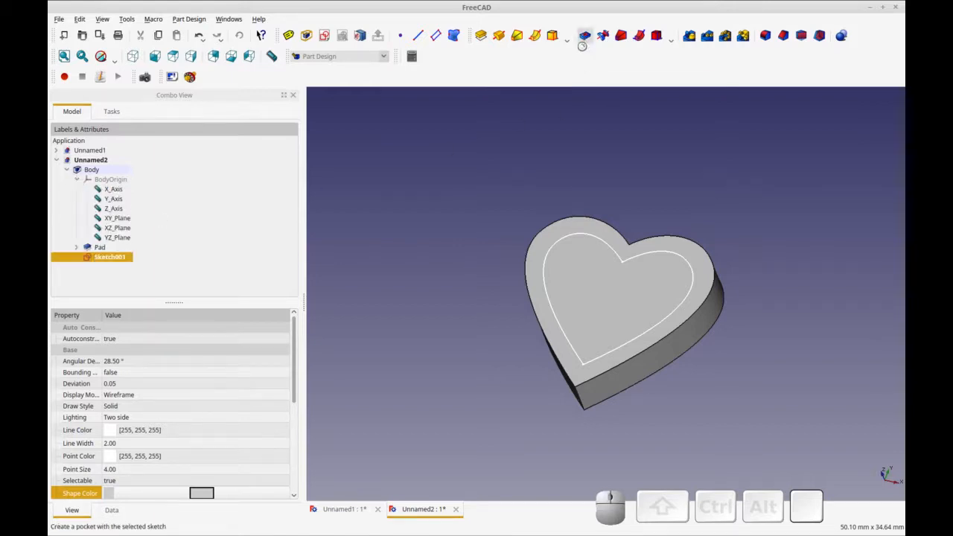
{"action": "left_click", "coordinate": [584, 35]}
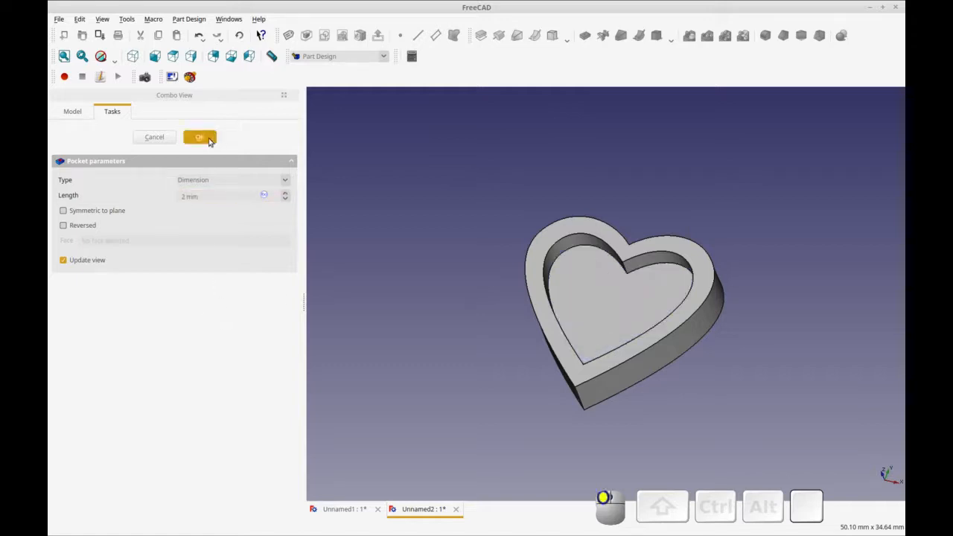
{"action": "left_click", "coordinate": [199, 137]}
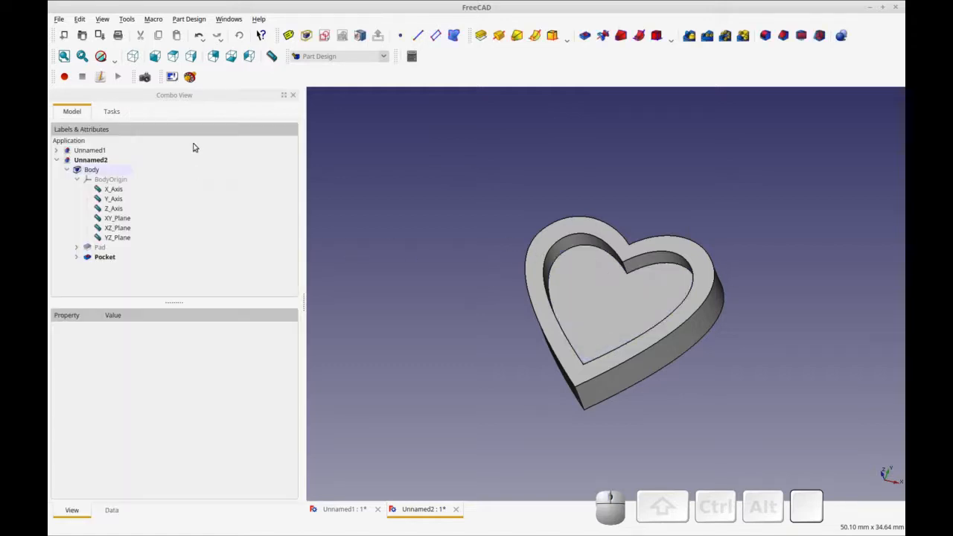
{"action": "left_click", "coordinate": [104, 256]}
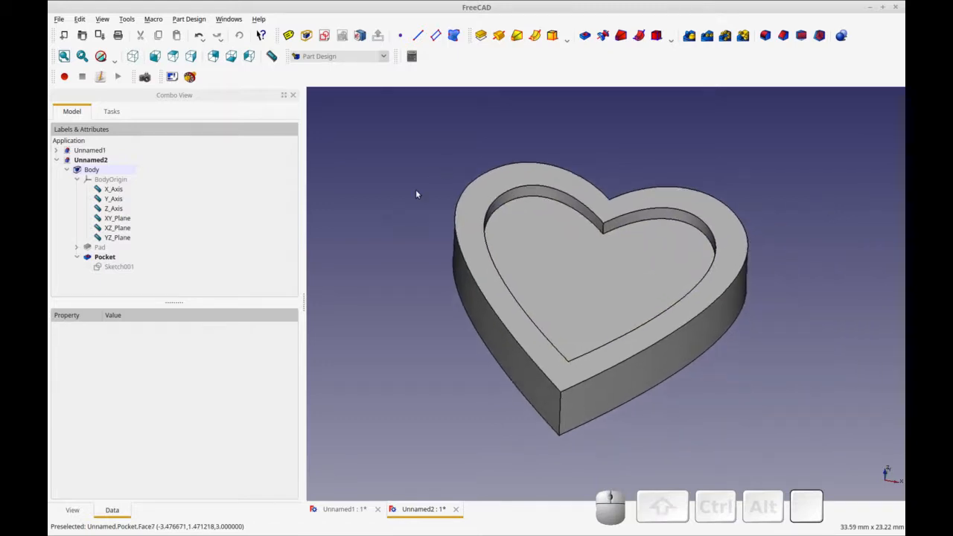
{"action": "mouse_move", "coordinate": [484, 220]}
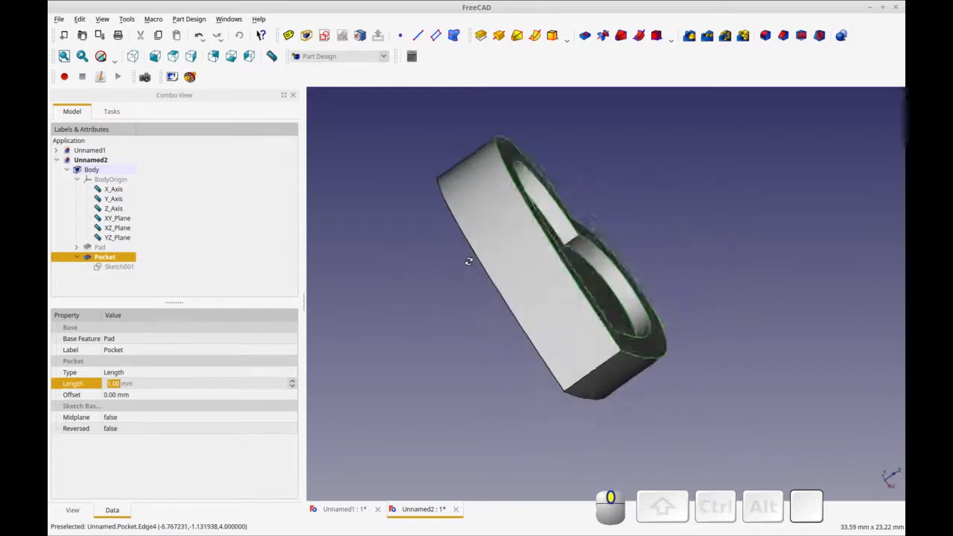
{"action": "left_click_drag", "start_coordinate": [469, 261], "coordinate": [562, 292]}
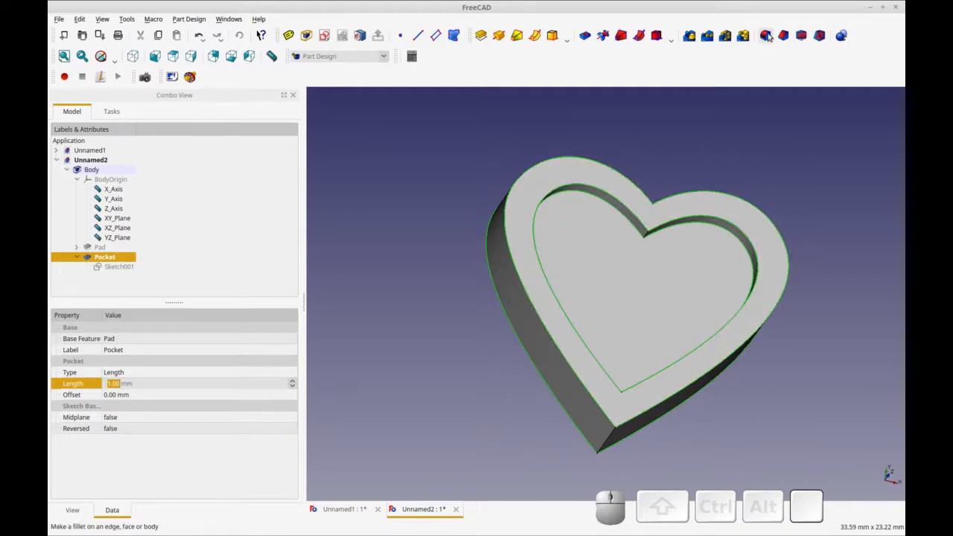
{"action": "mouse_move", "coordinate": [766, 35]}
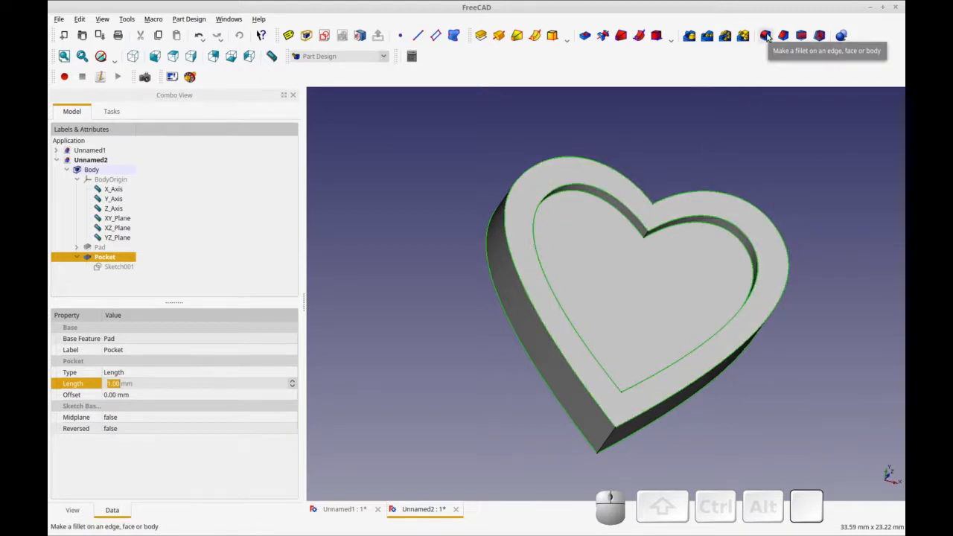
- Fillet the tray's rim edges and confirm the feature
{"action": "left_click", "coordinate": [765, 35]}
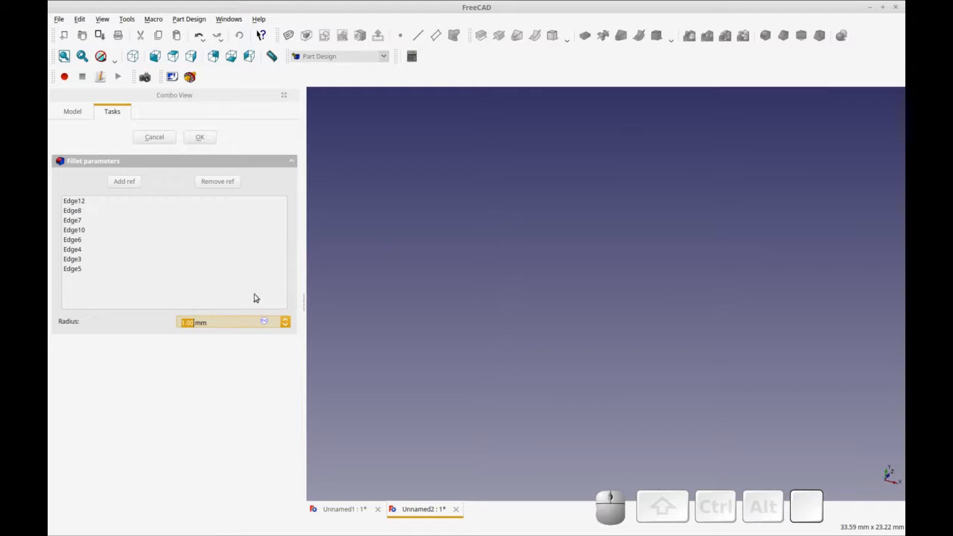
{"action": "mouse_move", "coordinate": [435, 335]}
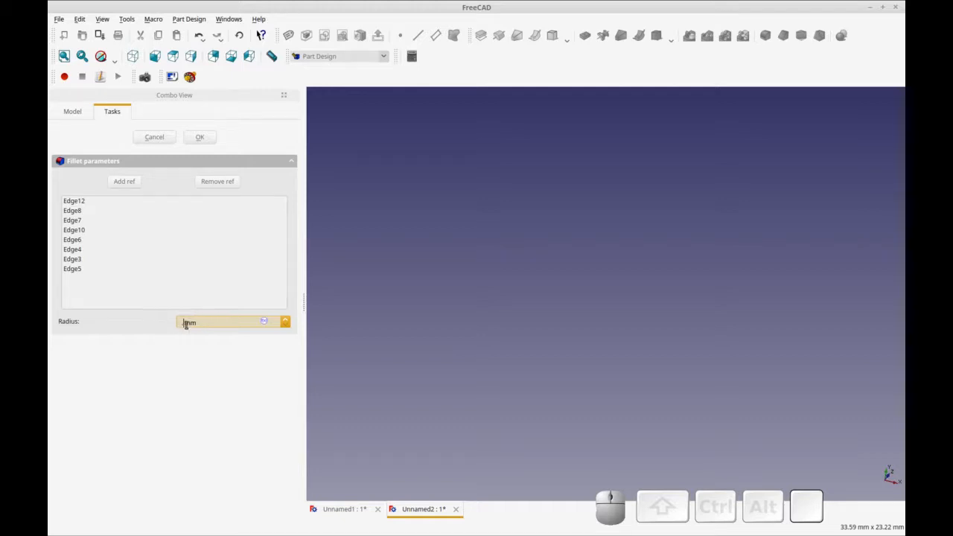
{"action": "mouse_move", "coordinate": [207, 363]}
{"action": "type", "text": "25 "}
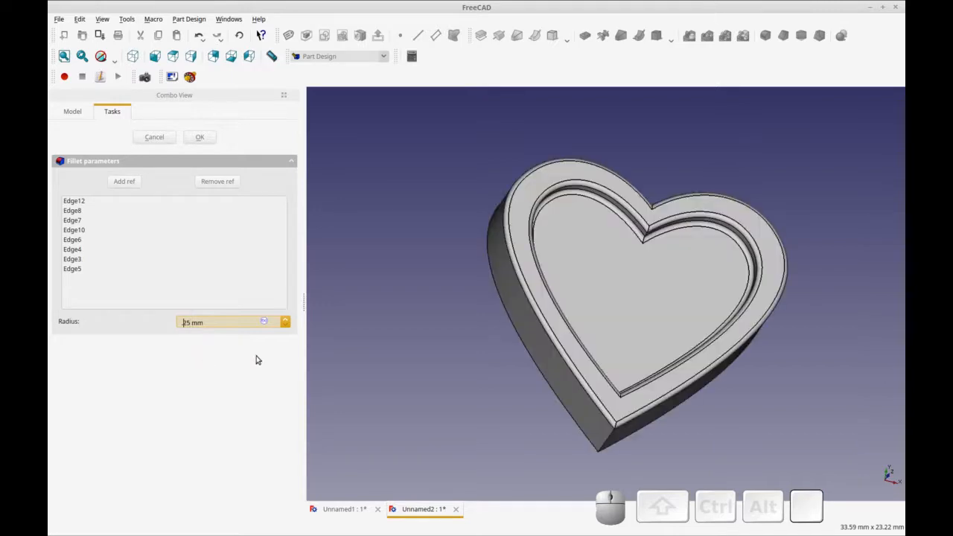
{"action": "mouse_move", "coordinate": [415, 282]}
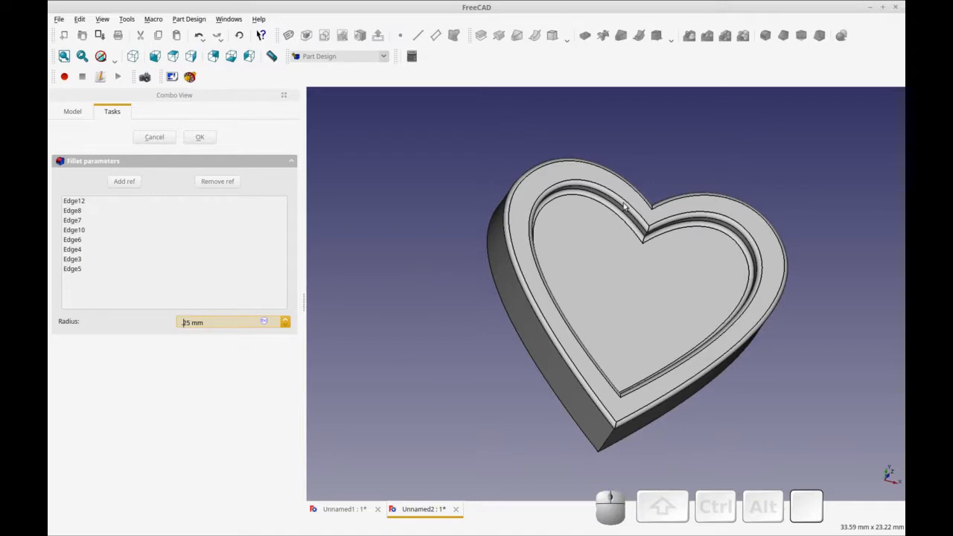
{"action": "mouse_move", "coordinate": [707, 435]}
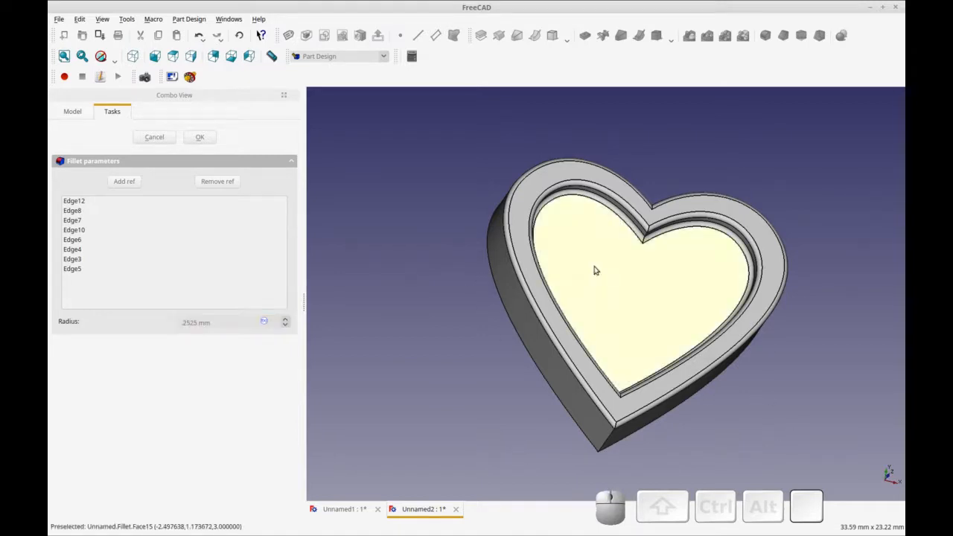
{"action": "left_click", "coordinate": [215, 322]}
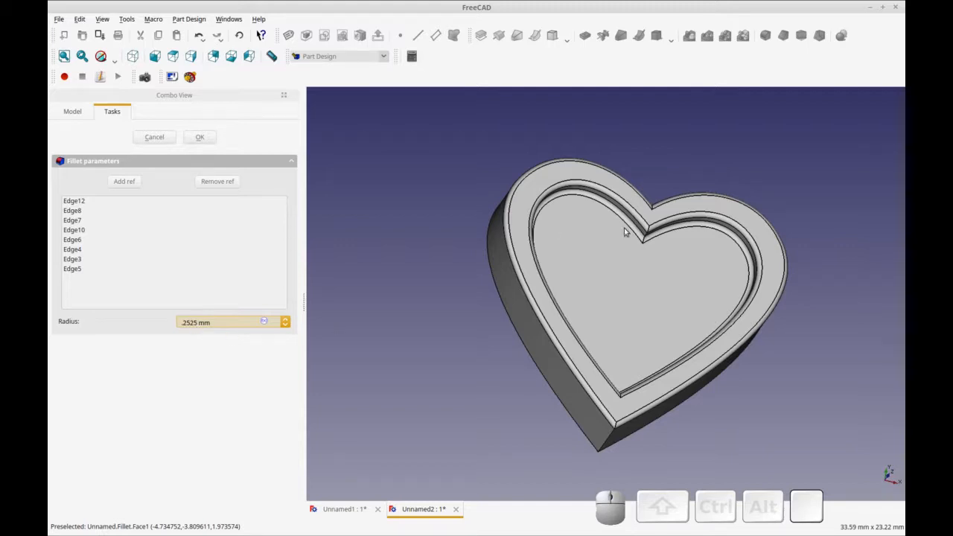
{"action": "mouse_move", "coordinate": [616, 220]}
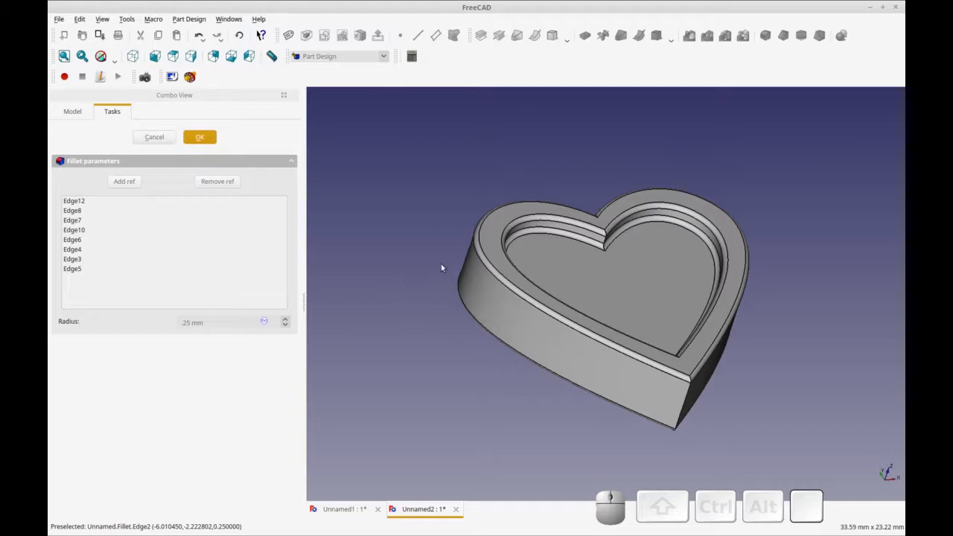
{"action": "left_click", "coordinate": [200, 137]}
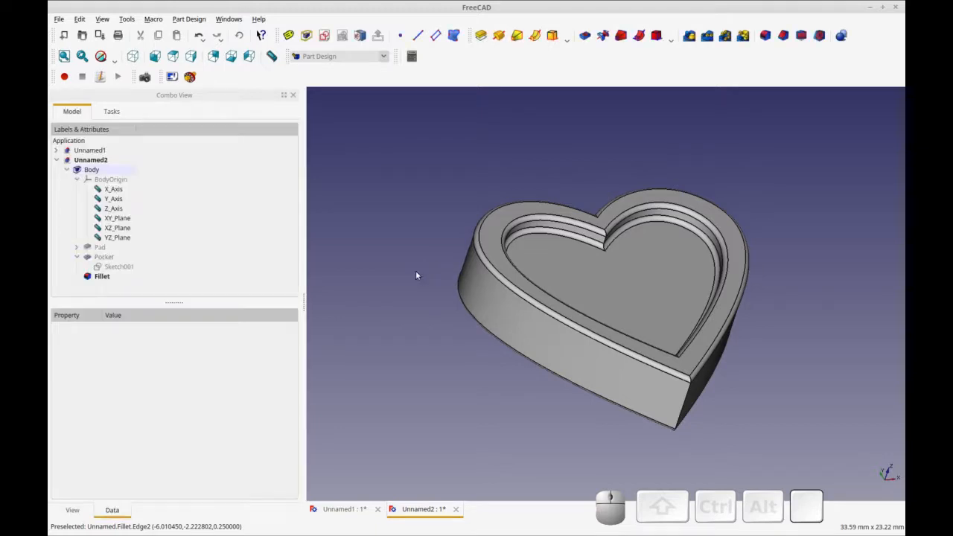
- Switch to the Draft workbench and start a ShapeString on the tray floor
{"action": "left_click", "coordinate": [101, 275]}
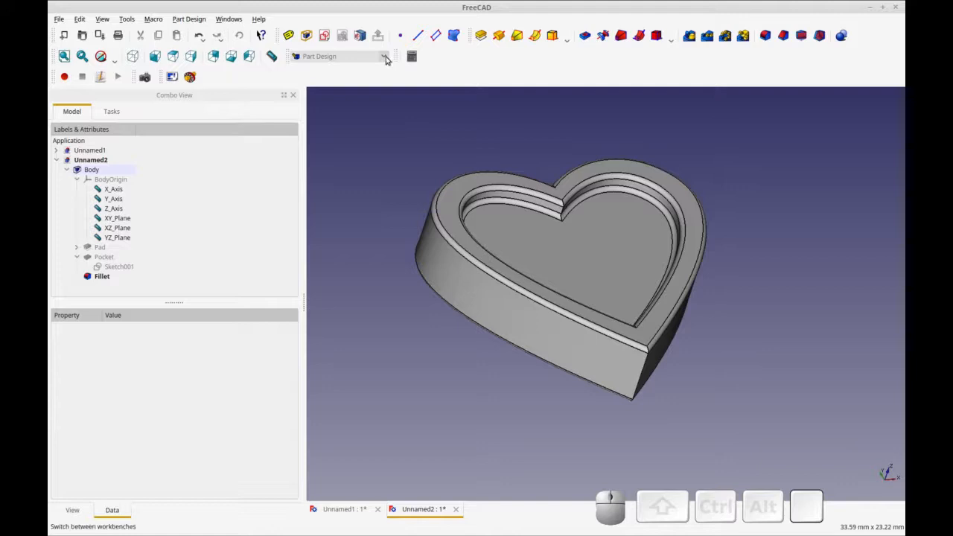
{"action": "left_click", "coordinate": [385, 56]}
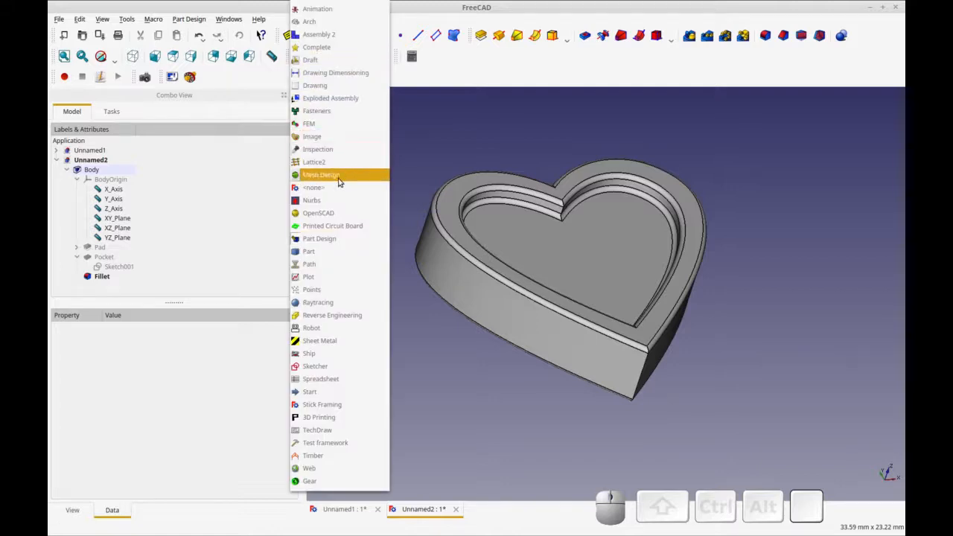
{"action": "mouse_move", "coordinate": [335, 71]}
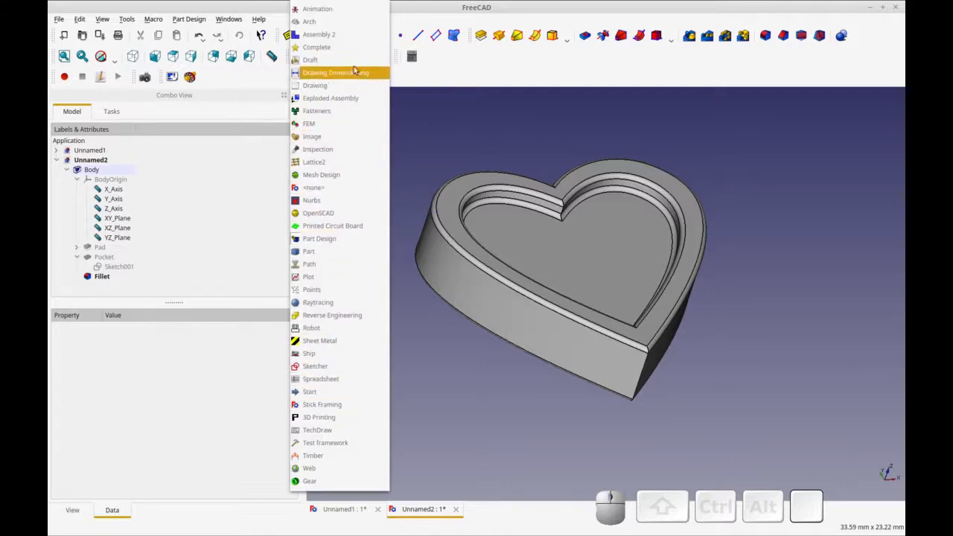
{"action": "left_click", "coordinate": [310, 60]}
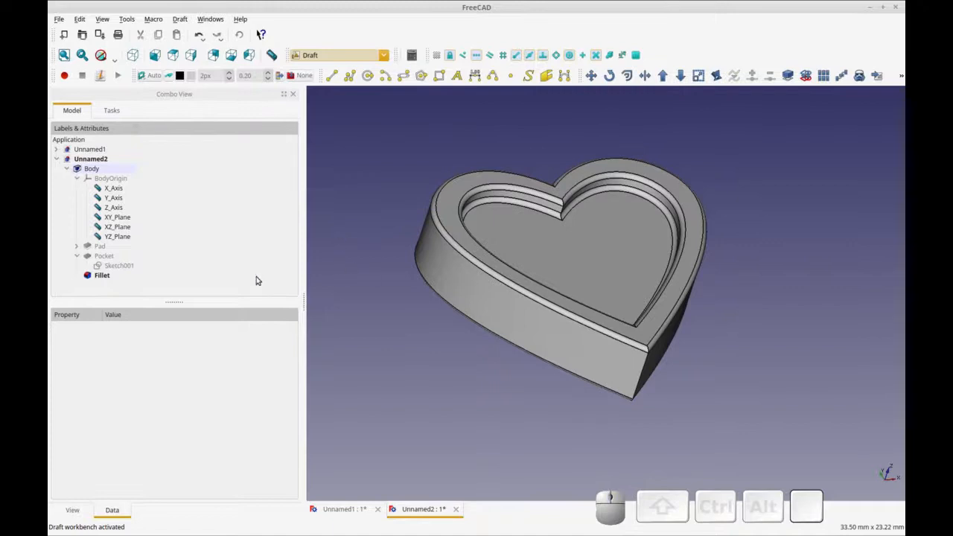
{"action": "left_click", "coordinate": [91, 168]}
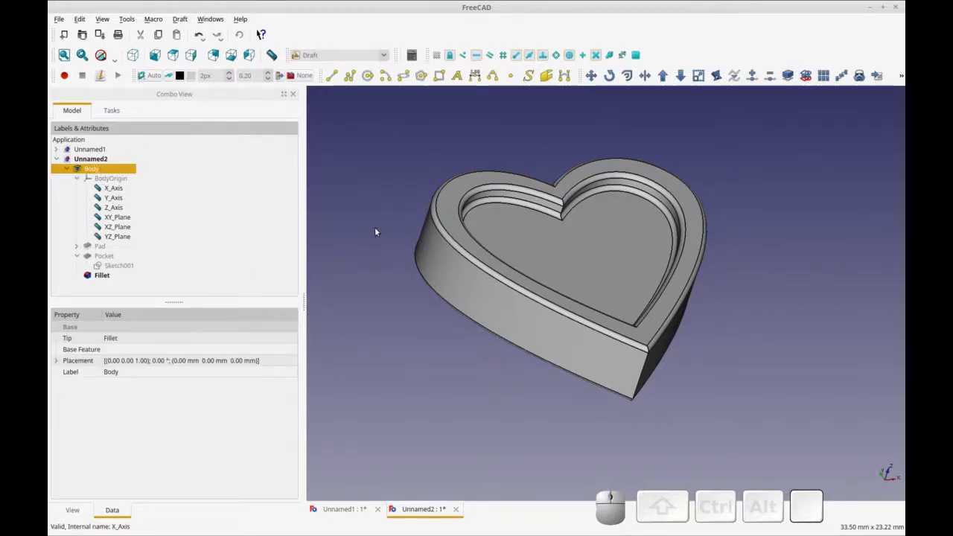
{"action": "mouse_move", "coordinate": [455, 74]}
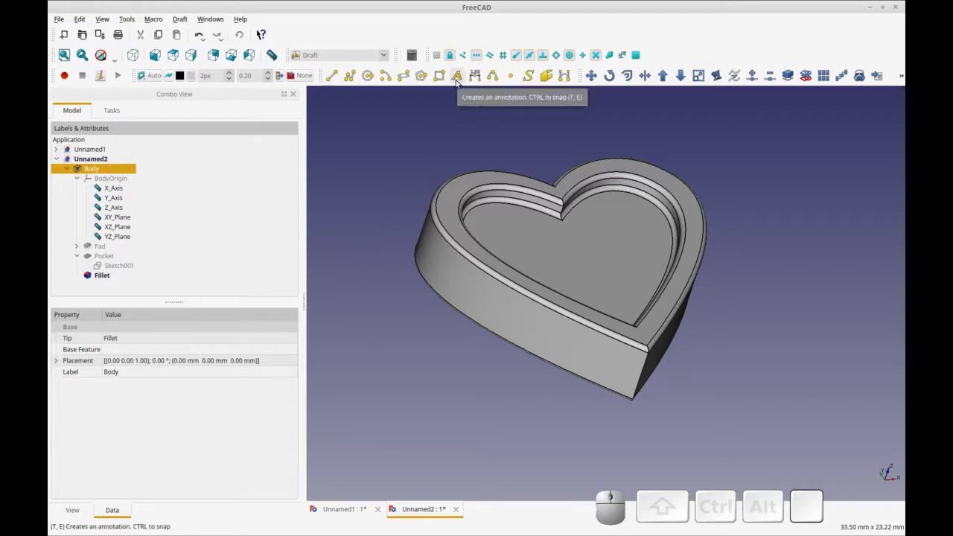
{"action": "left_click", "coordinate": [457, 74]}
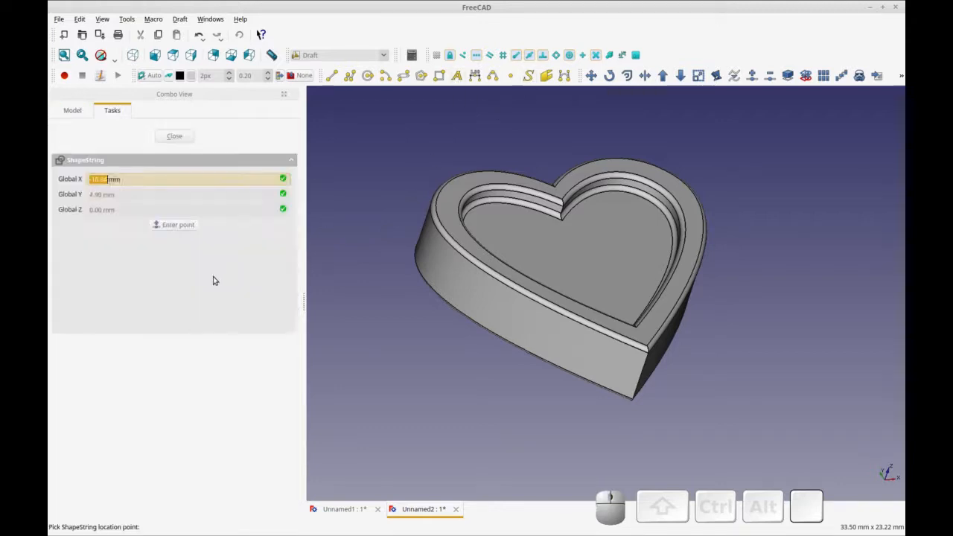
{"action": "mouse_move", "coordinate": [557, 224]}
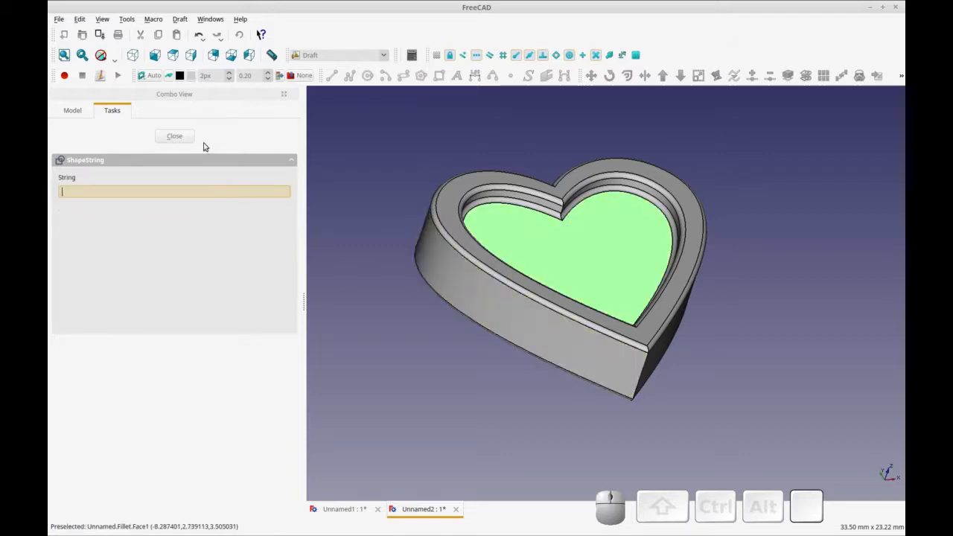
{"action": "mouse_move", "coordinate": [174, 191]}
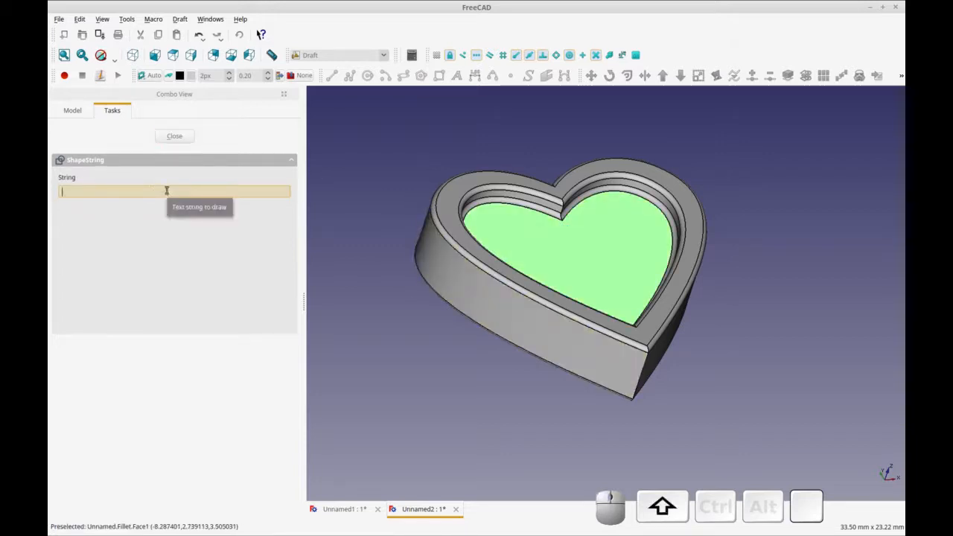
- Enter text 'BE' at 1 mm height and choose the Grundschrift-Regular.otf font under /usr/
{"action": "type", "text": "BE"}
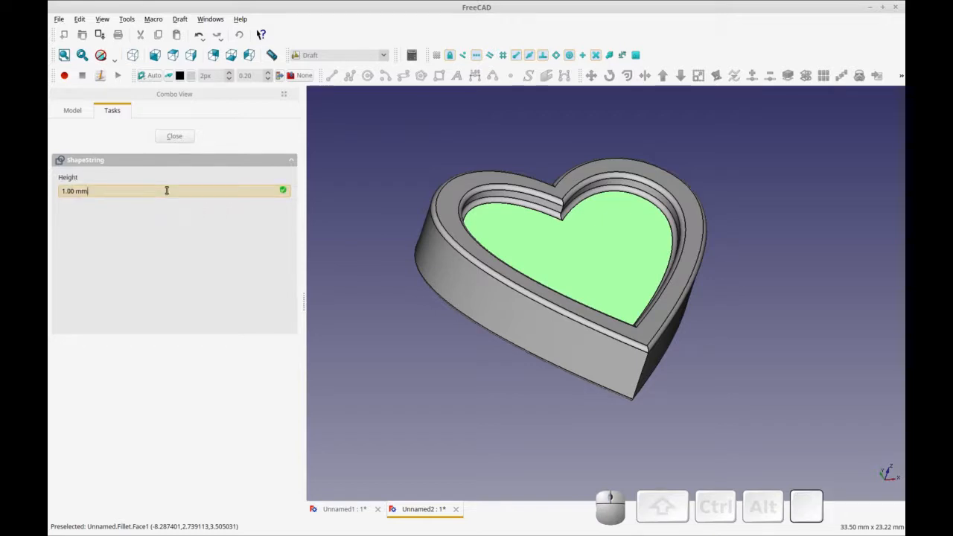
{"action": "key", "text": "Return"}
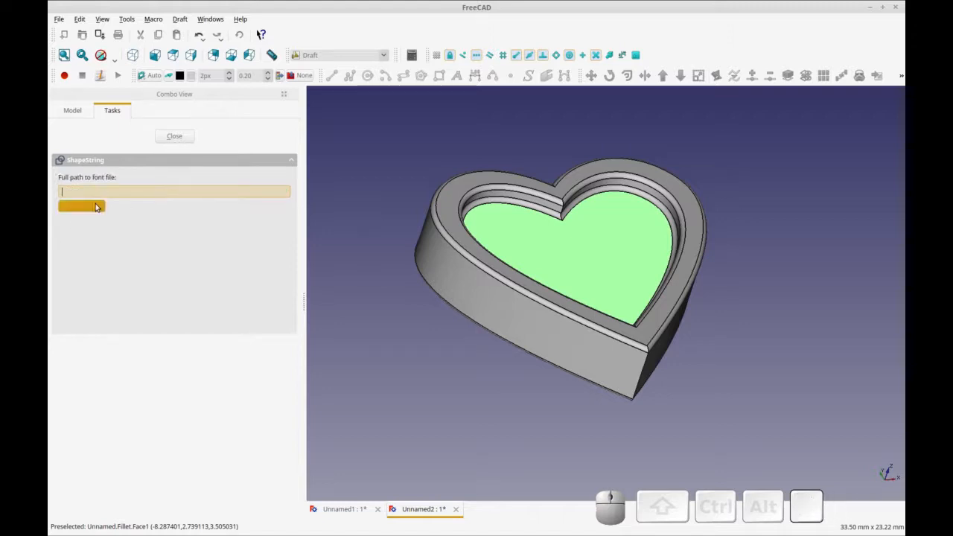
{"action": "left_click", "coordinate": [81, 206]}
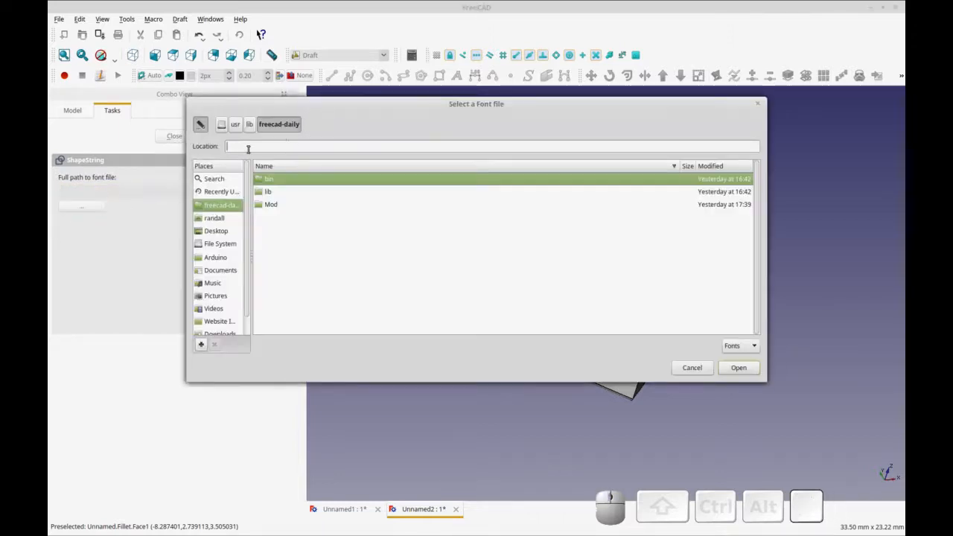
{"action": "type", "text": "/usr/share/f"}
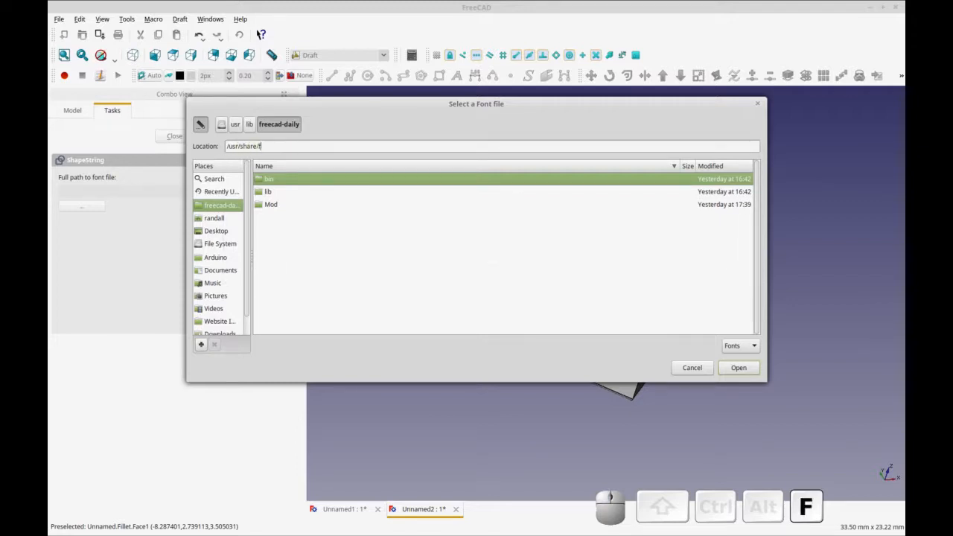
{"action": "type", "text": "grundschrift-Bold.otf"}
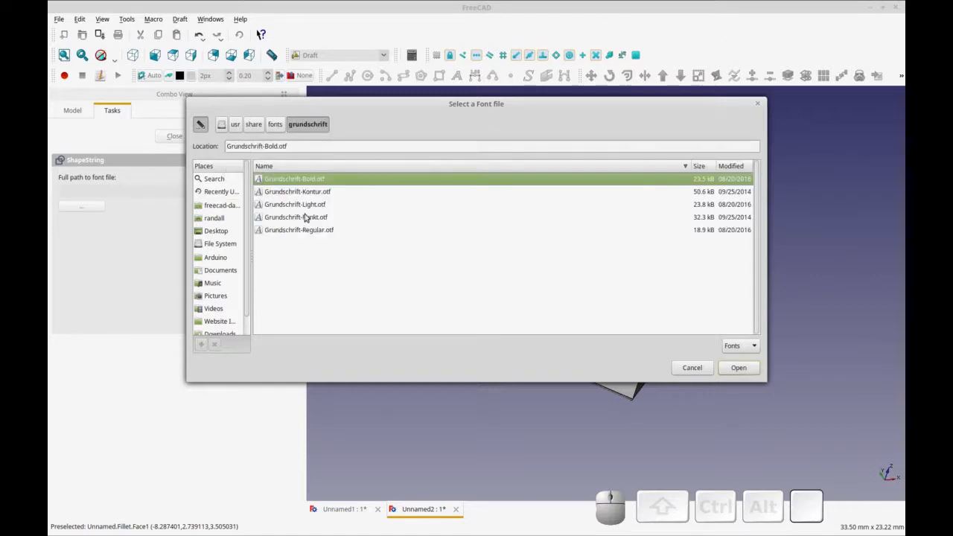
{"action": "left_click", "coordinate": [739, 366]}
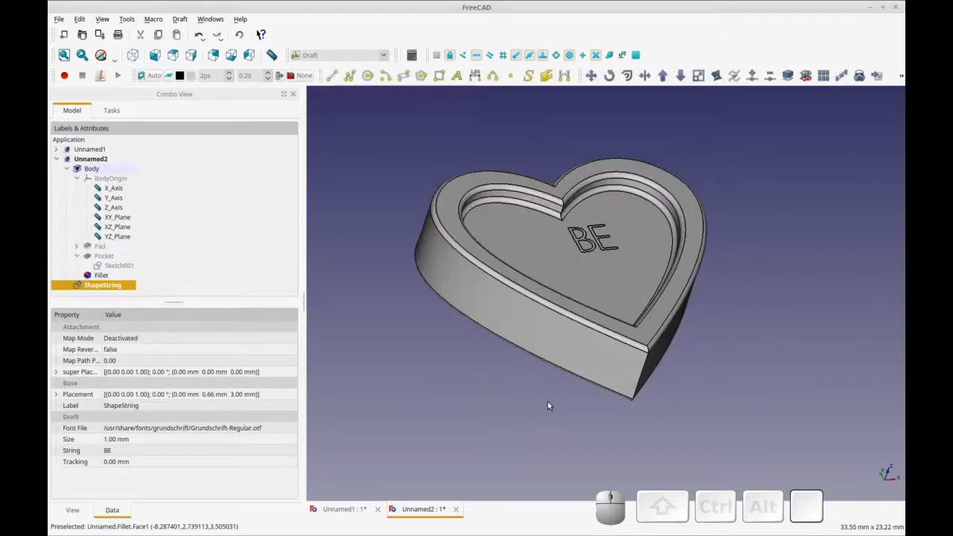
{"action": "mouse_move", "coordinate": [477, 316]}
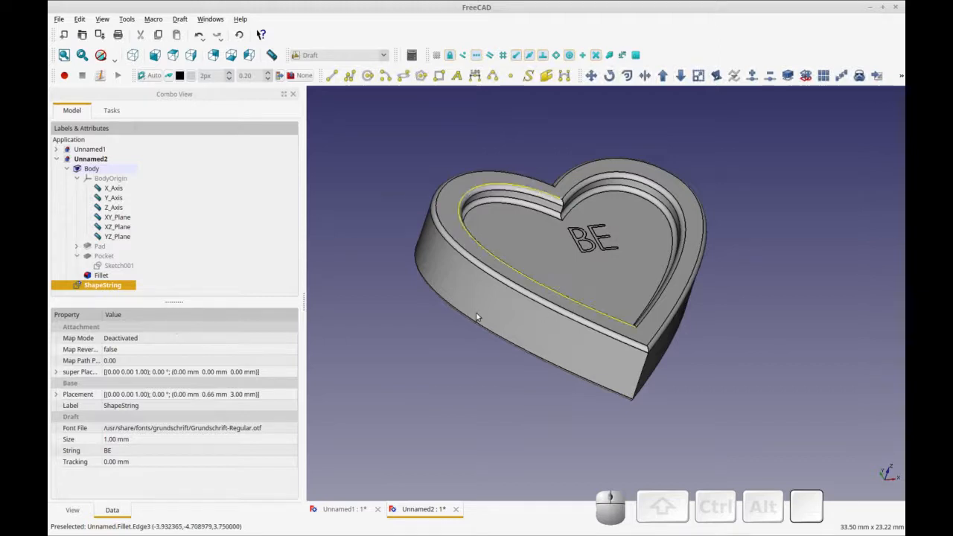
- Return to Part Design and assign the BE ShapeString to the tray's Body
{"action": "left_click", "coordinate": [101, 286]}
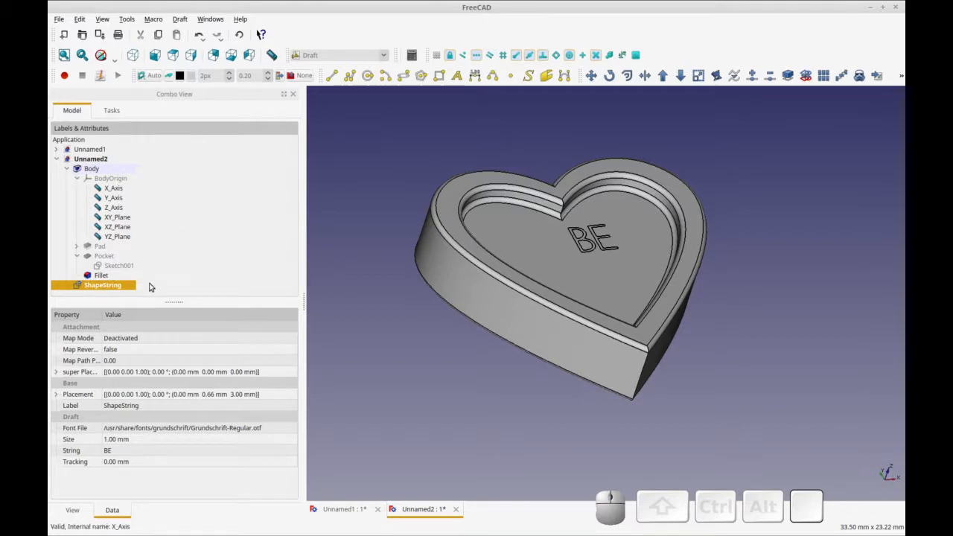
{"action": "left_click", "coordinate": [101, 286]}
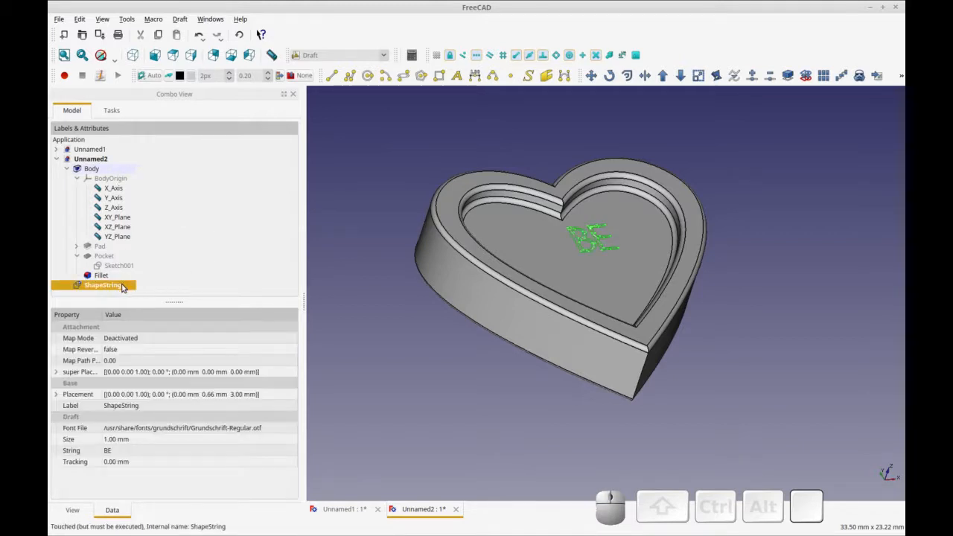
{"action": "right_click", "coordinate": [101, 286]}
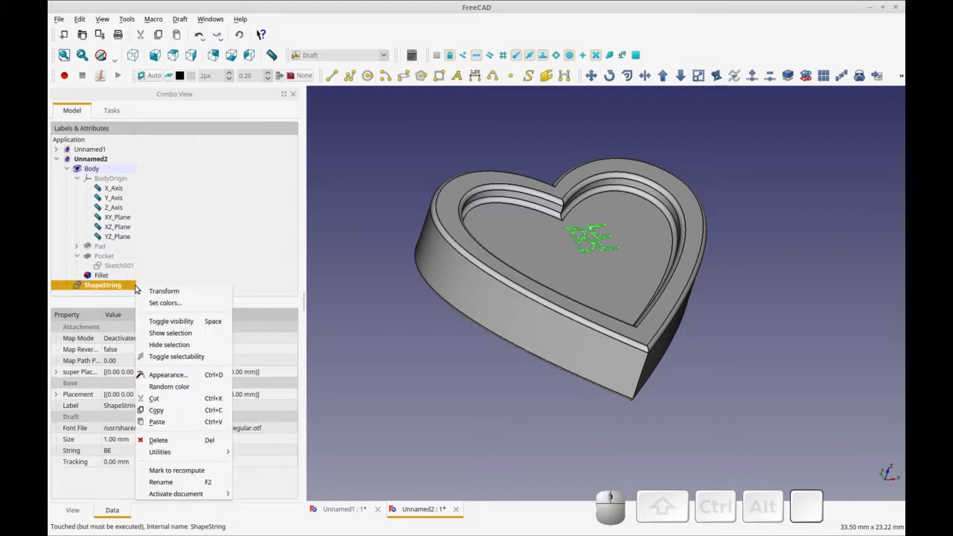
{"action": "left_click", "coordinate": [375, 304]}
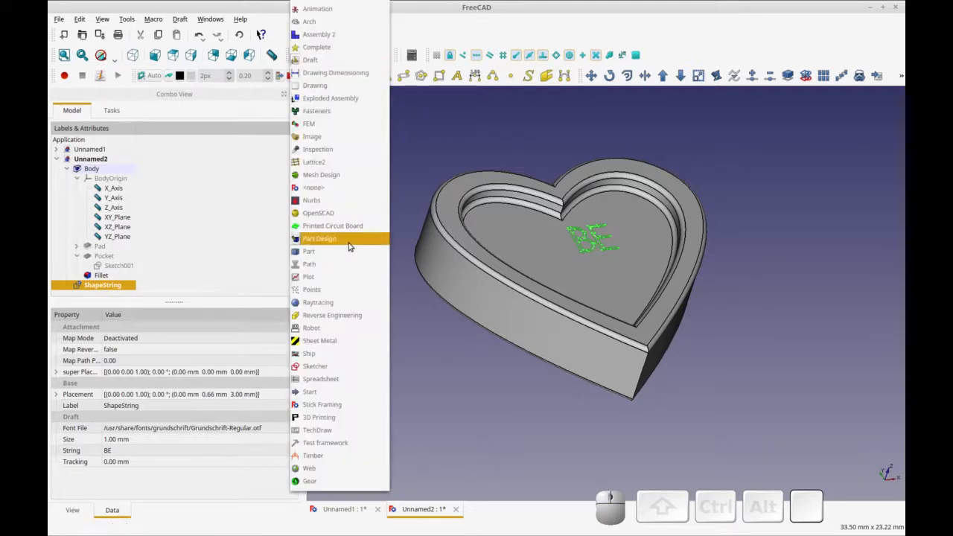
{"action": "left_click", "coordinate": [318, 238]}
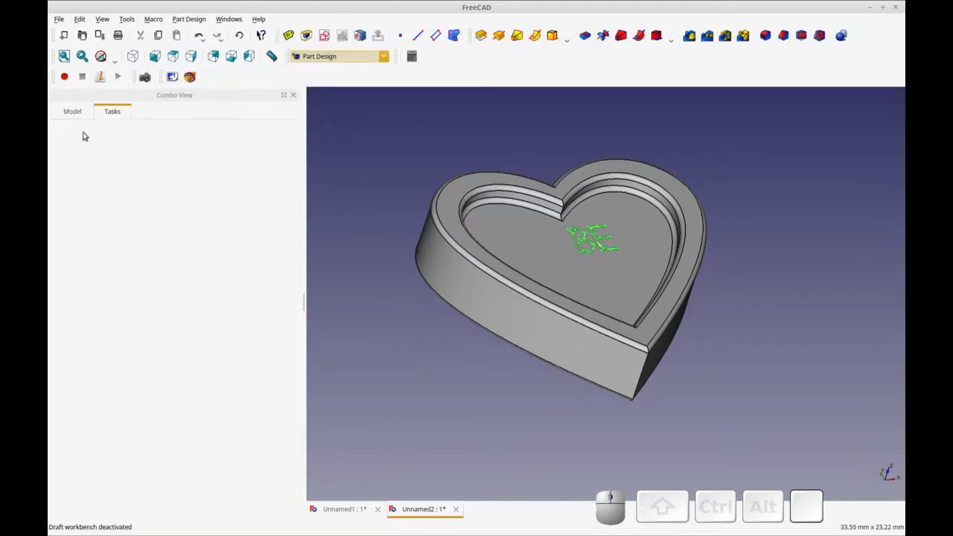
{"action": "left_click", "coordinate": [72, 110]}
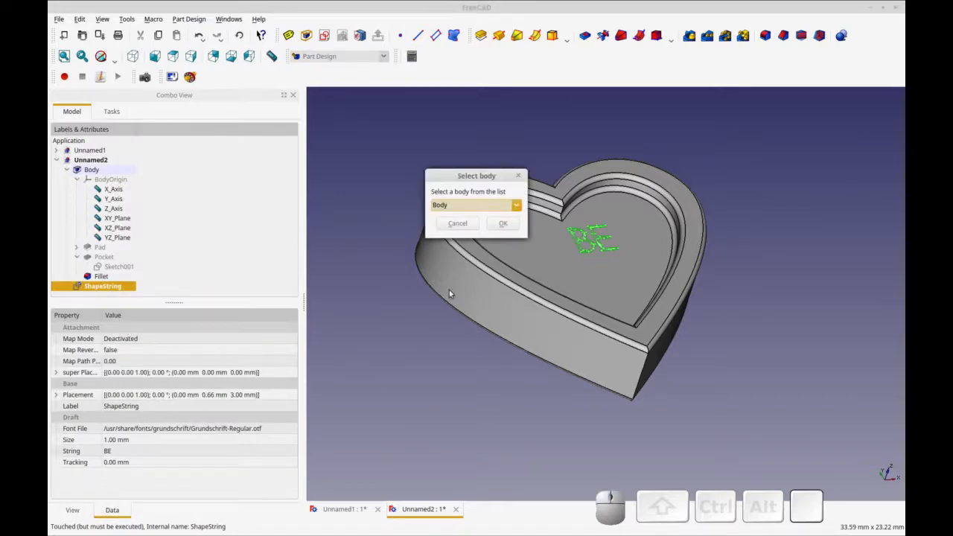
{"action": "left_click", "coordinate": [503, 224]}
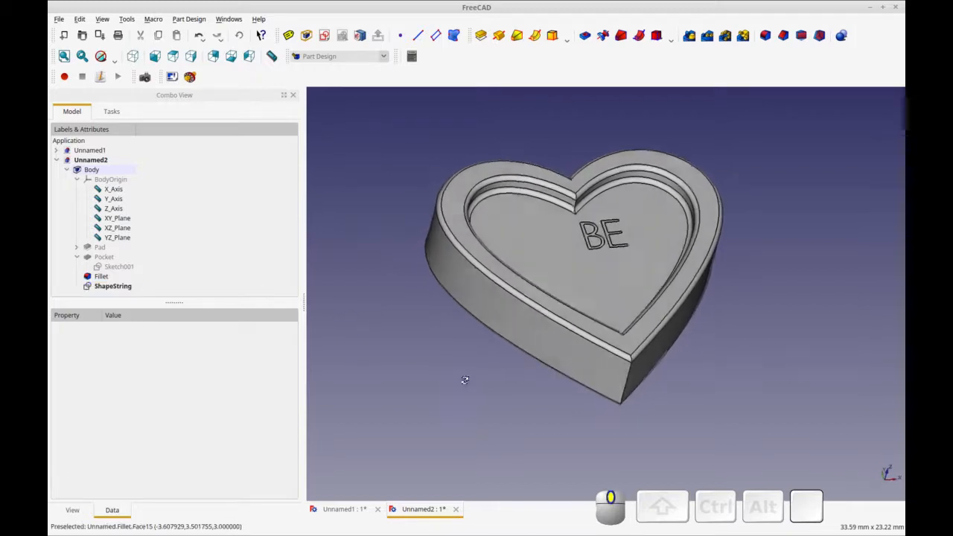
- Set the ShapeString's Placement position y to 0.66 mm to center the text
{"action": "left_click", "coordinate": [113, 286]}
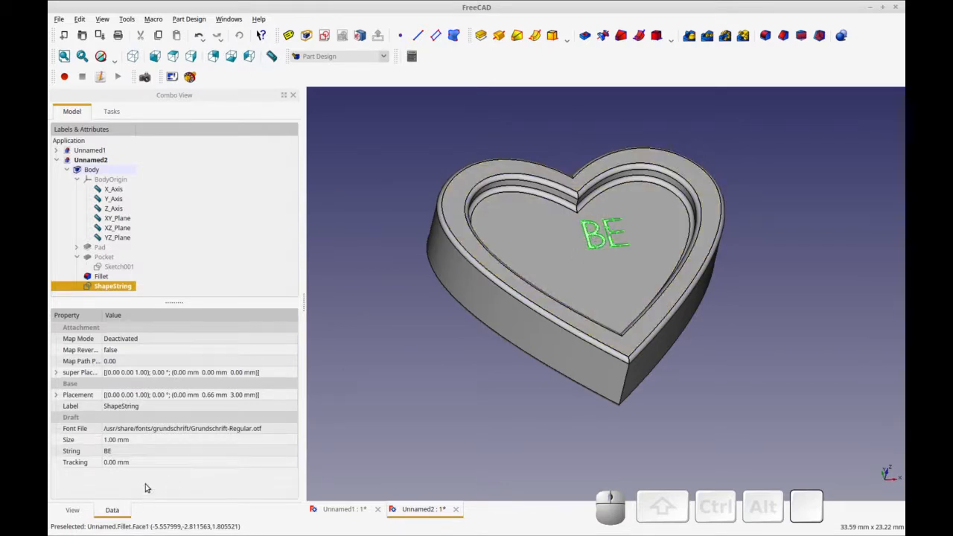
{"action": "left_click", "coordinate": [57, 394]}
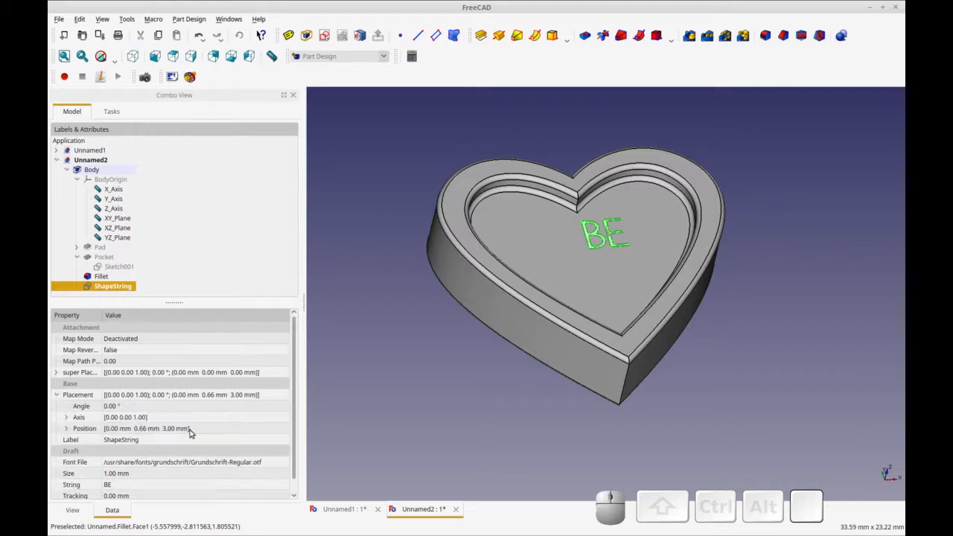
{"action": "left_click", "coordinate": [65, 429]}
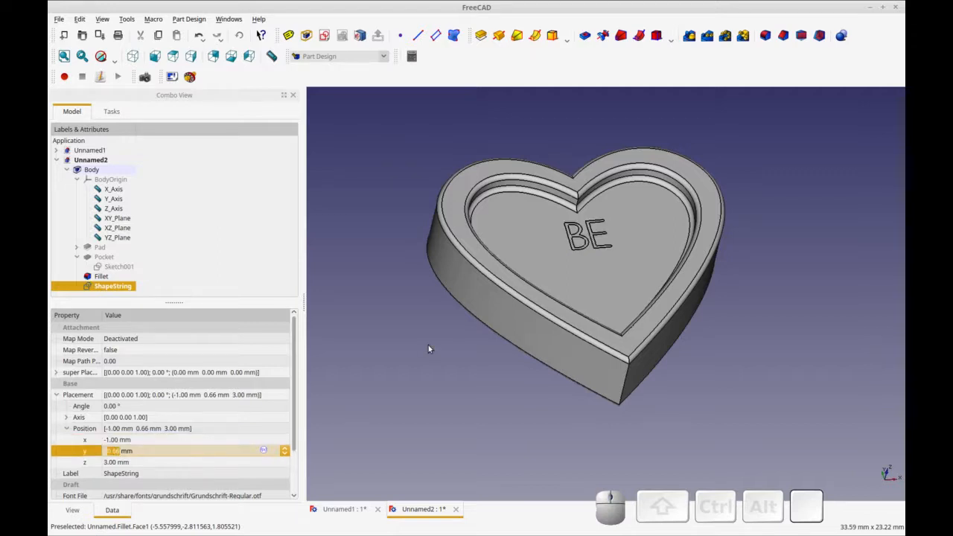
{"action": "mouse_move", "coordinate": [366, 378]}
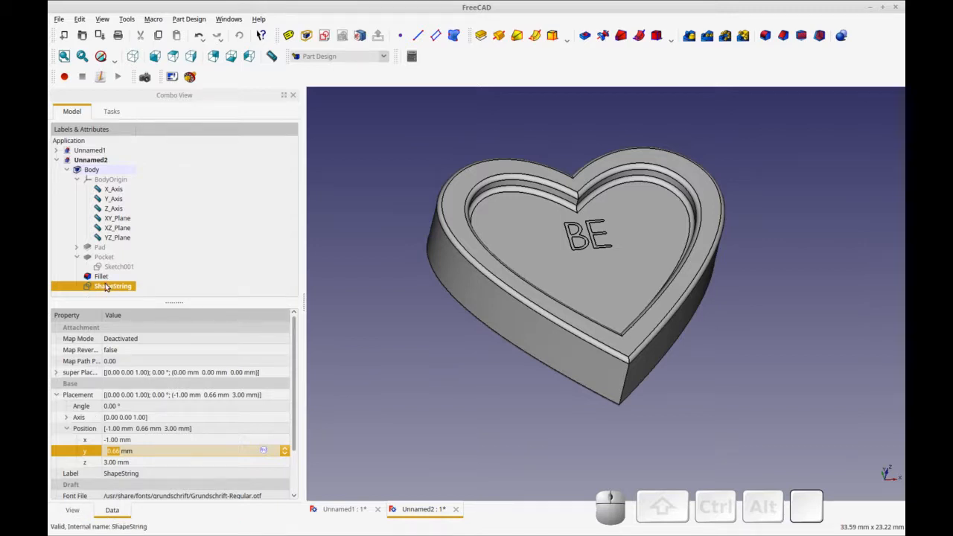
{"action": "type", "text": "0.66"}
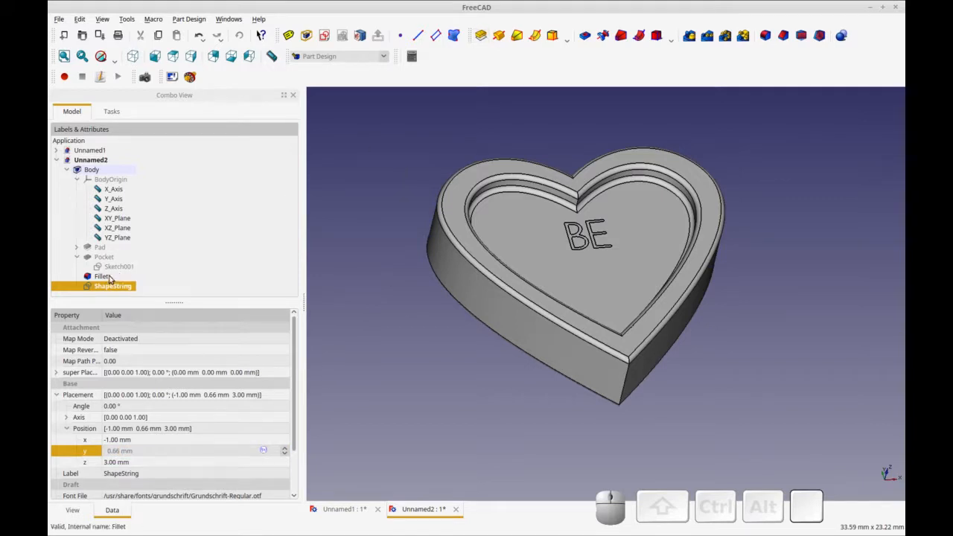
- Pad the BE shape string into raised letters as Pad001 and confirm
{"action": "left_click", "coordinate": [113, 286]}
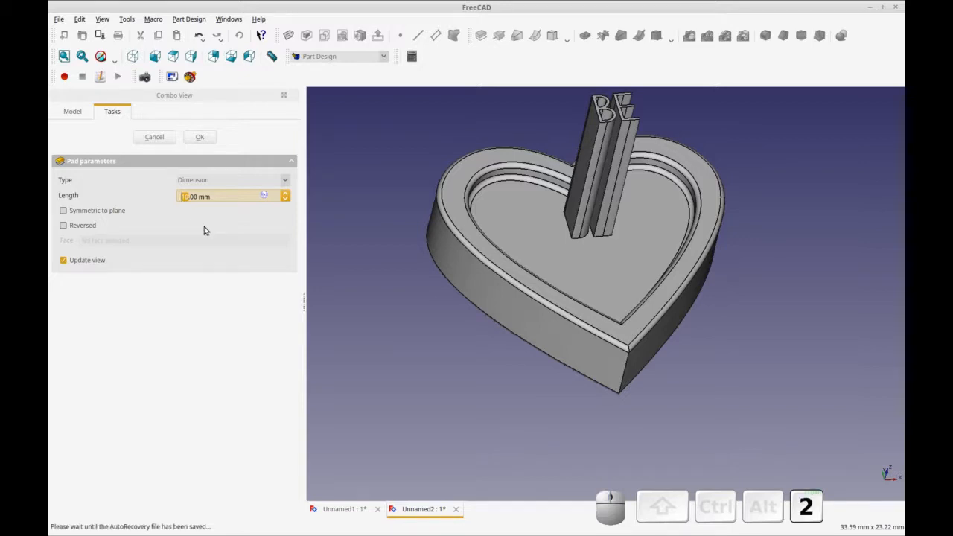
{"action": "key", "text": "2"}
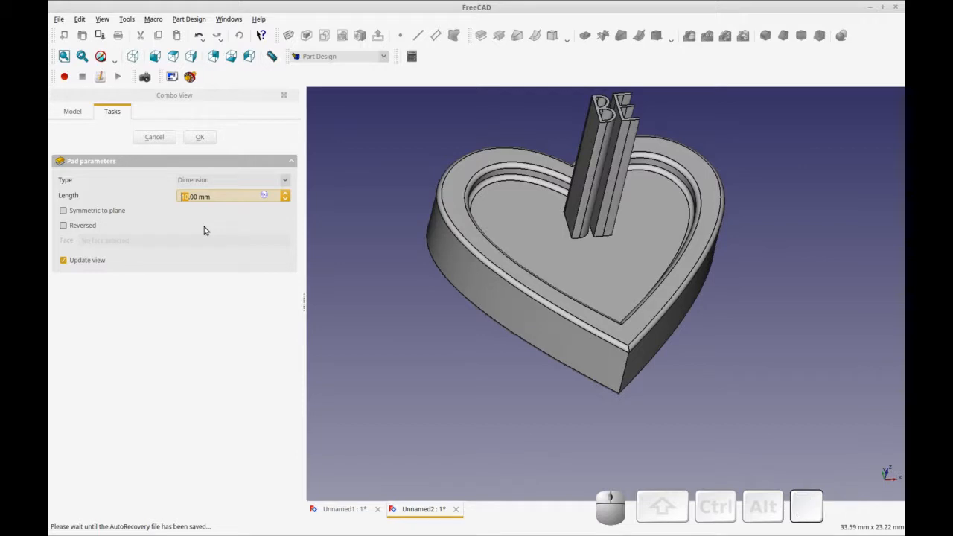
{"action": "mouse_move", "coordinate": [176, 226]}
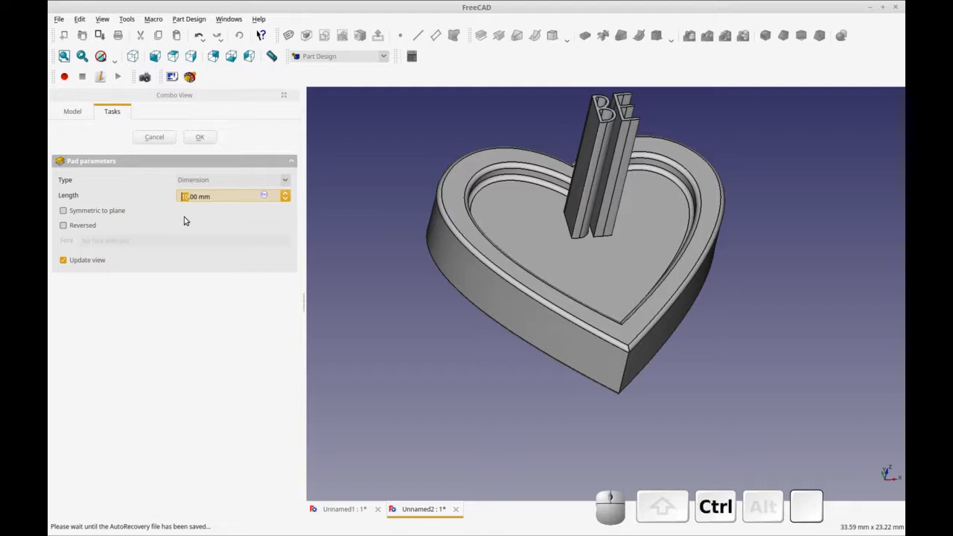
{"action": "left_click", "coordinate": [199, 137]}
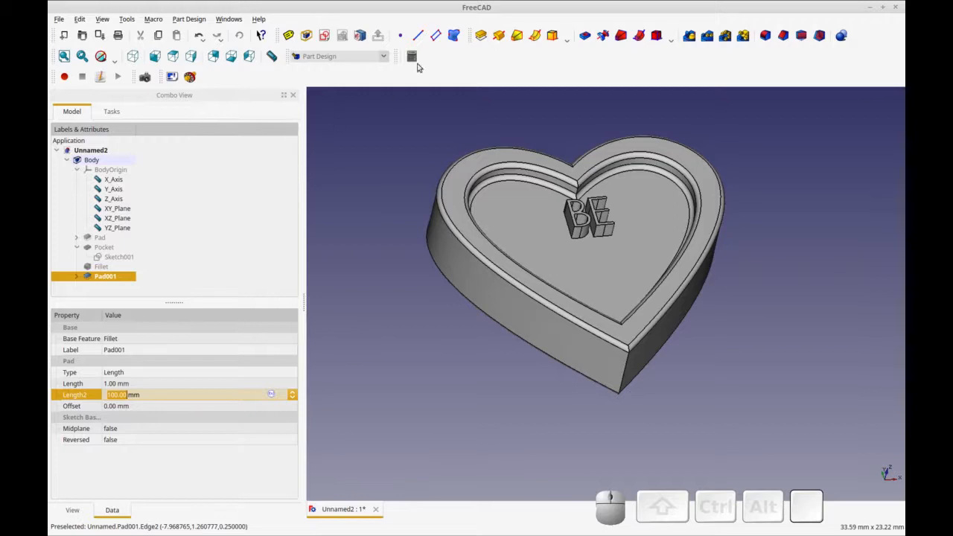
{"action": "left_click", "coordinate": [340, 57]}
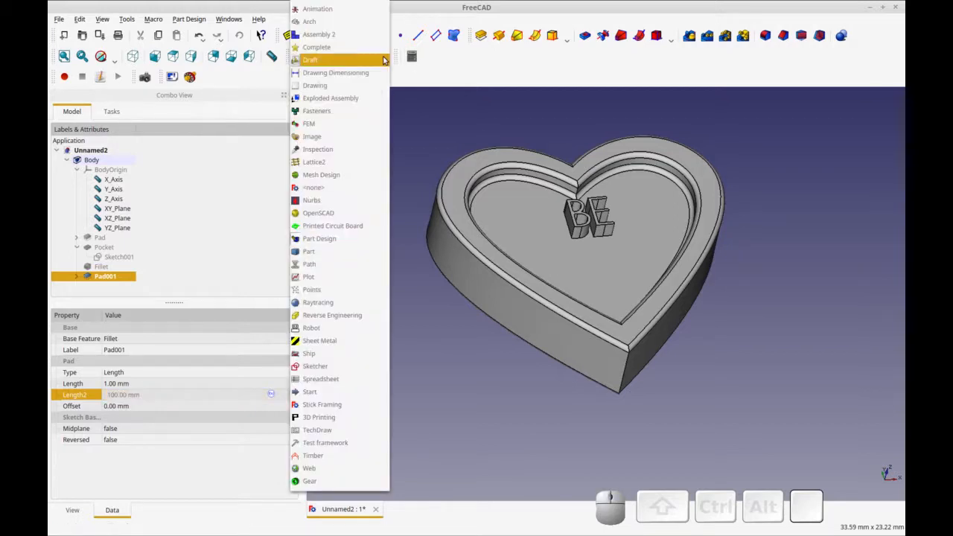
{"action": "mouse_move", "coordinate": [320, 378]}
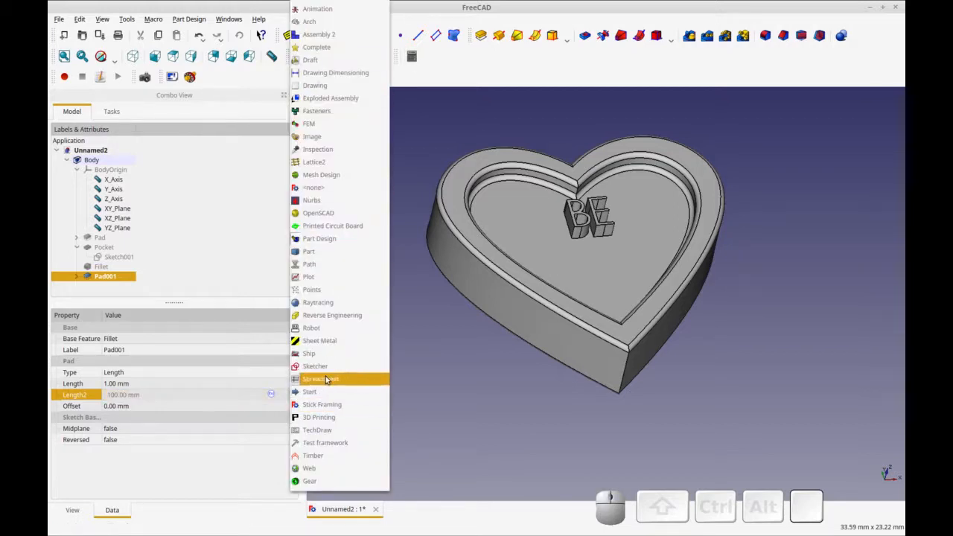
- In the Draft workbench, start a new shape string at the accepted point reading MINE
{"action": "left_click", "coordinate": [309, 59]}
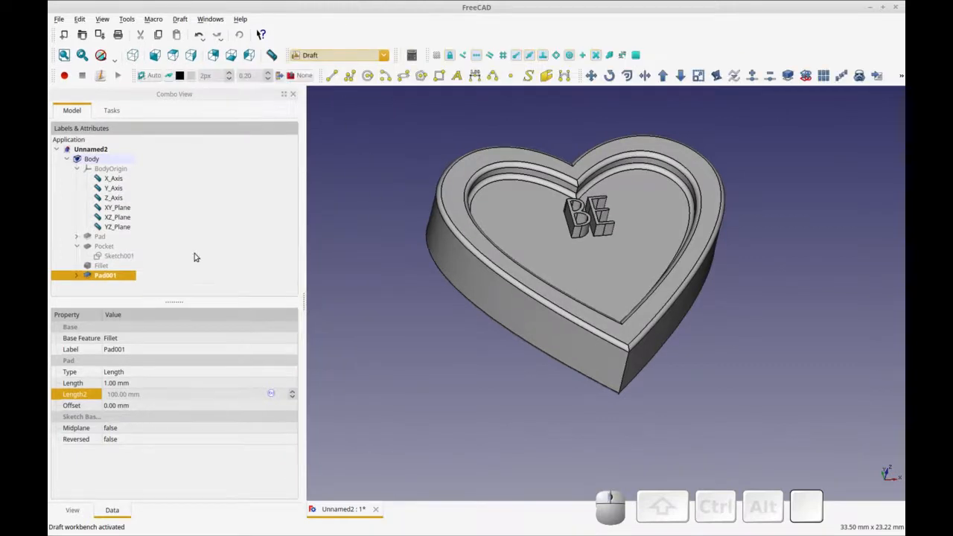
{"action": "mouse_move", "coordinate": [393, 243]}
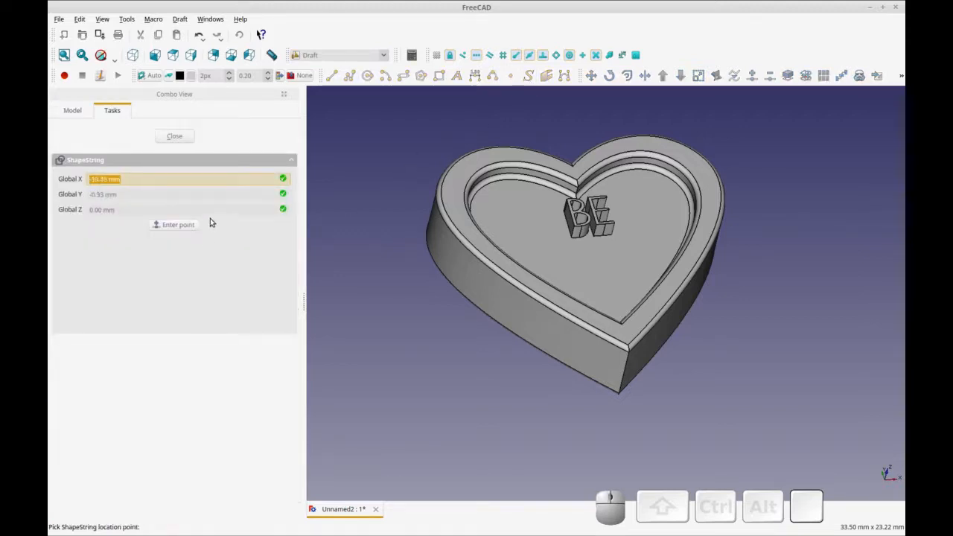
{"action": "left_click", "coordinate": [588, 237]}
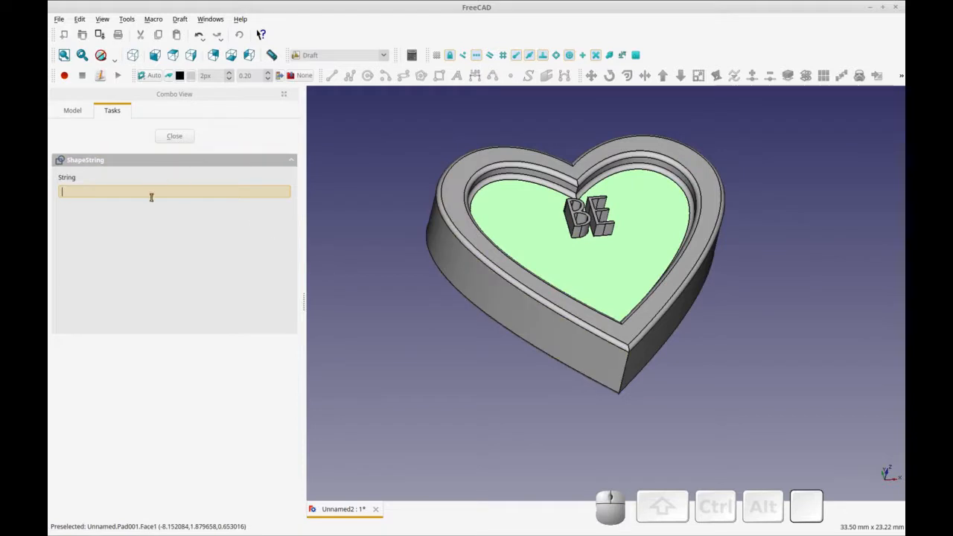
{"action": "type", "text": "MINE"}
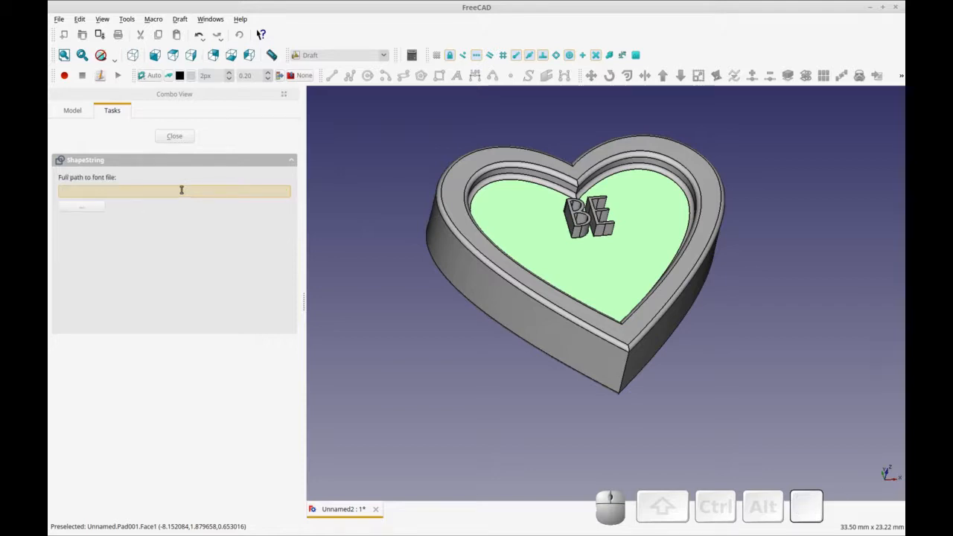
- Choose /usr/share/fonts/grundschrift/Grundschrift-Regular.otf as the MINE text's font file
{"action": "left_click", "coordinate": [81, 205]}
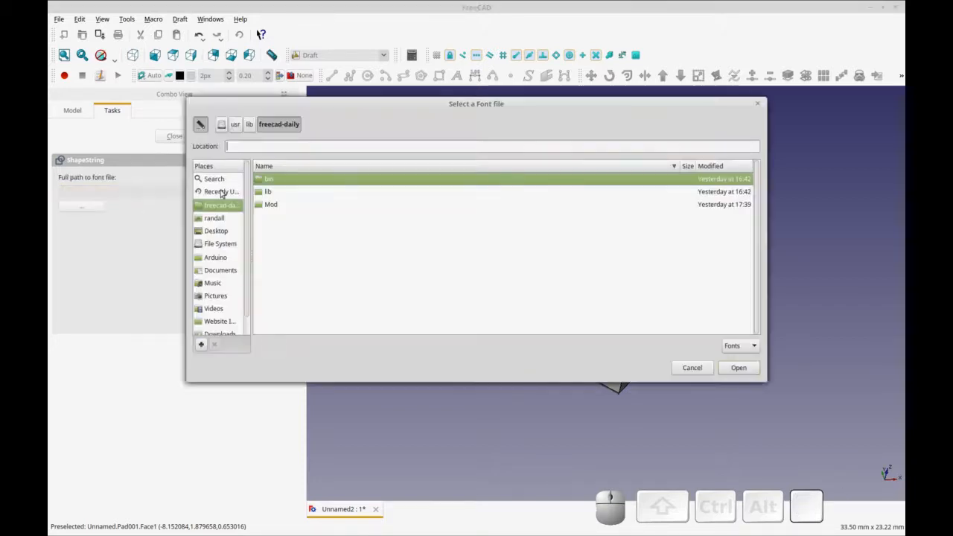
{"action": "type", "text": "/usr/share/"}
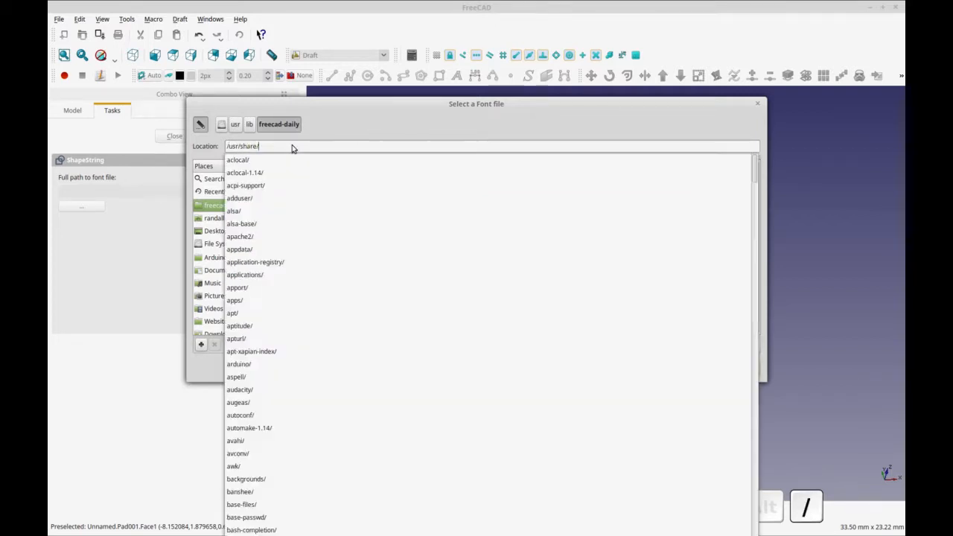
{"action": "type", "text": "fonts/"}
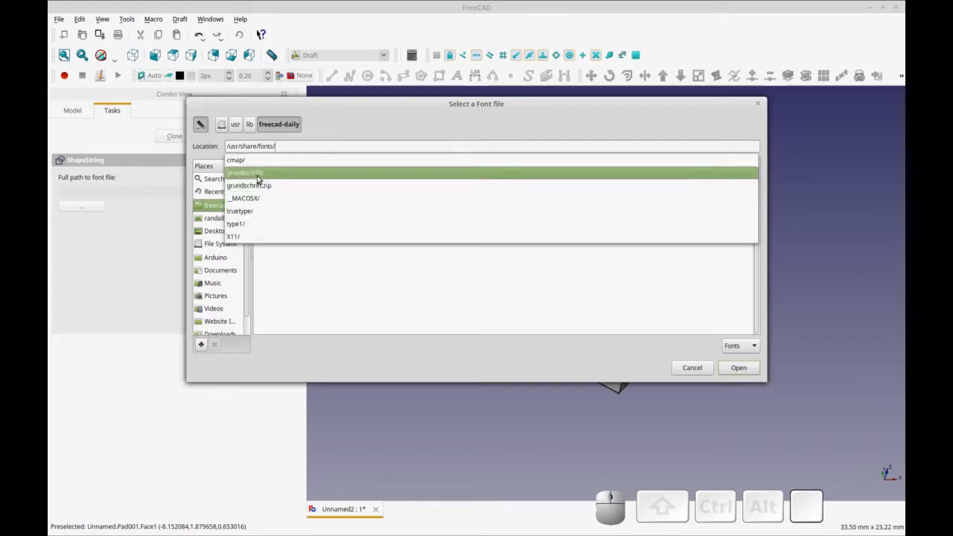
{"action": "double_click", "coordinate": [250, 172]}
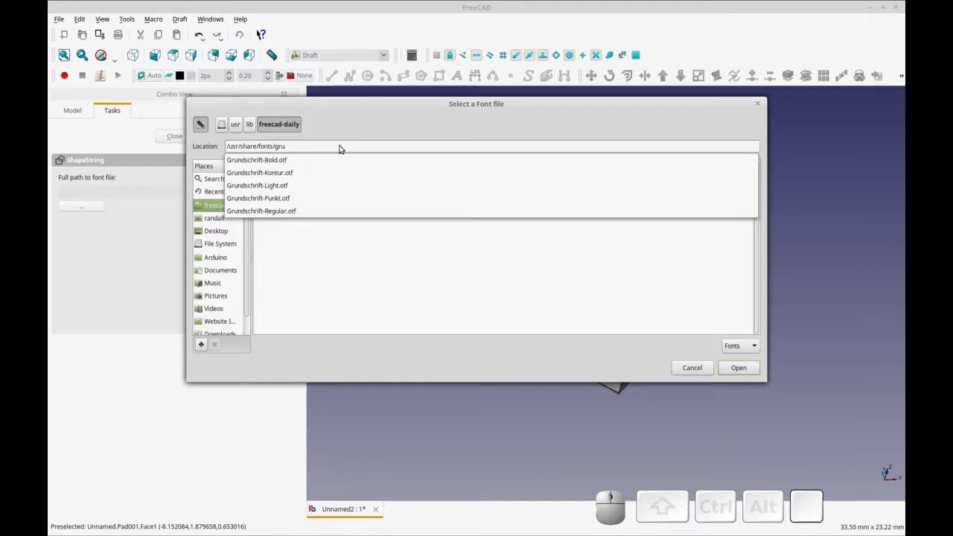
{"action": "left_click", "coordinate": [259, 198]}
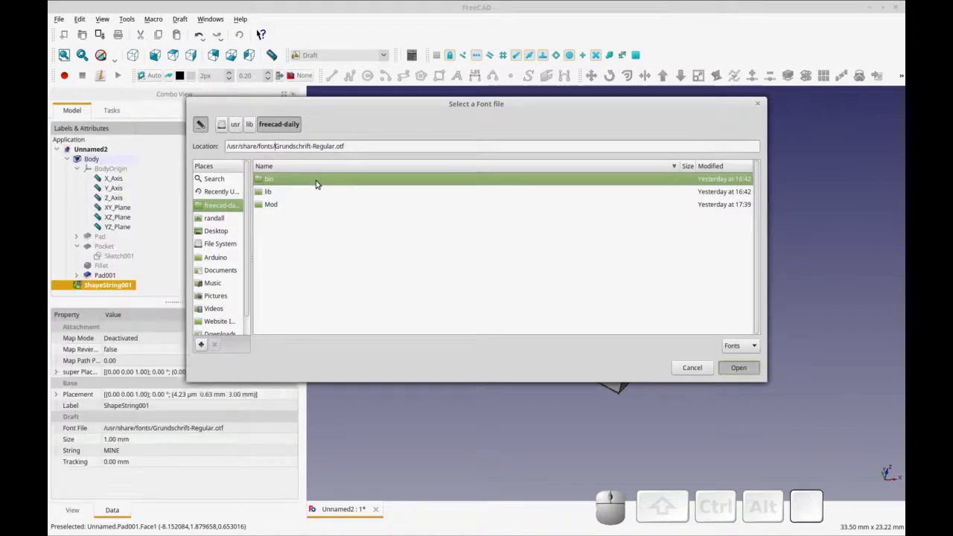
{"action": "left_click", "coordinate": [738, 366]}
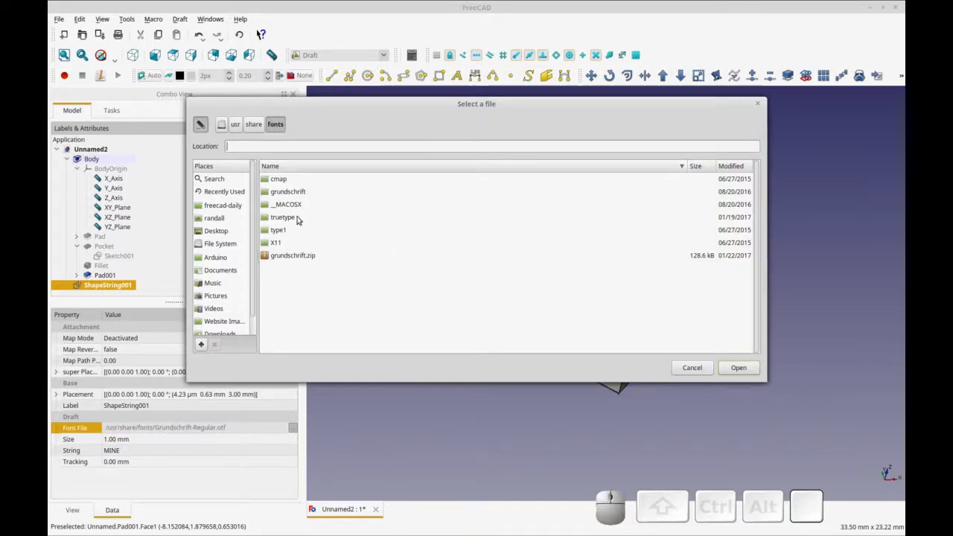
{"action": "double_click", "coordinate": [289, 191]}
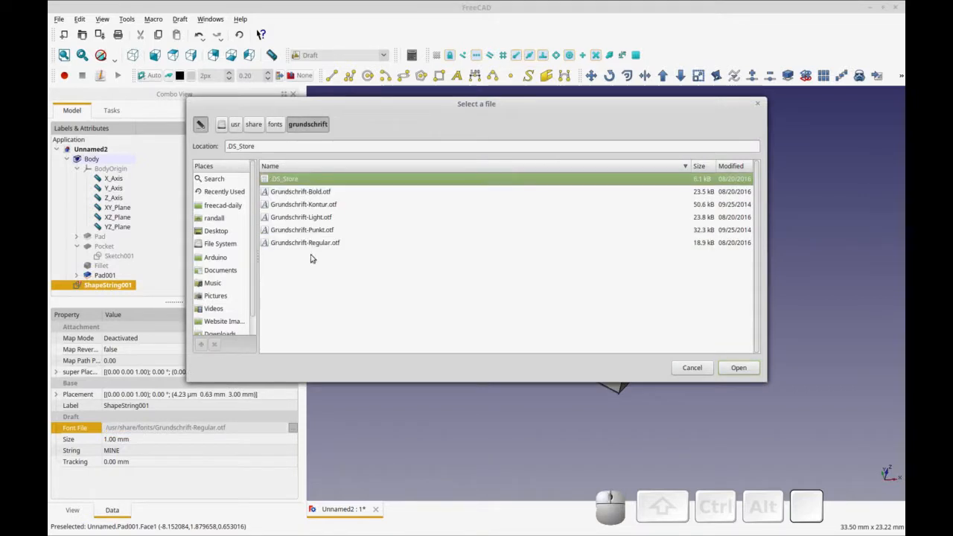
{"action": "left_click", "coordinate": [739, 366]}
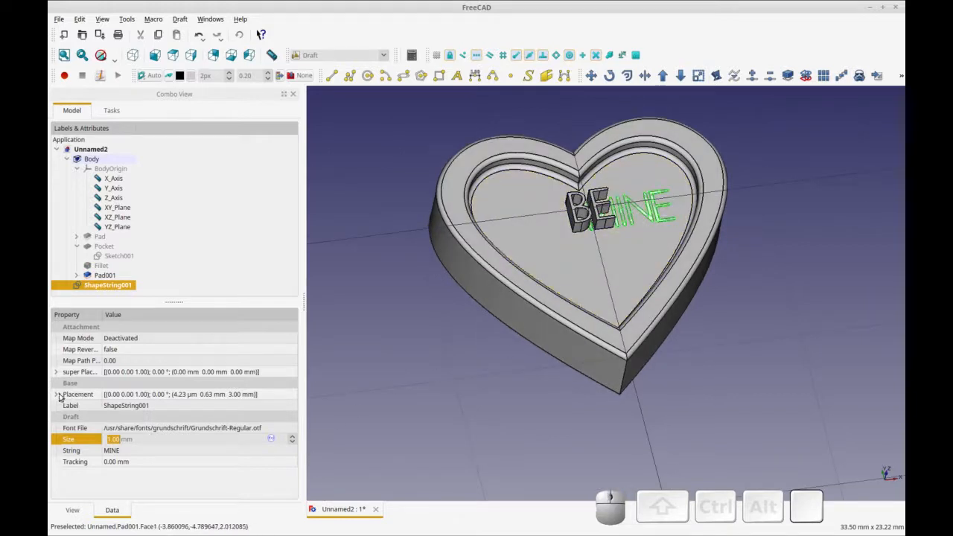
- Adjust the MINE shape string's size and position values (0.27, -1.77, 1.00) to sit below BE
{"action": "left_click", "coordinate": [57, 393]}
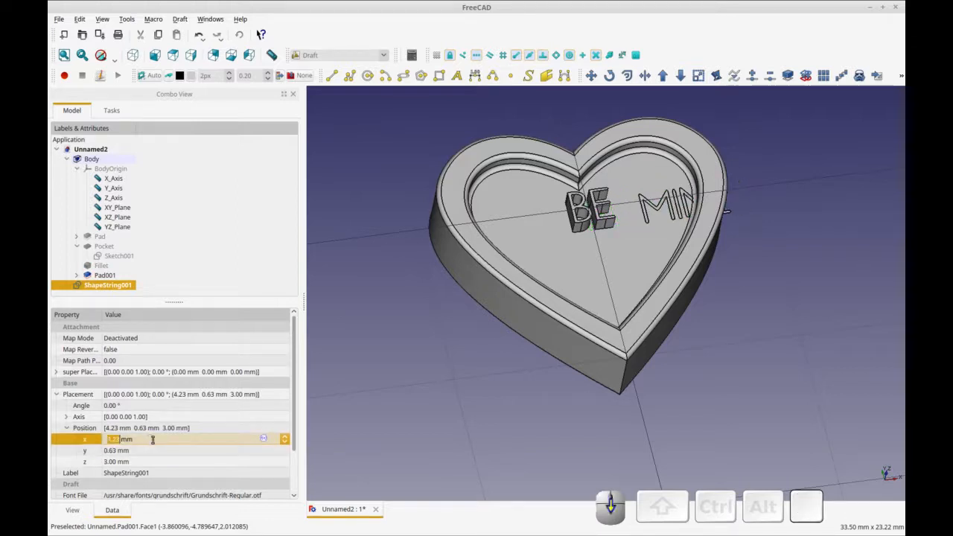
{"action": "type", "text": "0.27"}
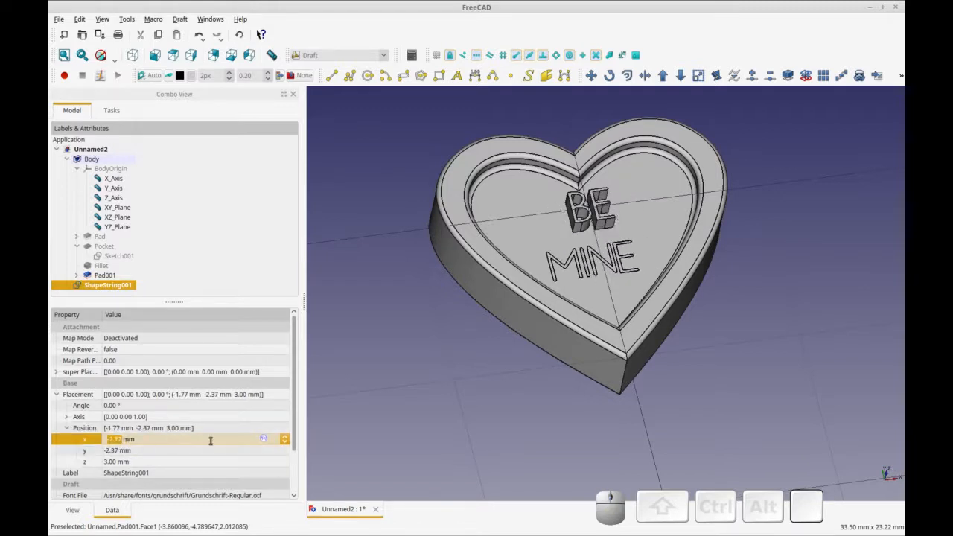
{"action": "type", "text": "-1.77"}
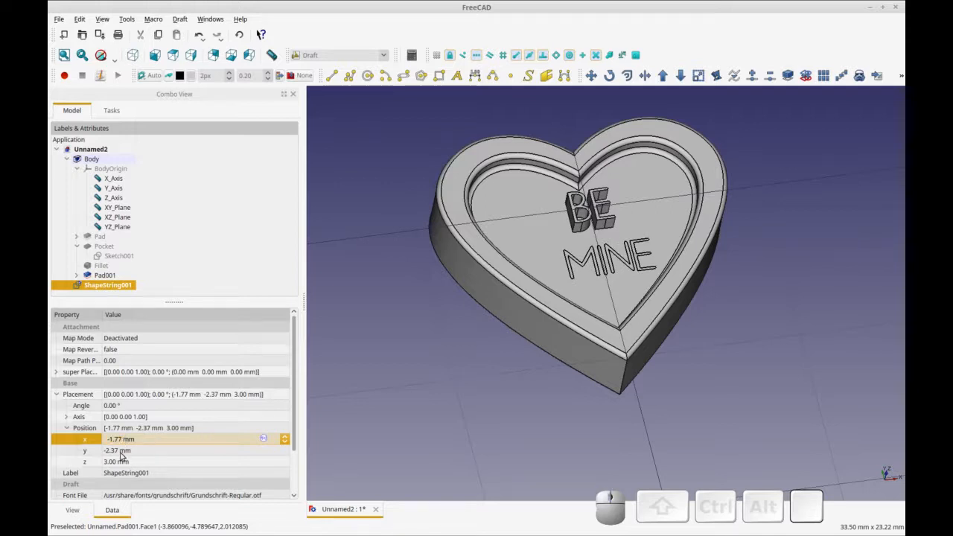
{"action": "type", "text": "1.00"}
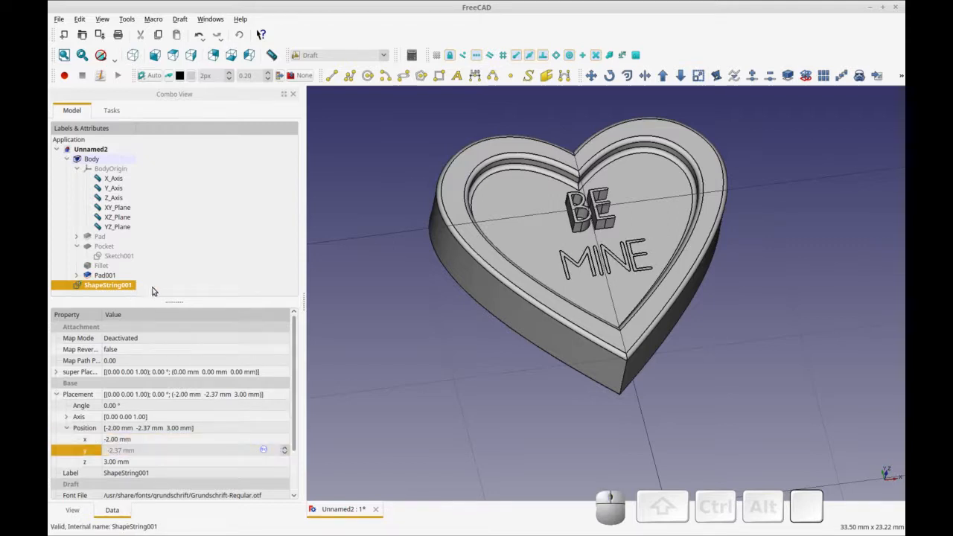
{"action": "right_click", "coordinate": [107, 286]}
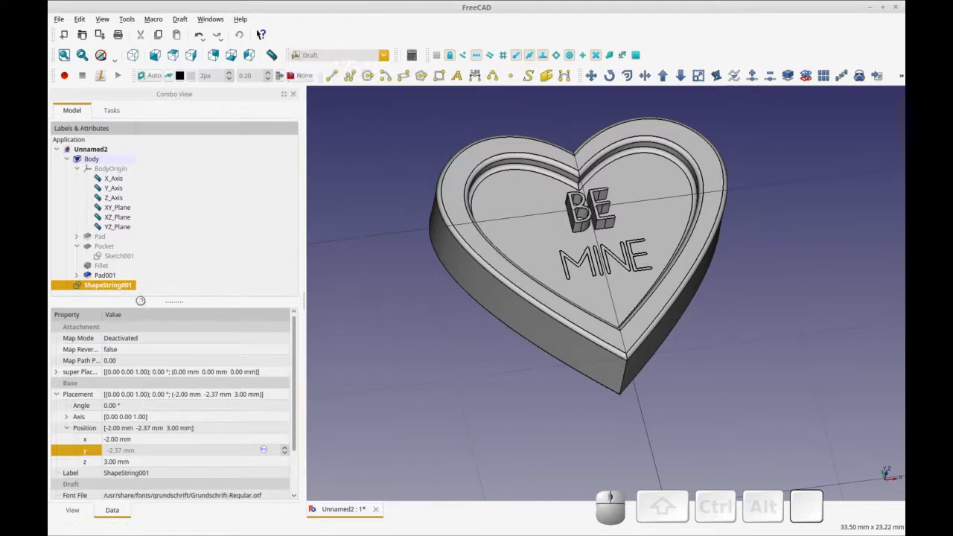
- Return to Part Design and set the MINE text's vertical placement on the tray floor
{"action": "left_click", "coordinate": [342, 56]}
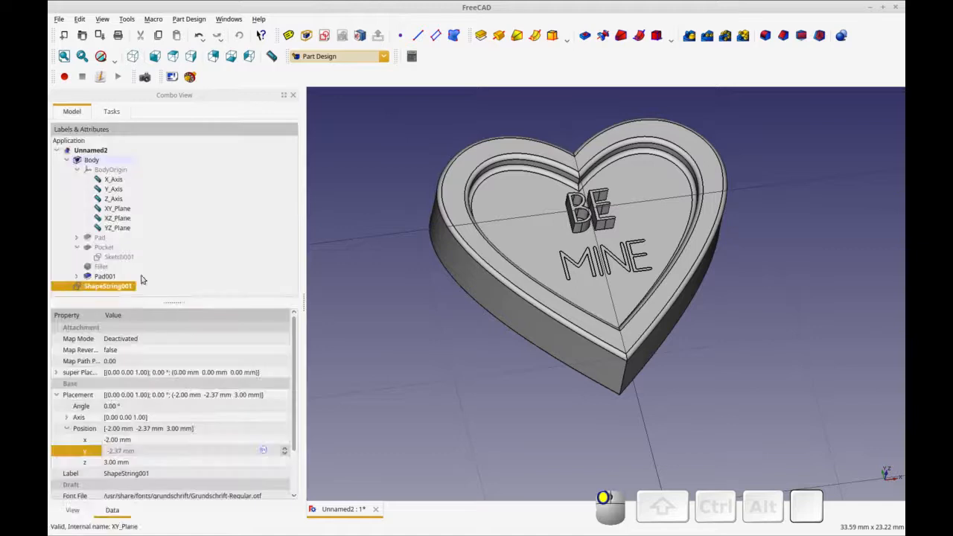
{"action": "right_click", "coordinate": [107, 285]}
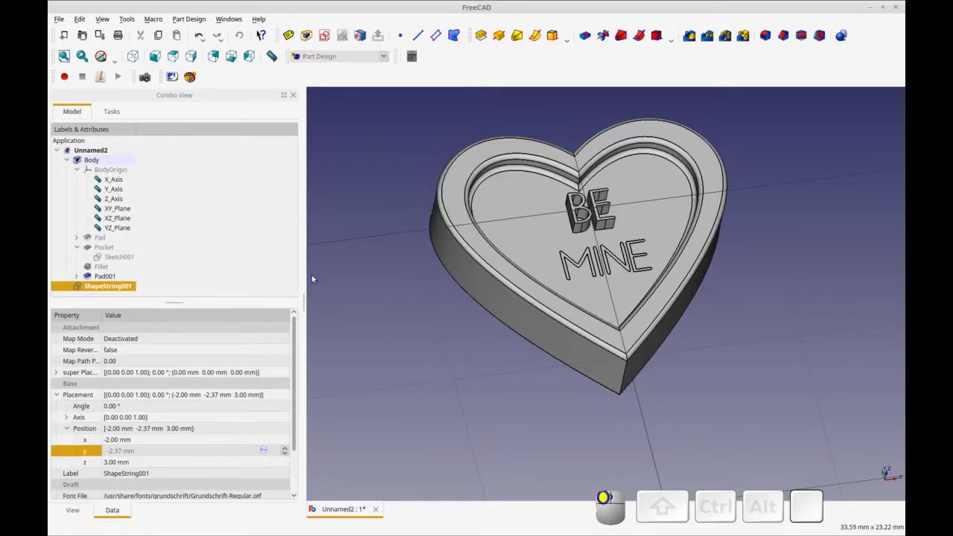
{"action": "left_click", "coordinate": [107, 285]}
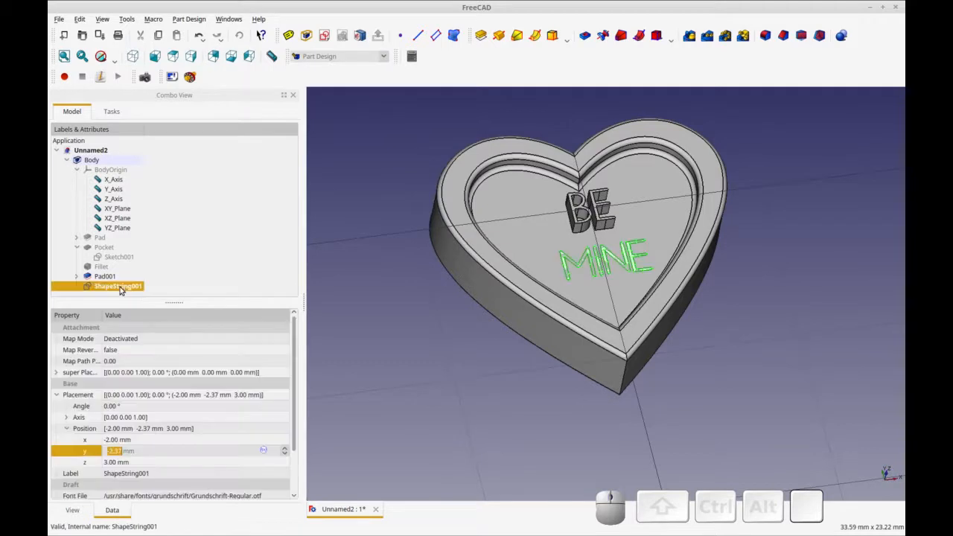
{"action": "mouse_move", "coordinate": [116, 304]}
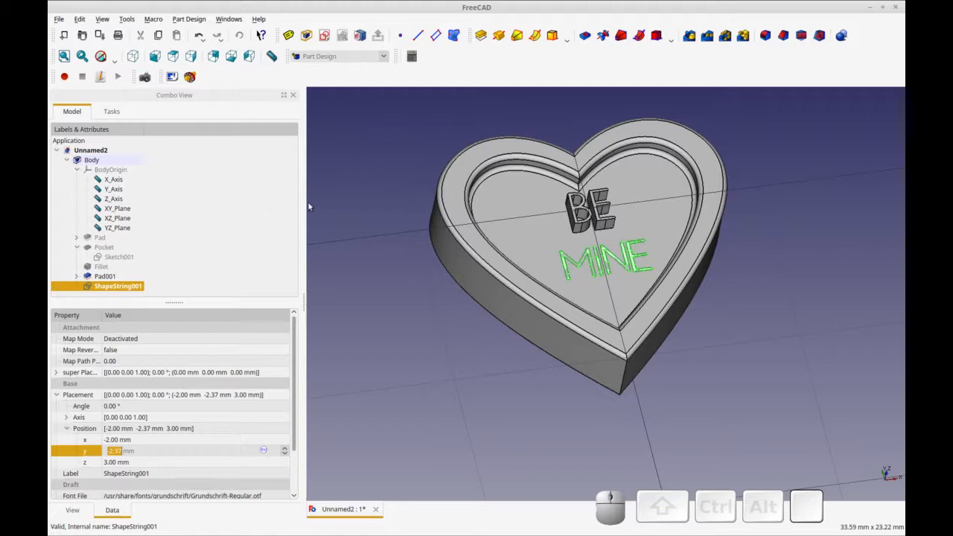
{"action": "mouse_move", "coordinate": [213, 262]}
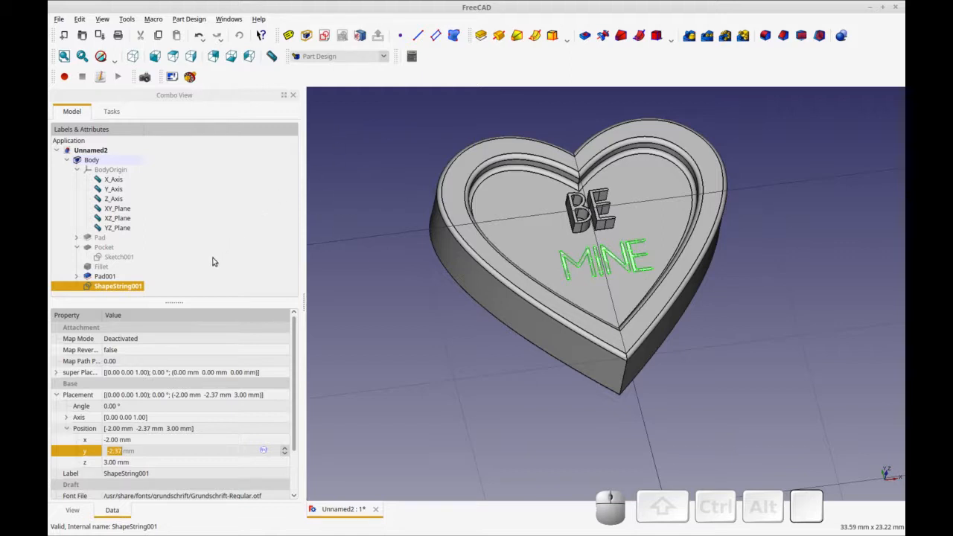
{"action": "mouse_move", "coordinate": [438, 81]}
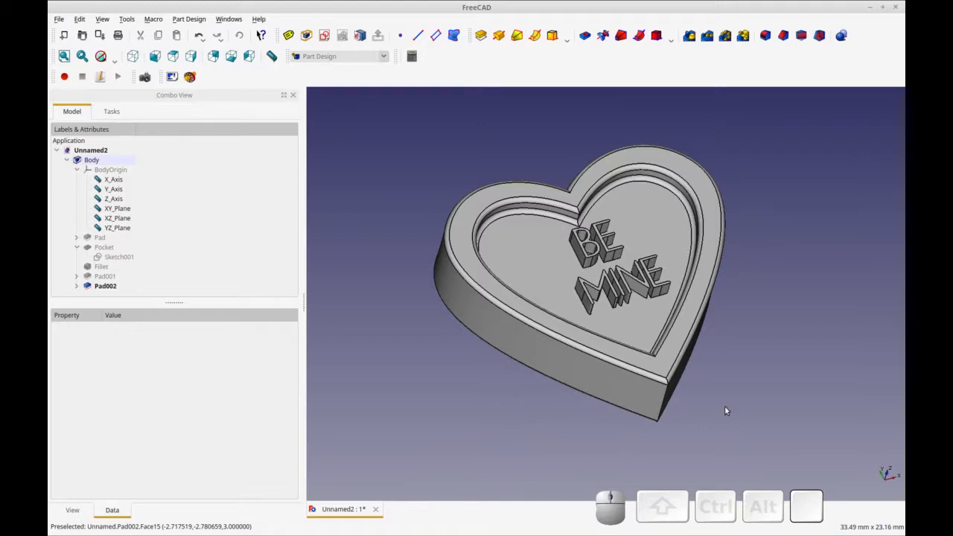
{"action": "mouse_move", "coordinate": [381, 362]}
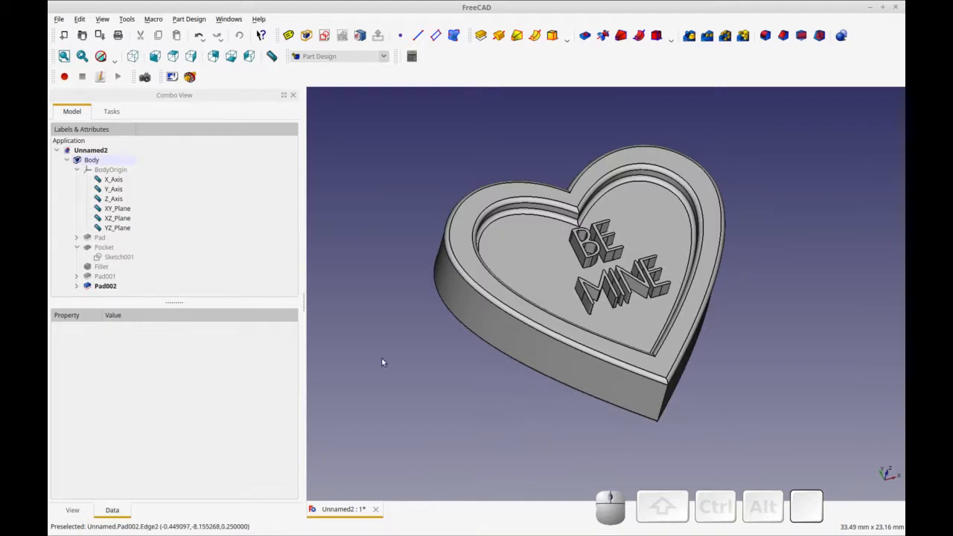
- Set the Body's shape colour to red so the tray and lettering turn red
{"action": "left_click", "coordinate": [104, 286]}
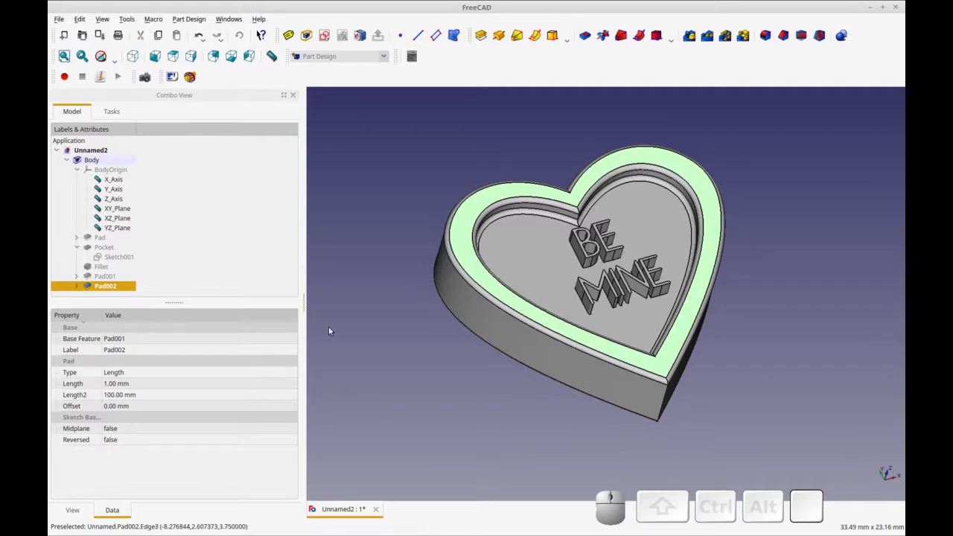
{"action": "mouse_move", "coordinate": [131, 487]}
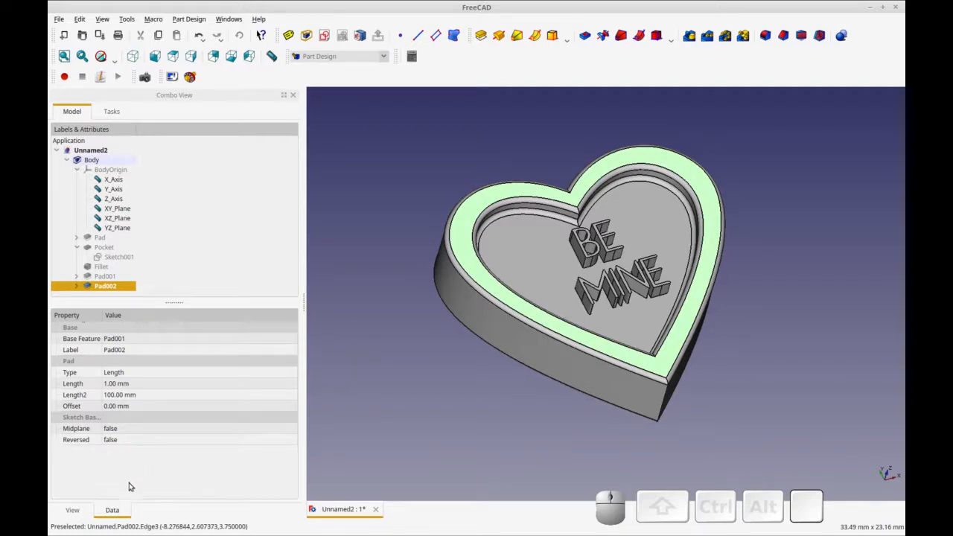
{"action": "left_click", "coordinate": [71, 509]}
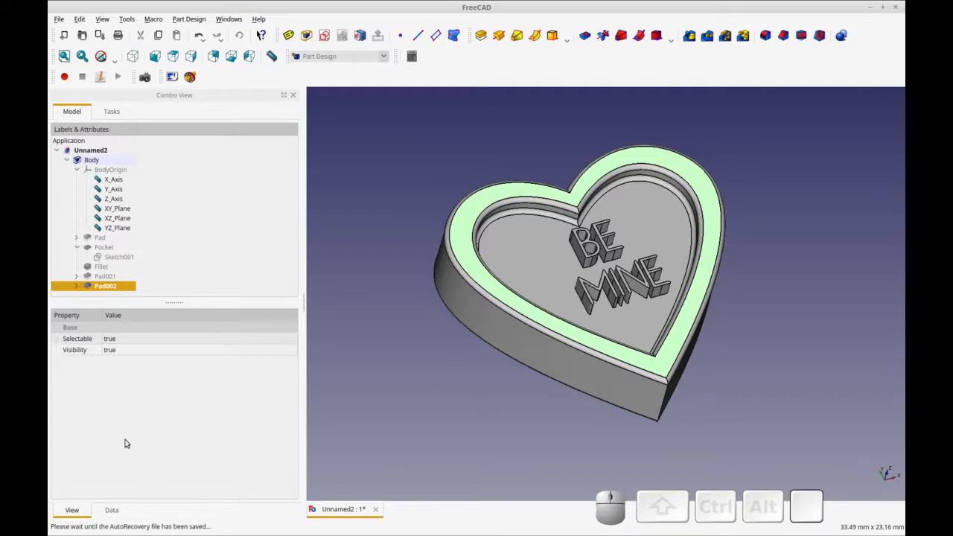
{"action": "left_click", "coordinate": [92, 160]}
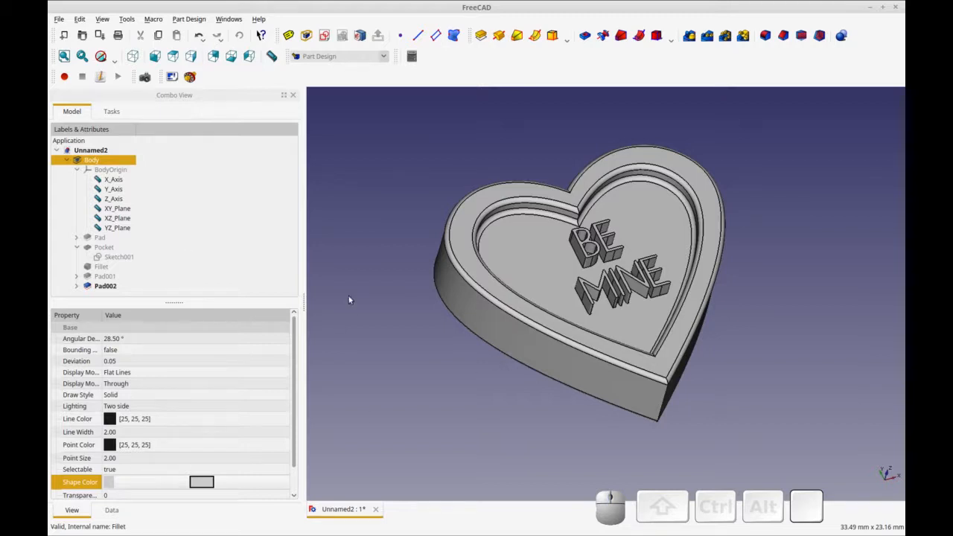
{"action": "mouse_move", "coordinate": [125, 474]}
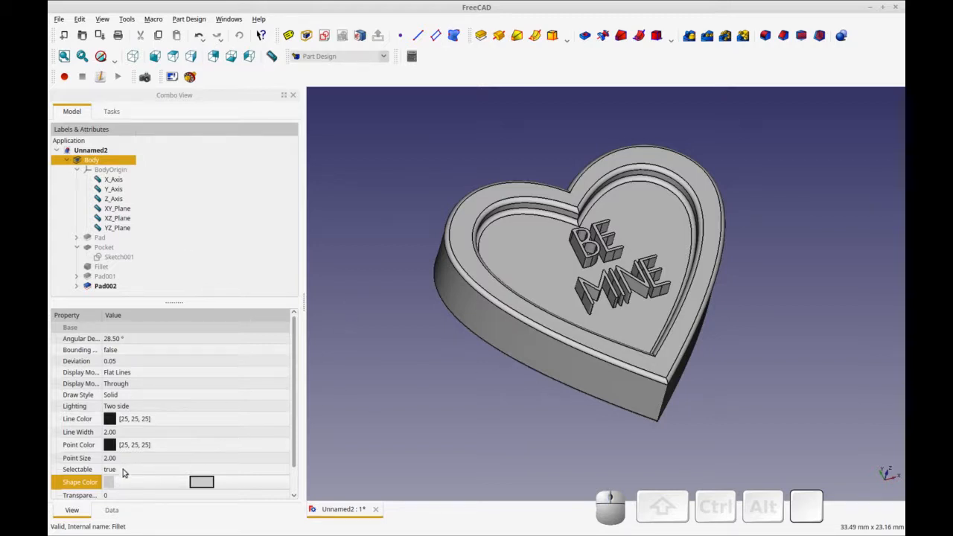
{"action": "left_click", "coordinate": [201, 482]}
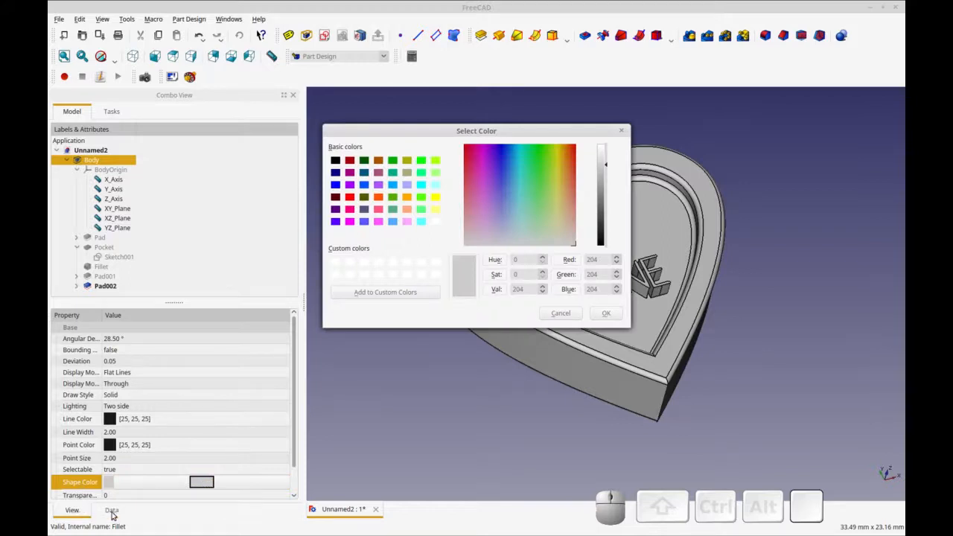
{"action": "mouse_move", "coordinate": [352, 216]}
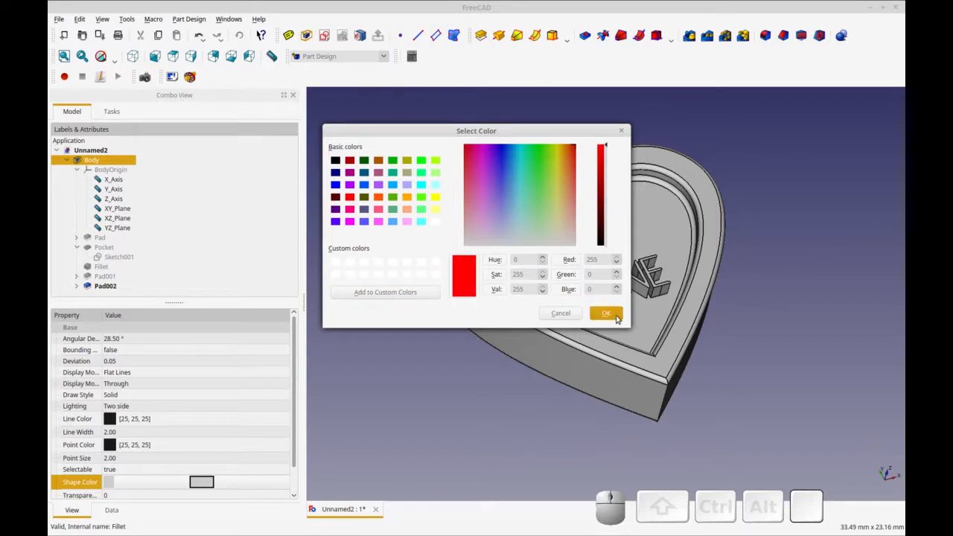
{"action": "left_click", "coordinate": [605, 313]}
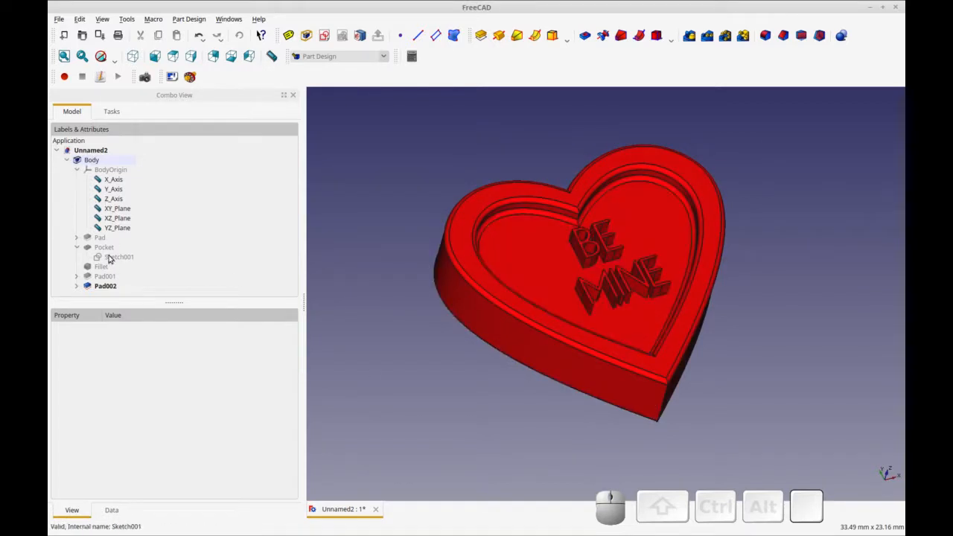
- Set ShapeString001's shape colour to black via its View properties
{"action": "left_click", "coordinate": [100, 237]}
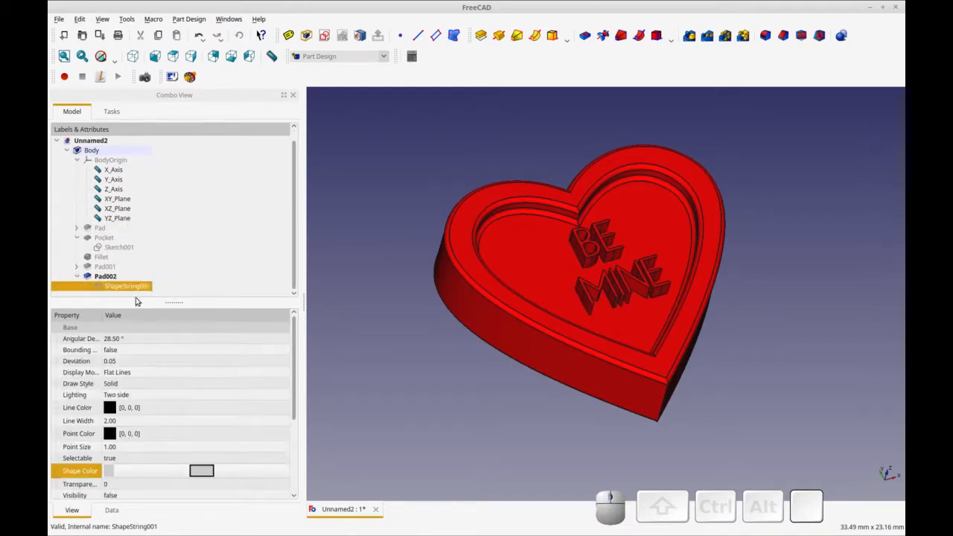
{"action": "left_click", "coordinate": [104, 275]}
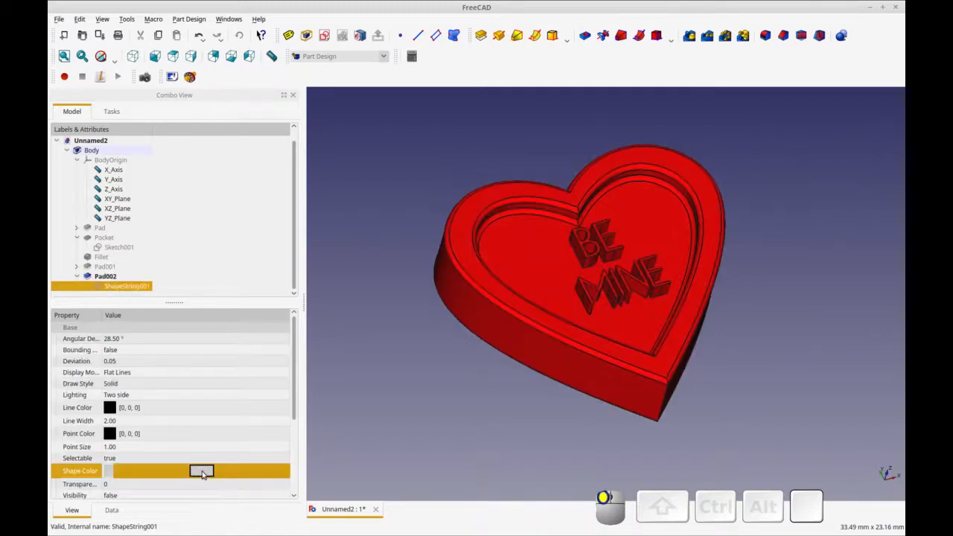
{"action": "left_click", "coordinate": [201, 471]}
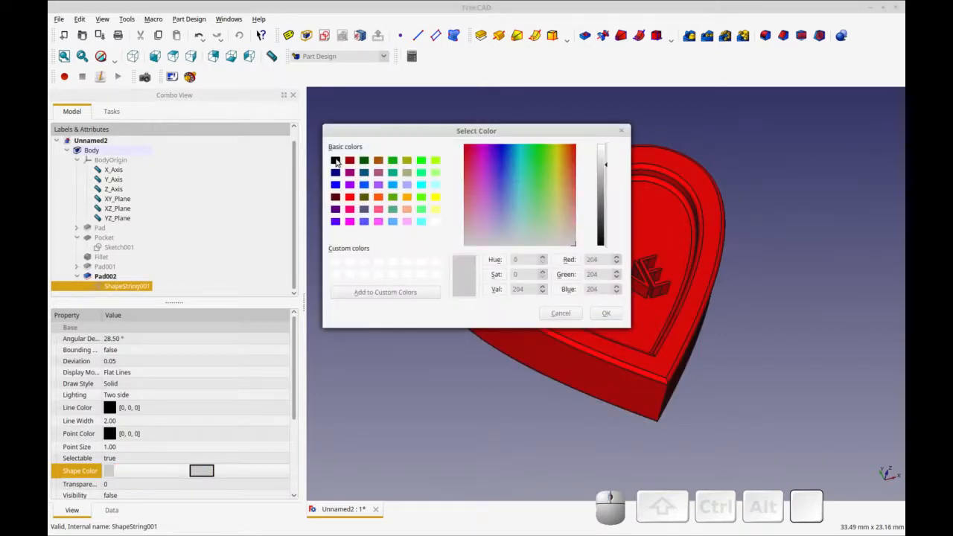
{"action": "left_click", "coordinate": [605, 313]}
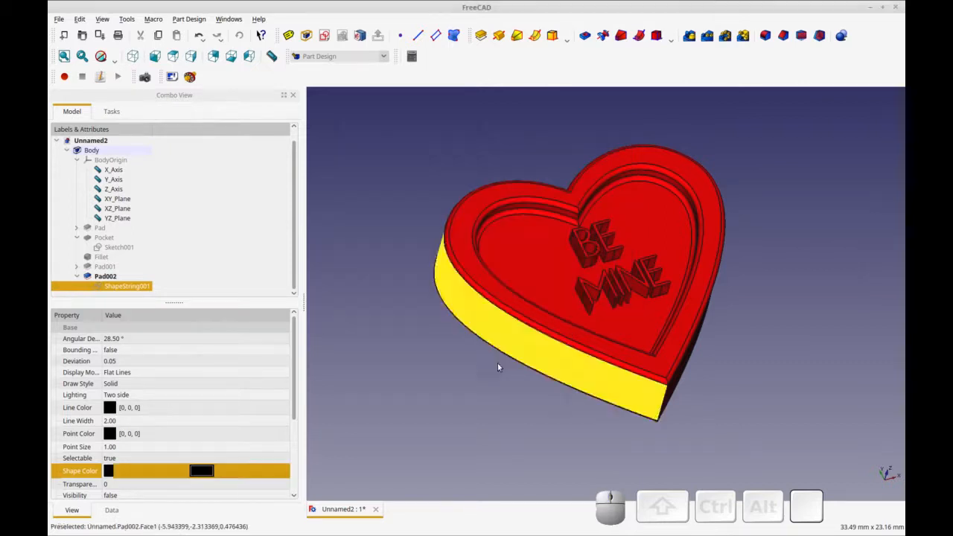
{"action": "key", "text": "space"}
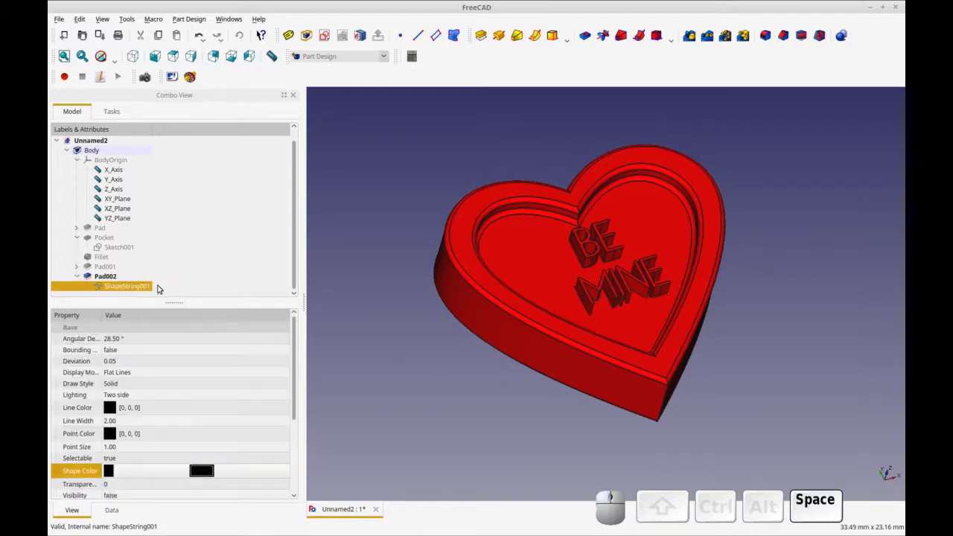
{"action": "left_click", "coordinate": [201, 470]}
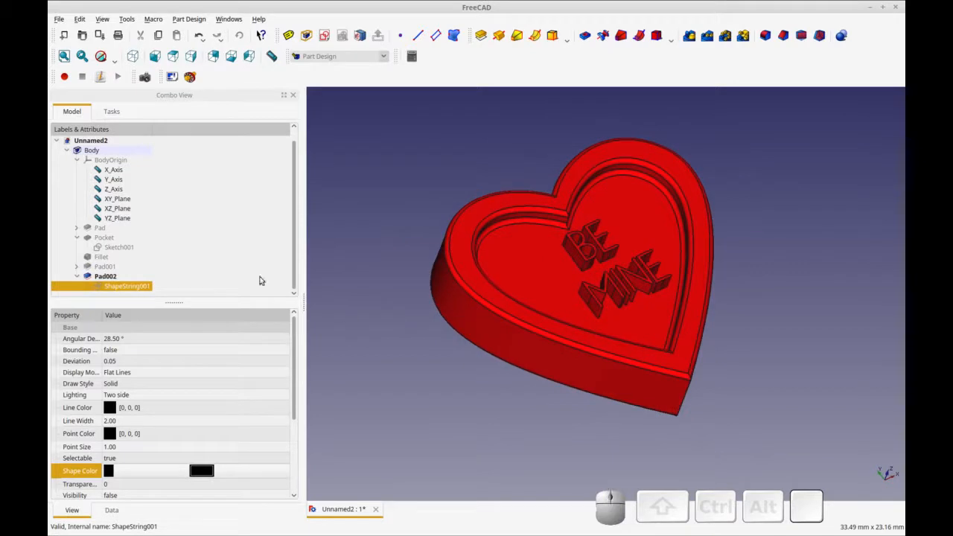
{"action": "mouse_move", "coordinate": [462, 131]}
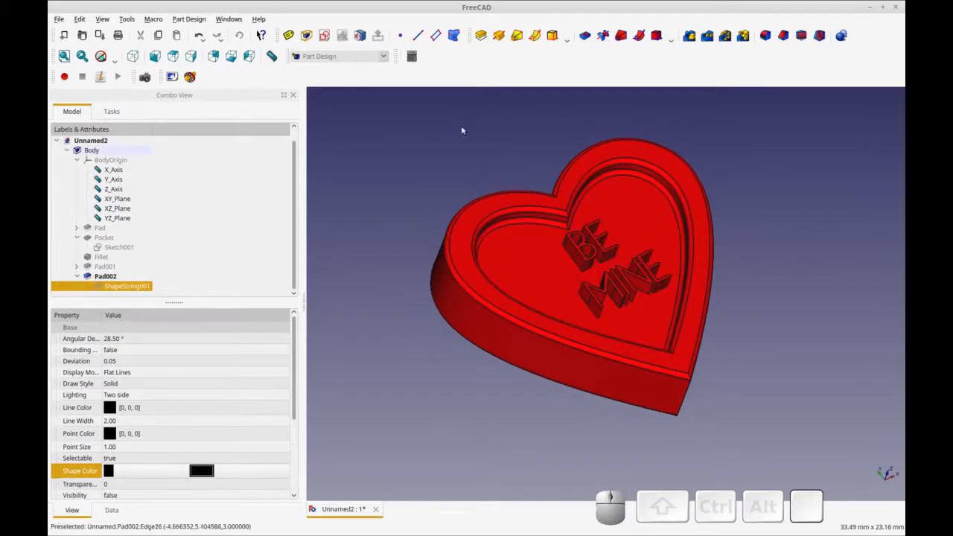
{"action": "left_click_drag", "start_coordinate": [461, 131], "coordinate": [408, 226]}
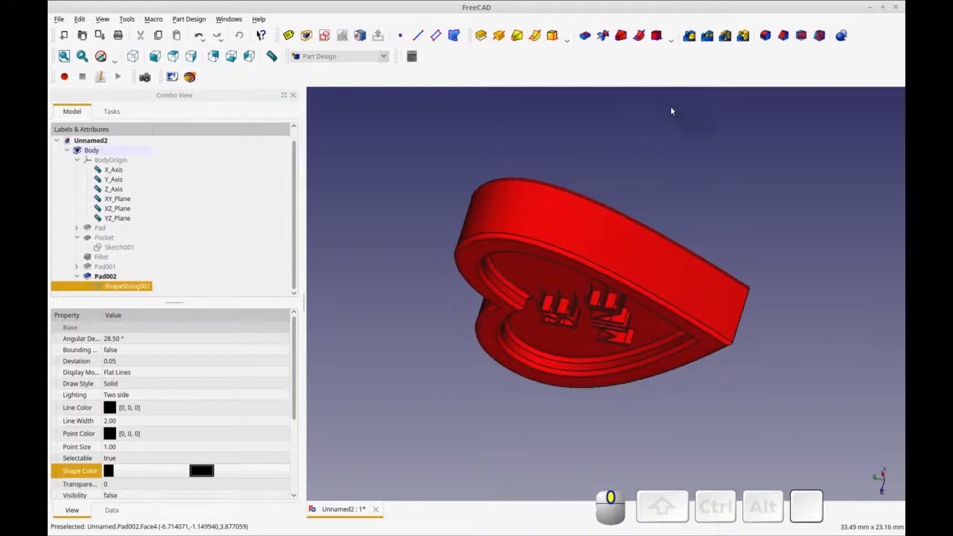
{"action": "left_click_drag", "start_coordinate": [672, 110], "coordinate": [788, 259]}
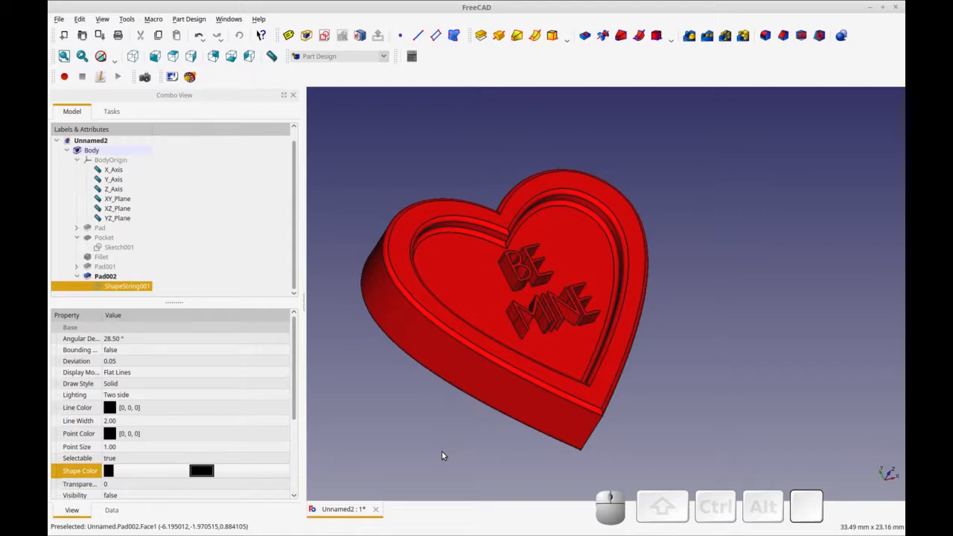
{"action": "mouse_move", "coordinate": [436, 458]}
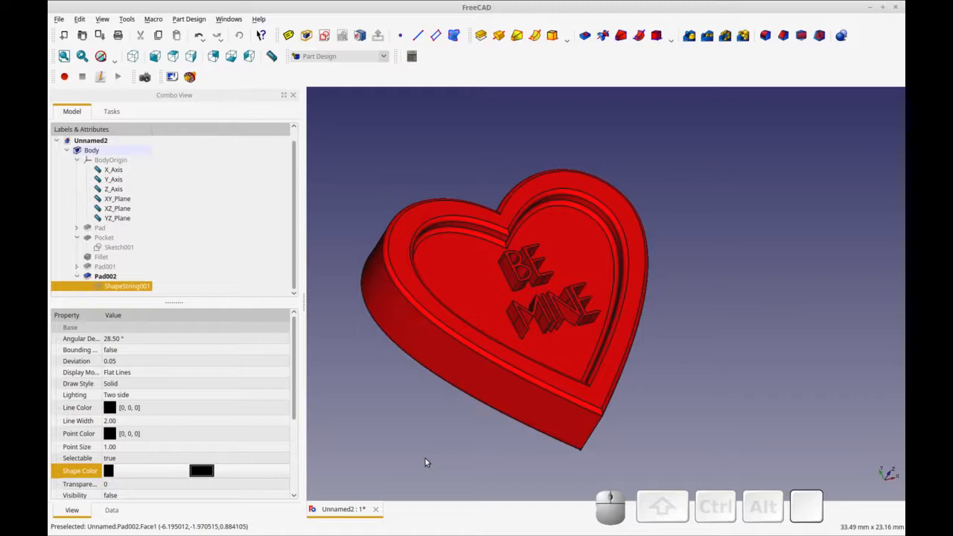
{"action": "mouse_move", "coordinate": [417, 466]}
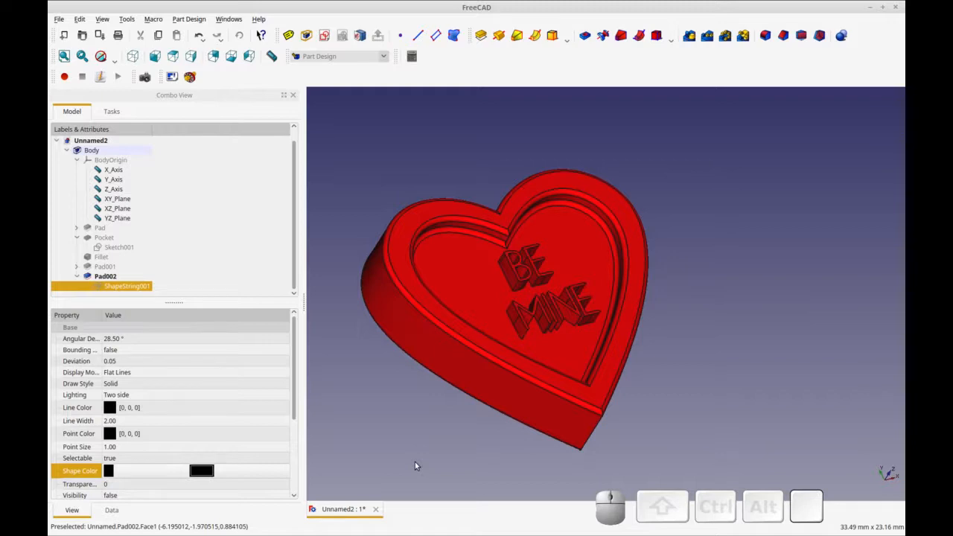
{"action": "mouse_move", "coordinate": [414, 467]}
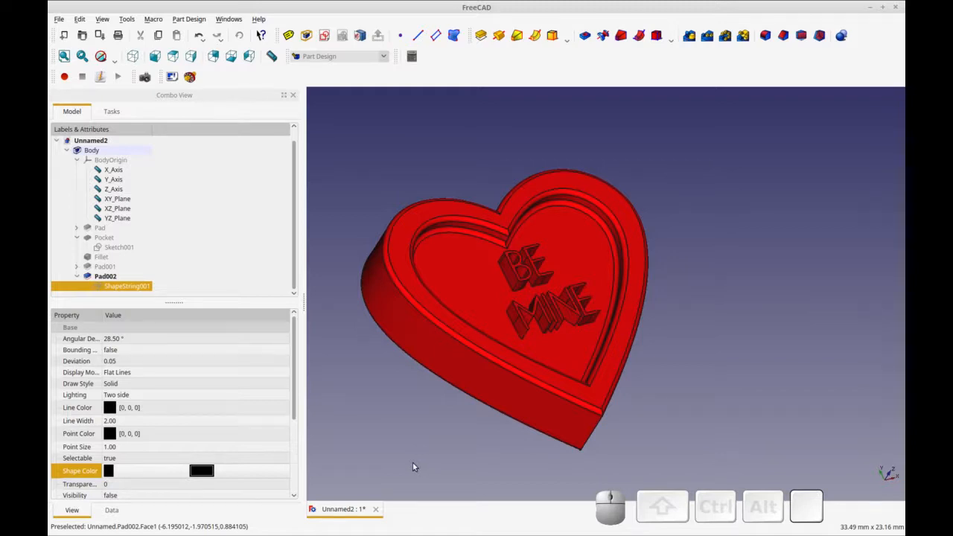